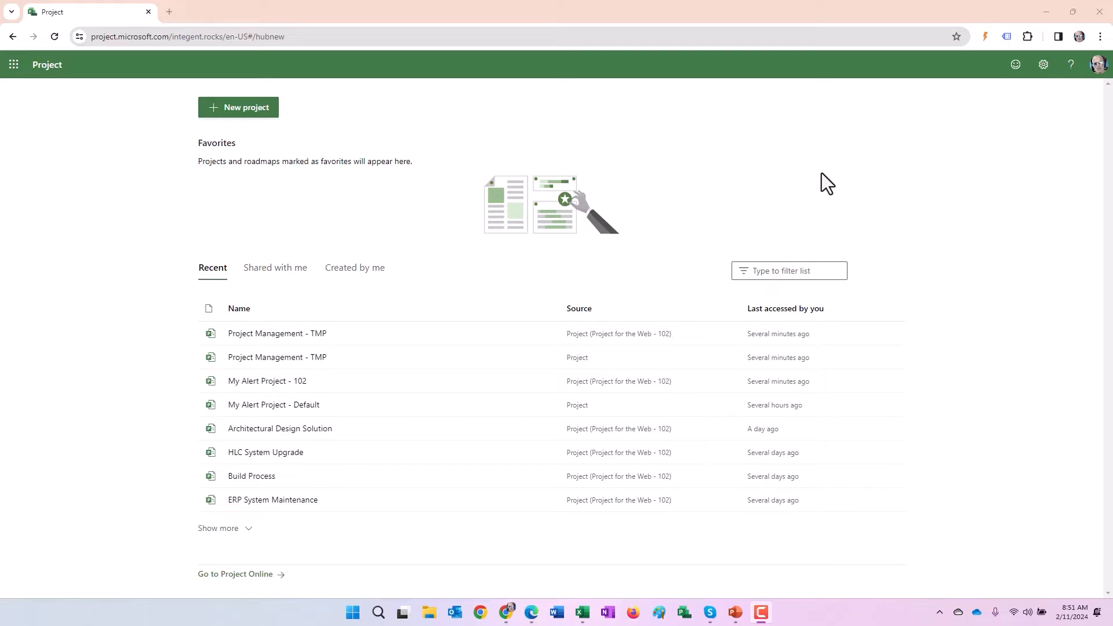
{"action": "mouse_move", "coordinate": [800, 186]}
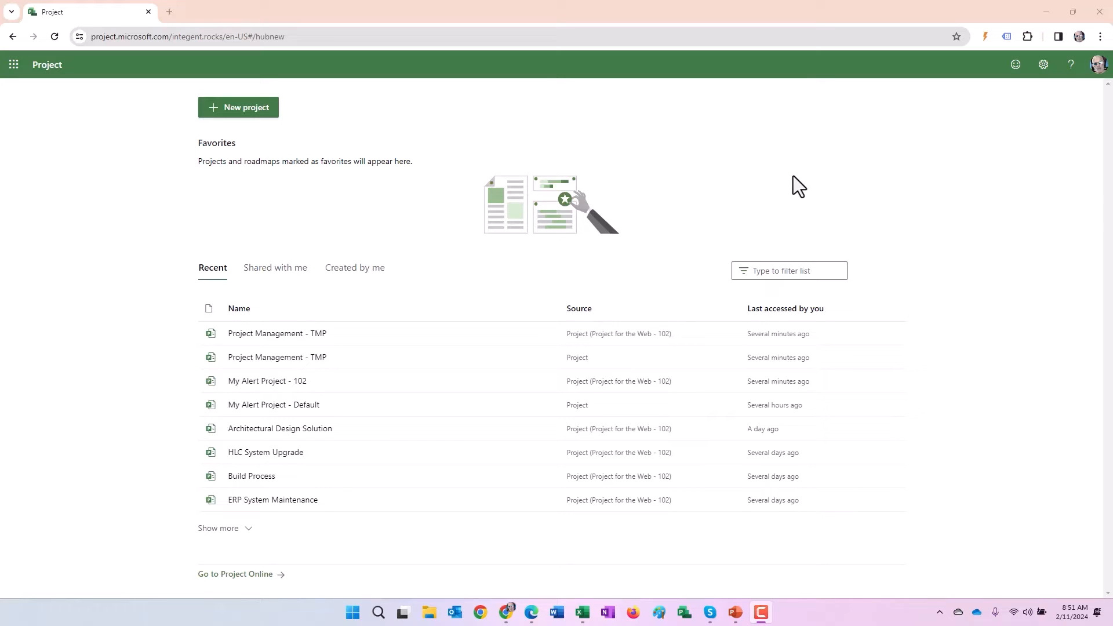
{"action": "mouse_move", "coordinate": [647, 277]}
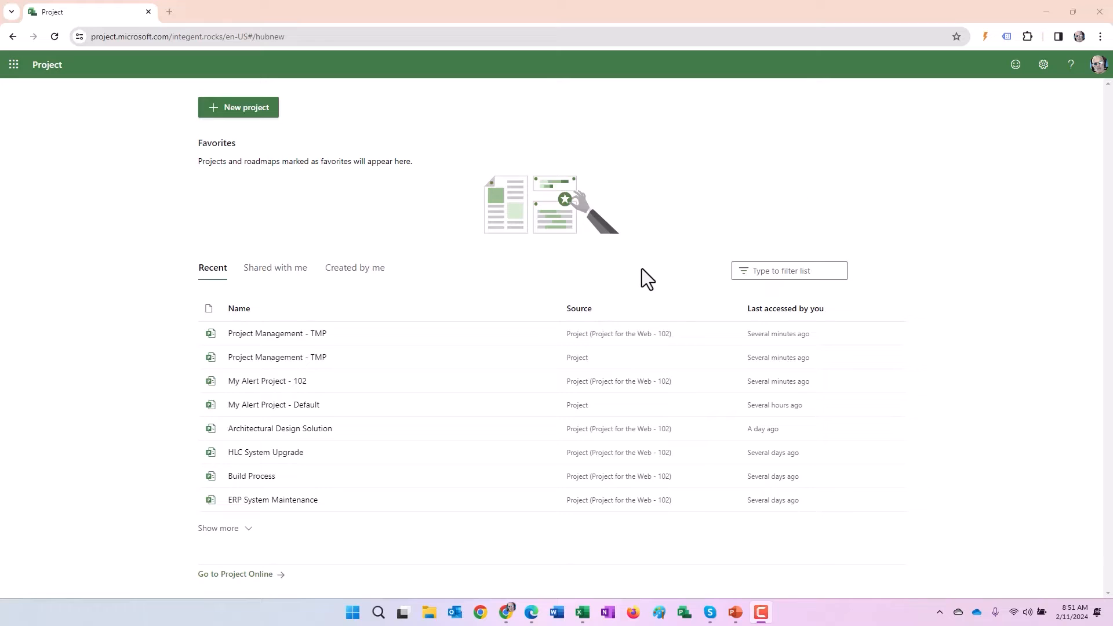
{"action": "mouse_move", "coordinate": [666, 257]}
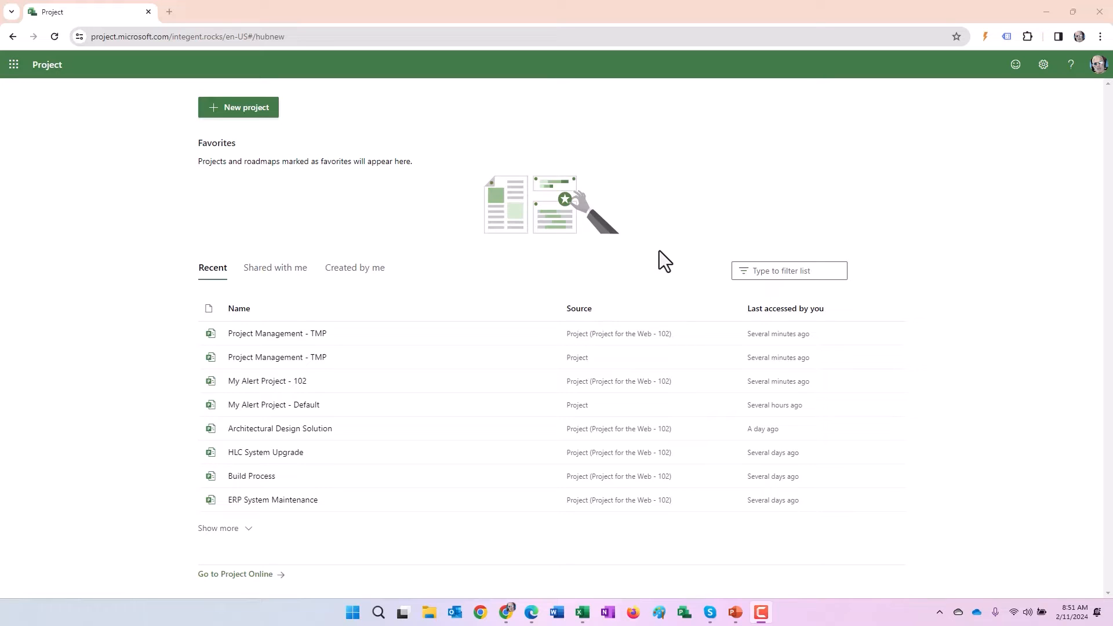
{"action": "mouse_move", "coordinate": [177, 84]}
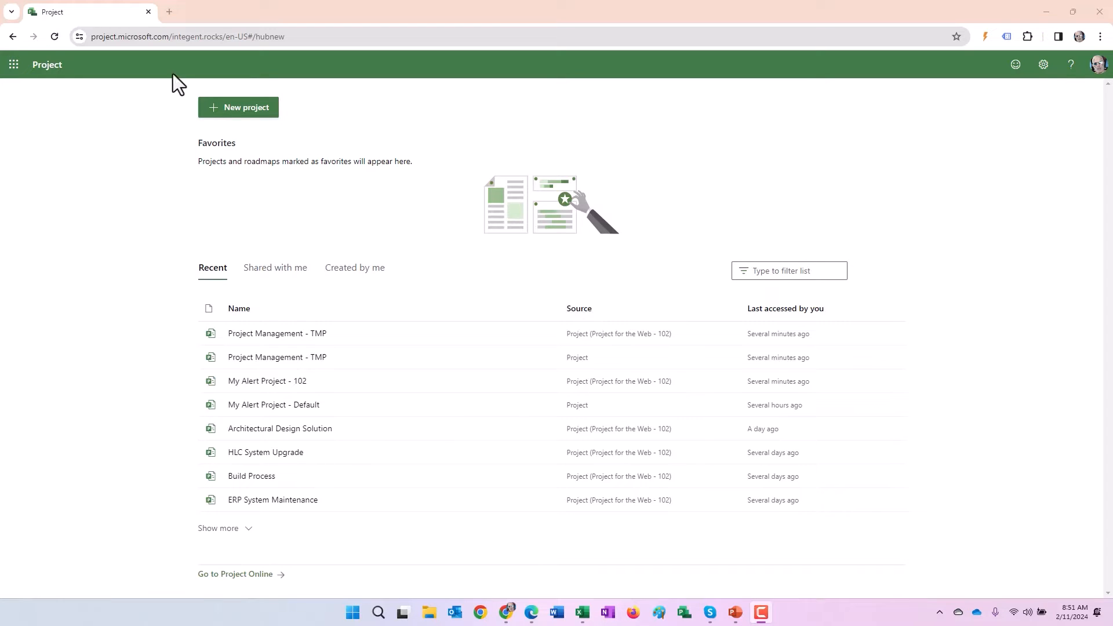
{"action": "mouse_move", "coordinate": [218, 211]}
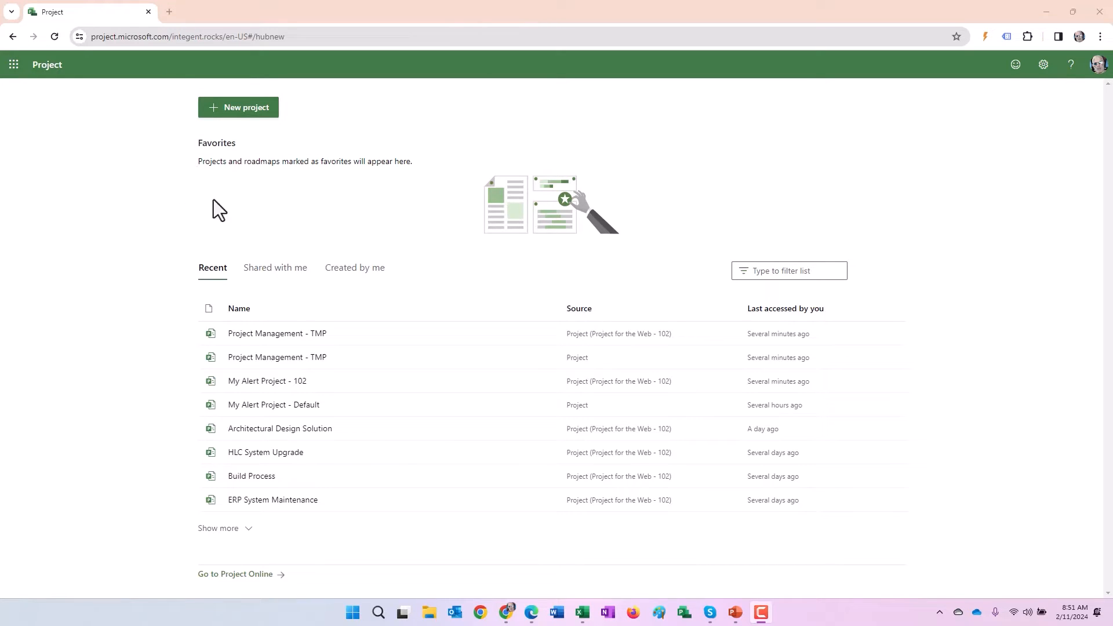
{"action": "mouse_move", "coordinate": [594, 315]}
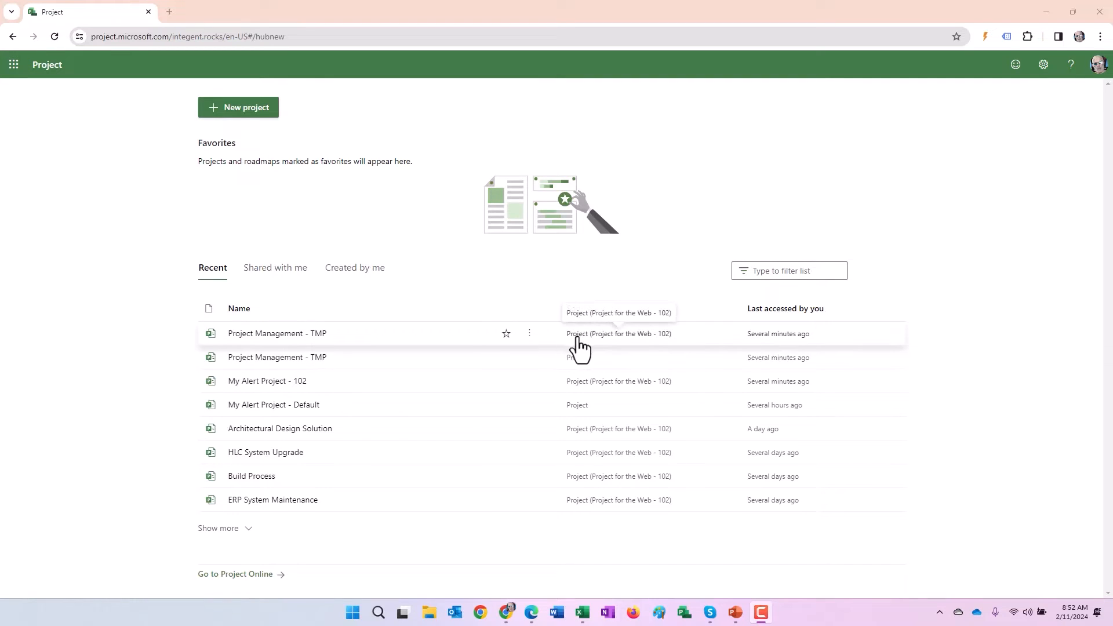
{"action": "mouse_move", "coordinate": [582, 348]}
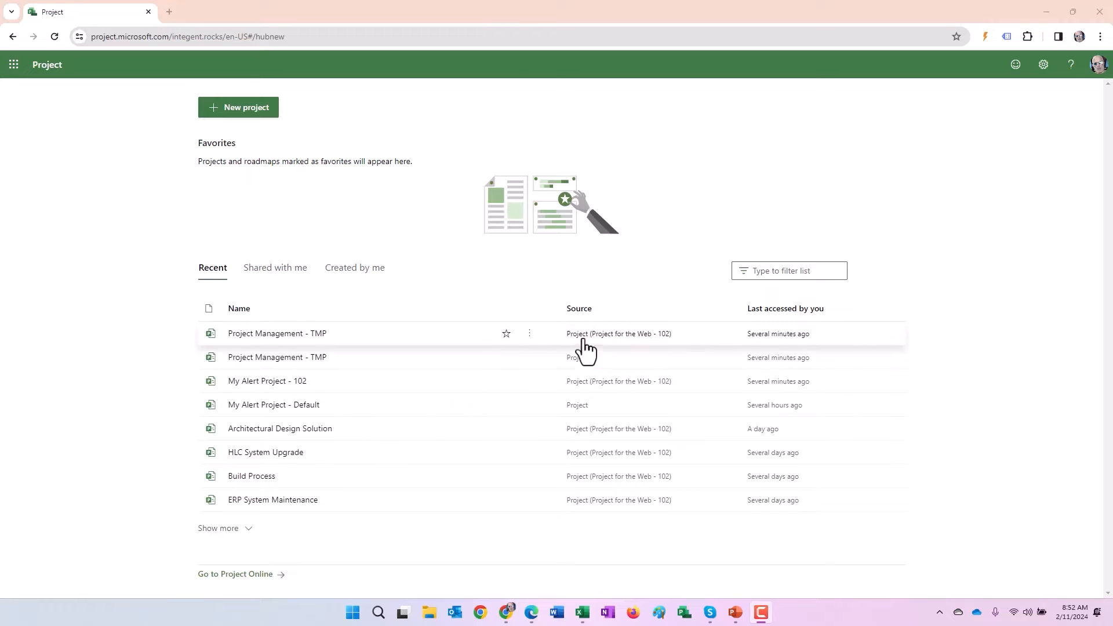
{"action": "mouse_move", "coordinate": [588, 348]}
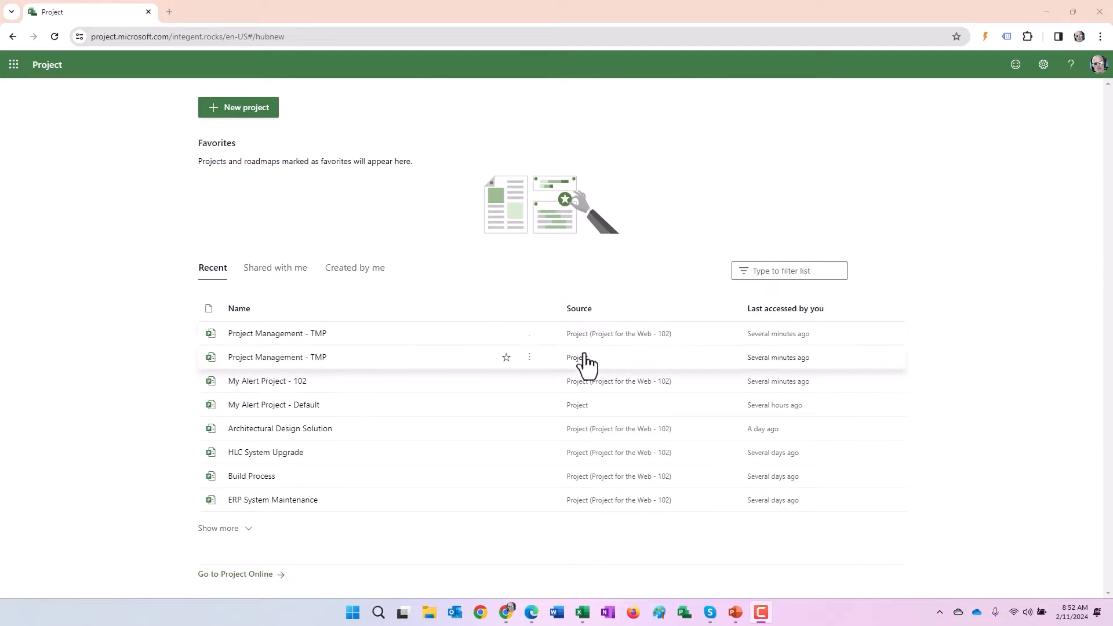
{"action": "mouse_move", "coordinate": [581, 340]}
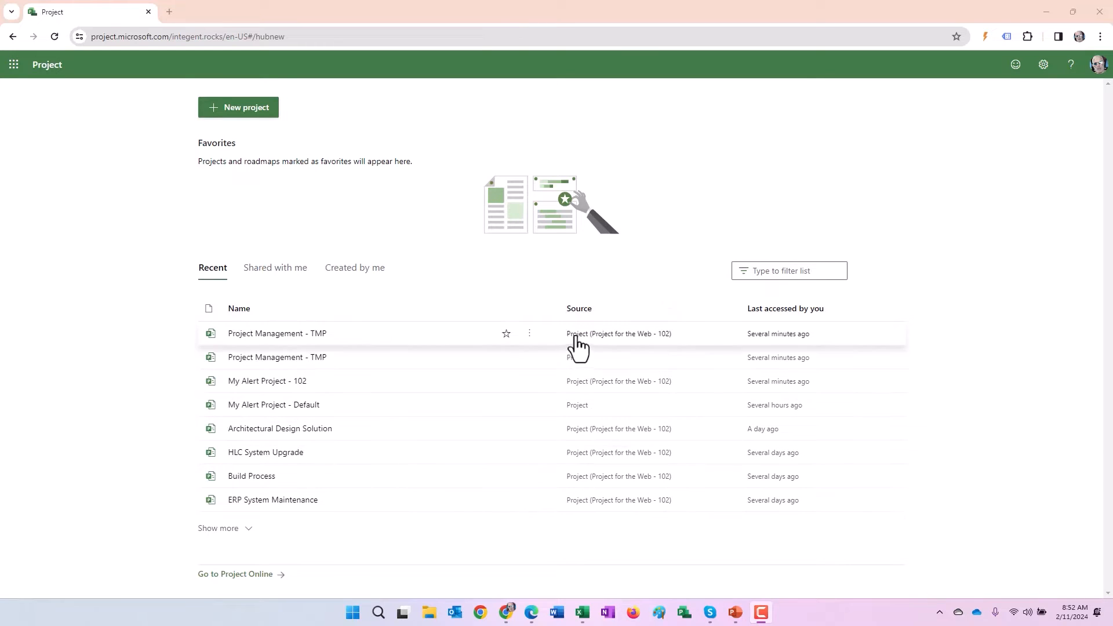
{"action": "mouse_move", "coordinate": [593, 367]}
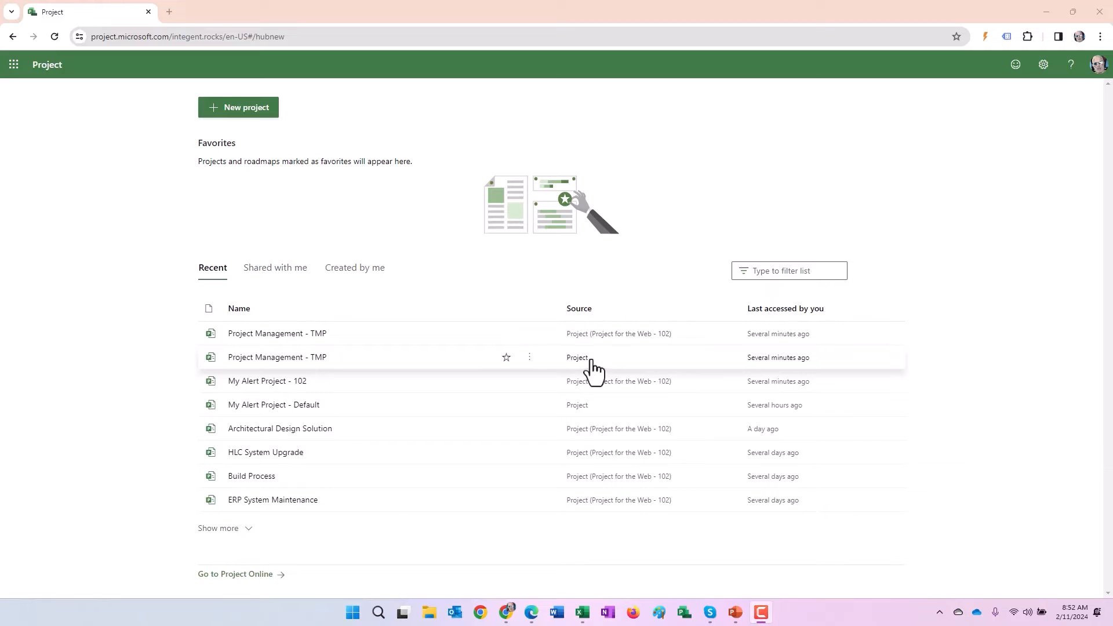
{"action": "mouse_move", "coordinate": [596, 369]}
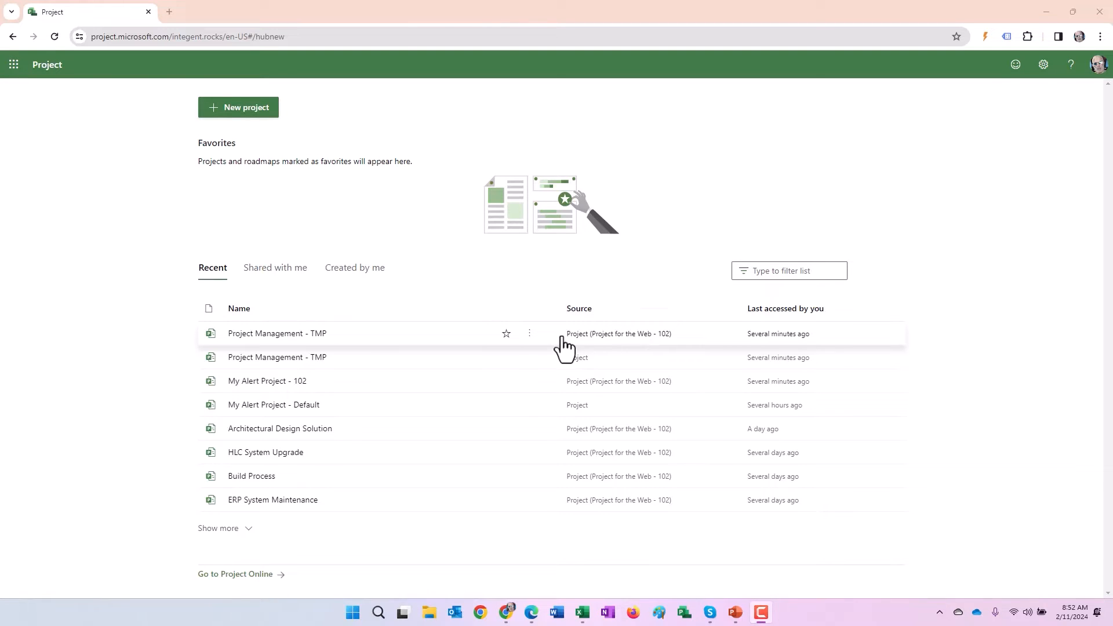
{"action": "mouse_move", "coordinate": [409, 344]}
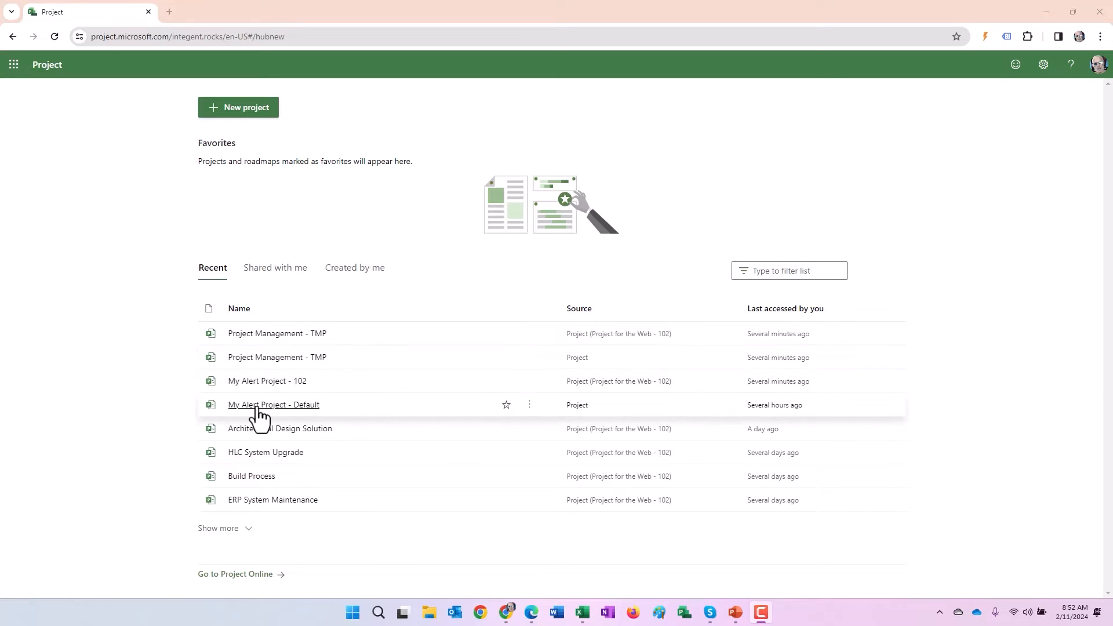
Step: Open My Alert Project - Default from Recent and show its More actions menu
{"action": "left_click", "coordinate": [273, 405]}
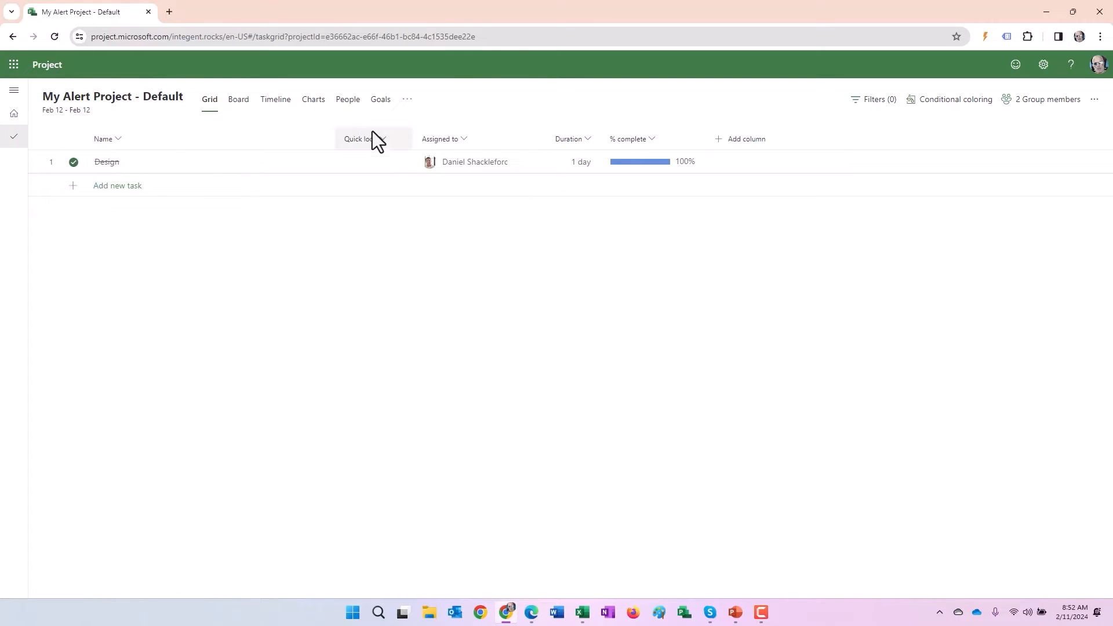
{"action": "mouse_move", "coordinate": [1100, 107]}
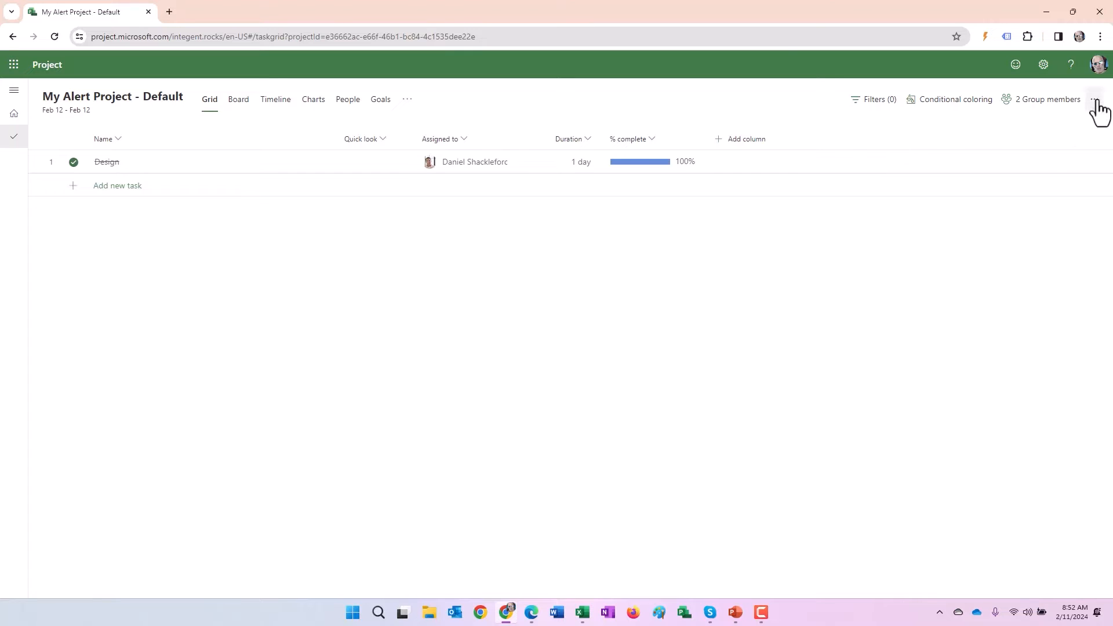
{"action": "left_click", "coordinate": [1096, 98]}
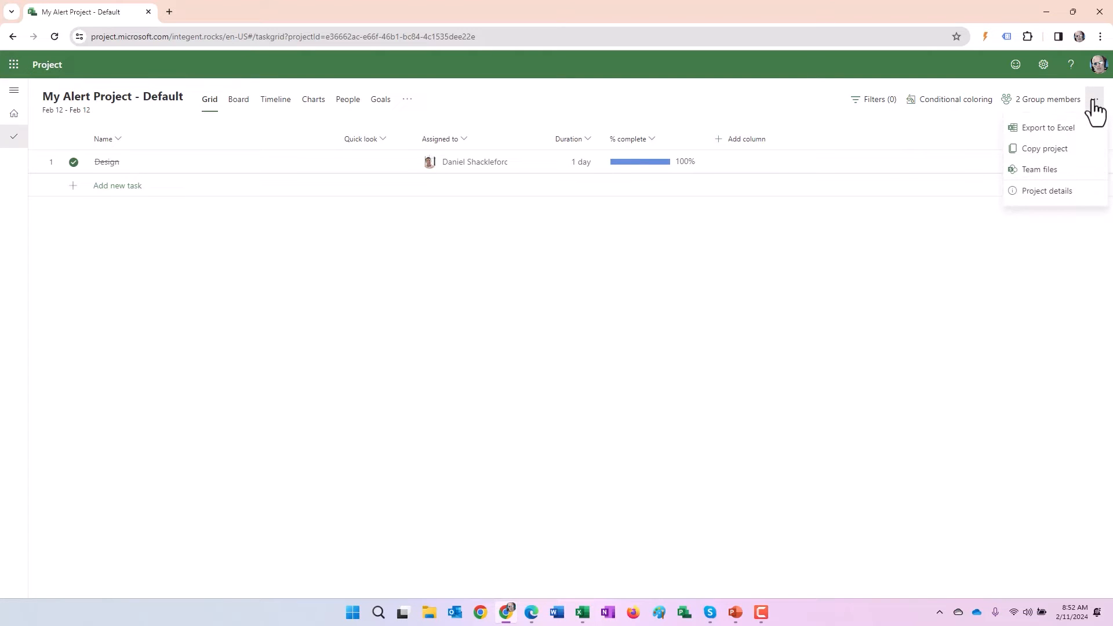
{"action": "mouse_move", "coordinate": [1094, 124]}
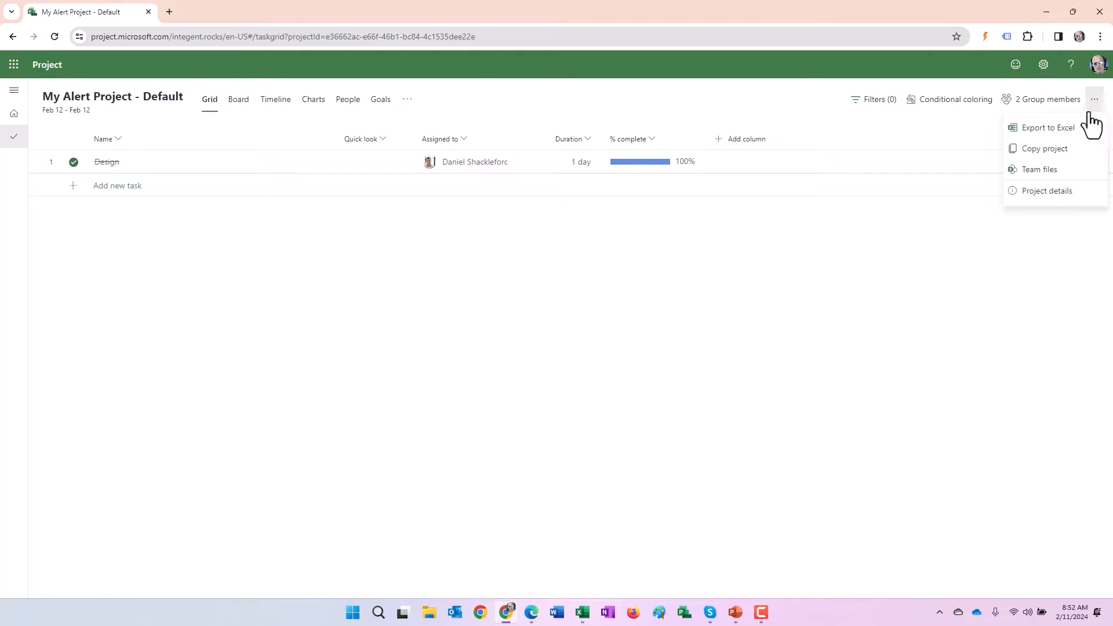
{"action": "mouse_move", "coordinate": [1045, 149]}
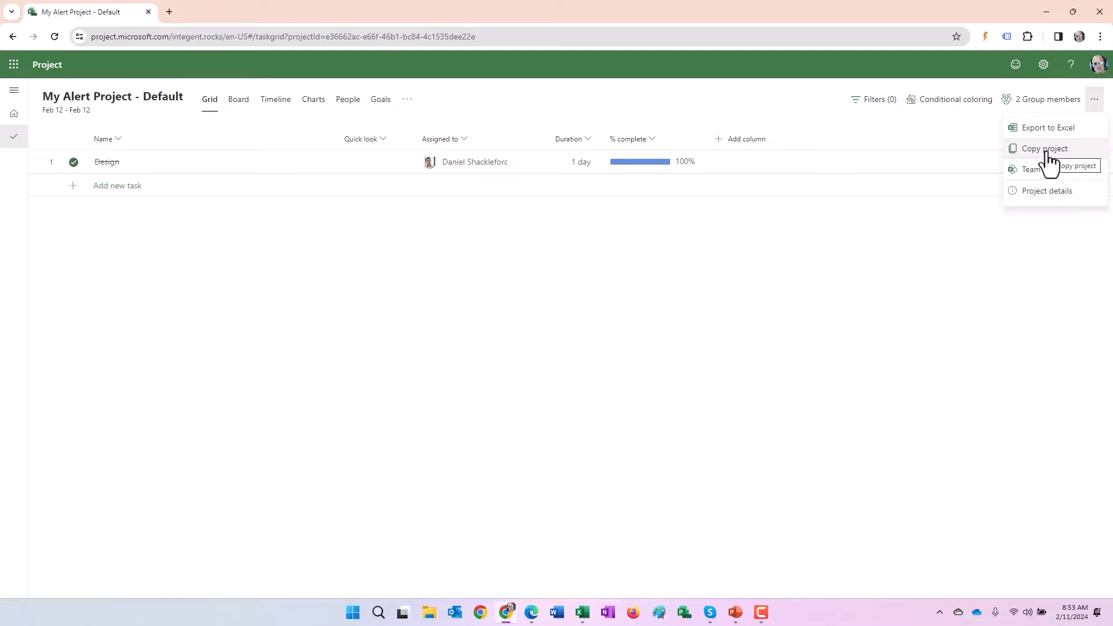
Step: Copy the project, producing My Alert Project - Default - Copy with its Design task at 0%
{"action": "left_click", "coordinate": [1045, 148]}
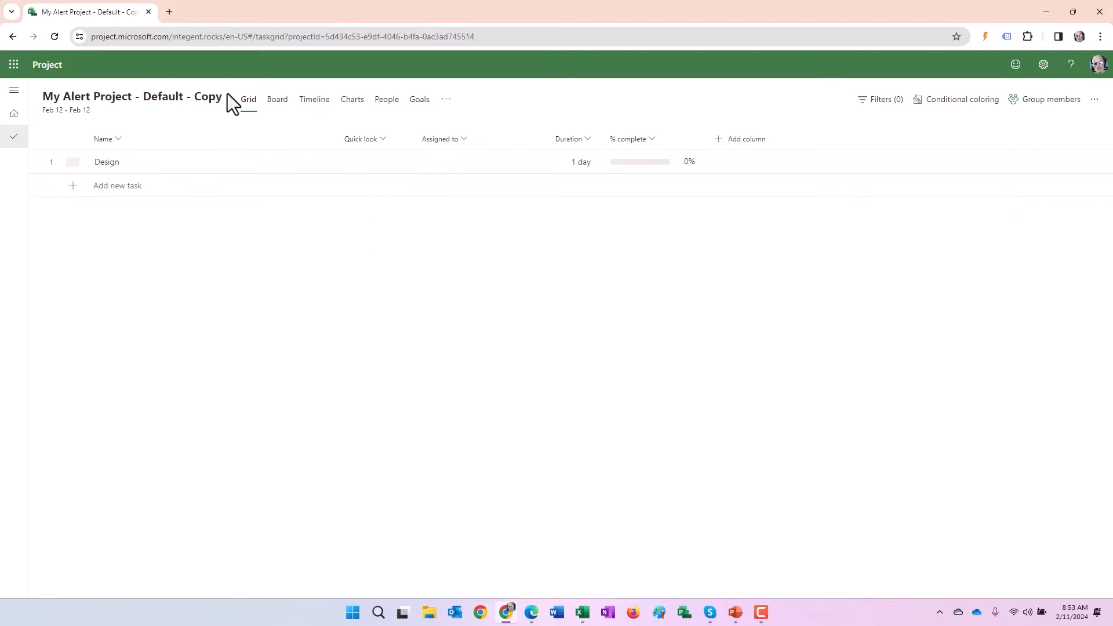
{"action": "left_click", "coordinate": [461, 162]}
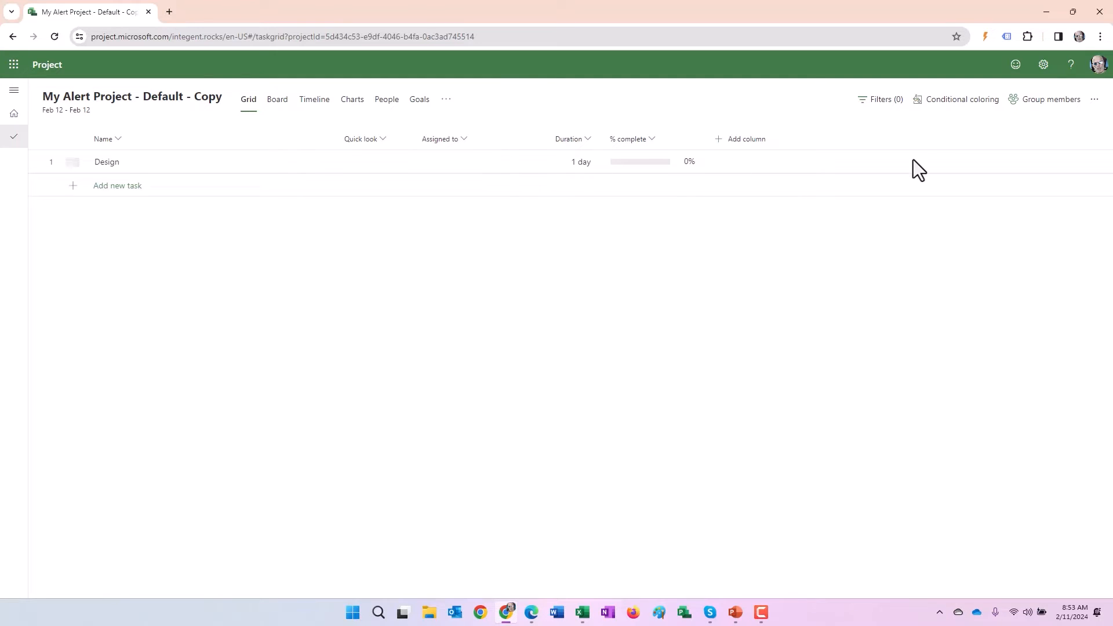
{"action": "left_click", "coordinate": [1094, 100]}
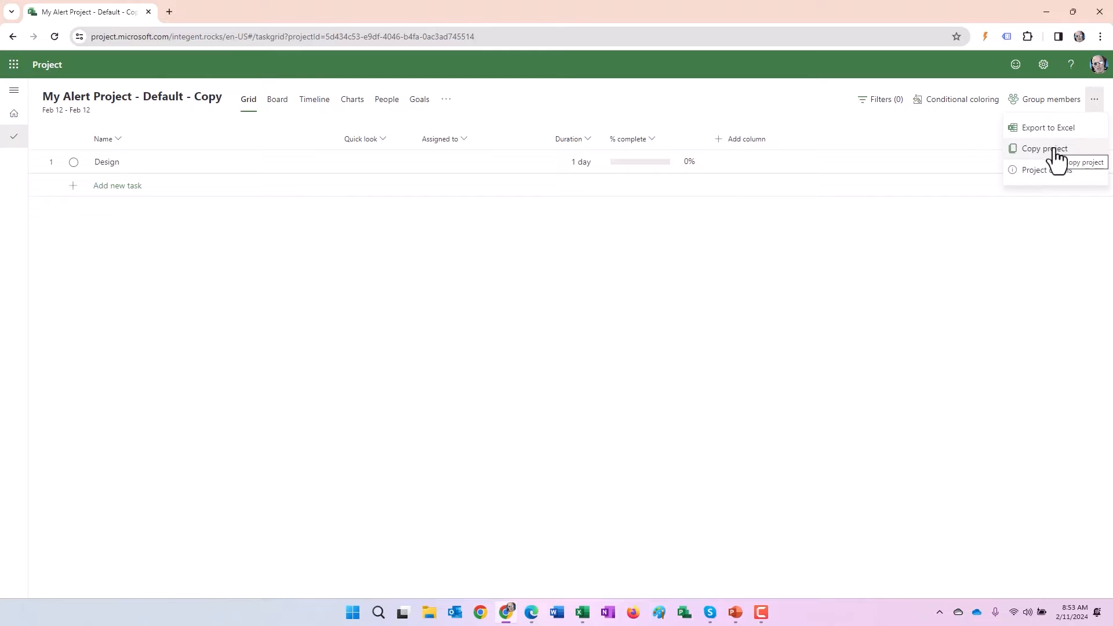
{"action": "left_click", "coordinate": [1096, 99]}
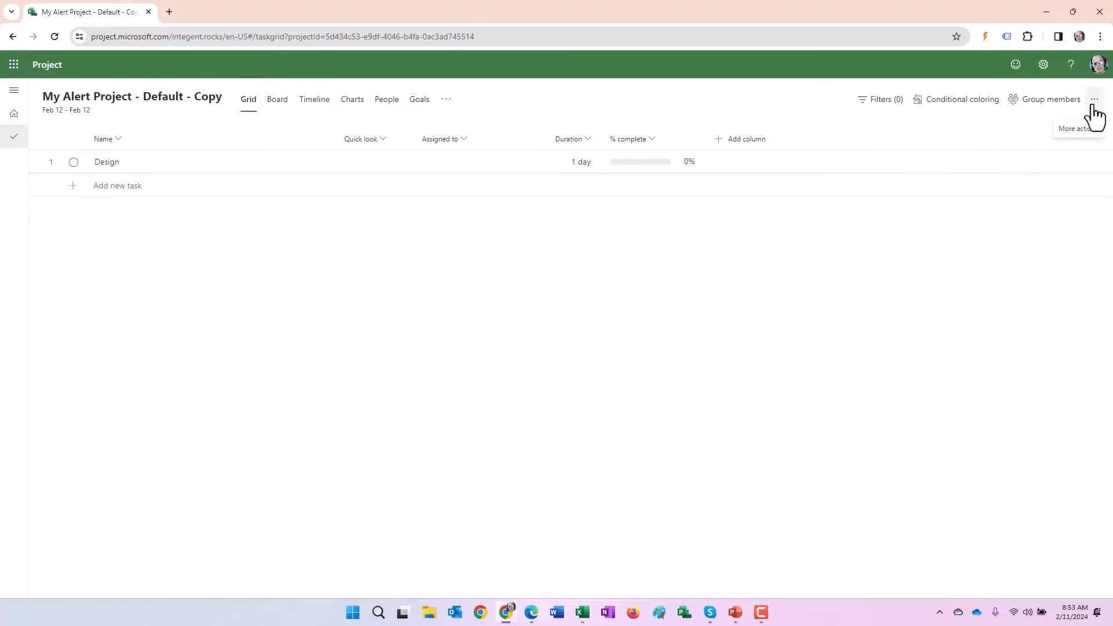
{"action": "left_click", "coordinate": [1096, 99]}
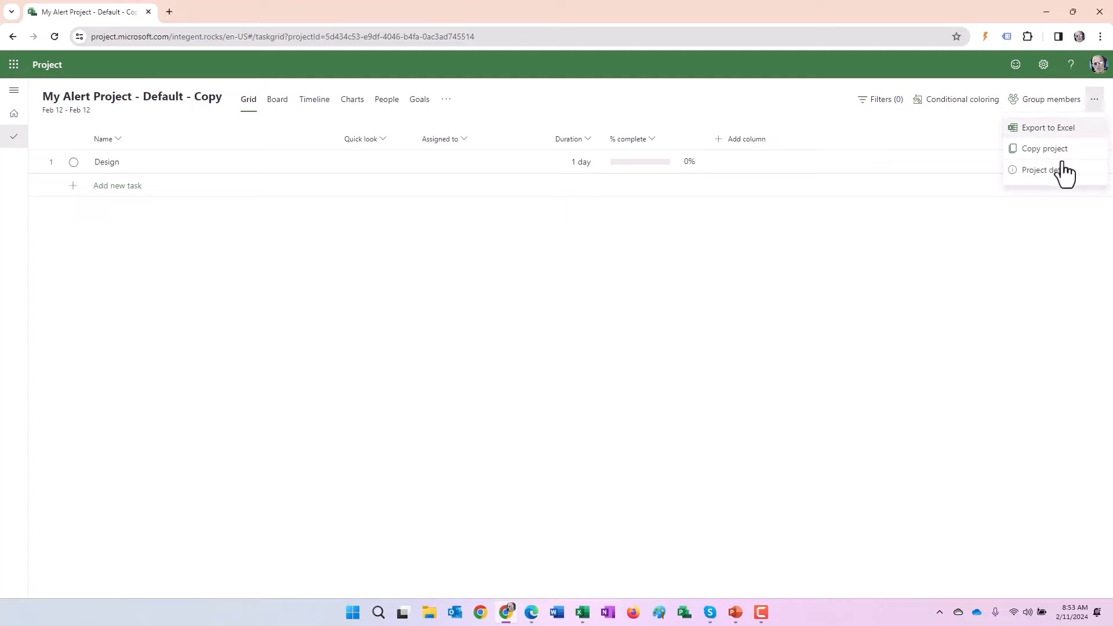
Step: Delete My Alert Project - Default - Copy via project details and confirm permanent deletion
{"action": "left_click", "coordinate": [1041, 169]}
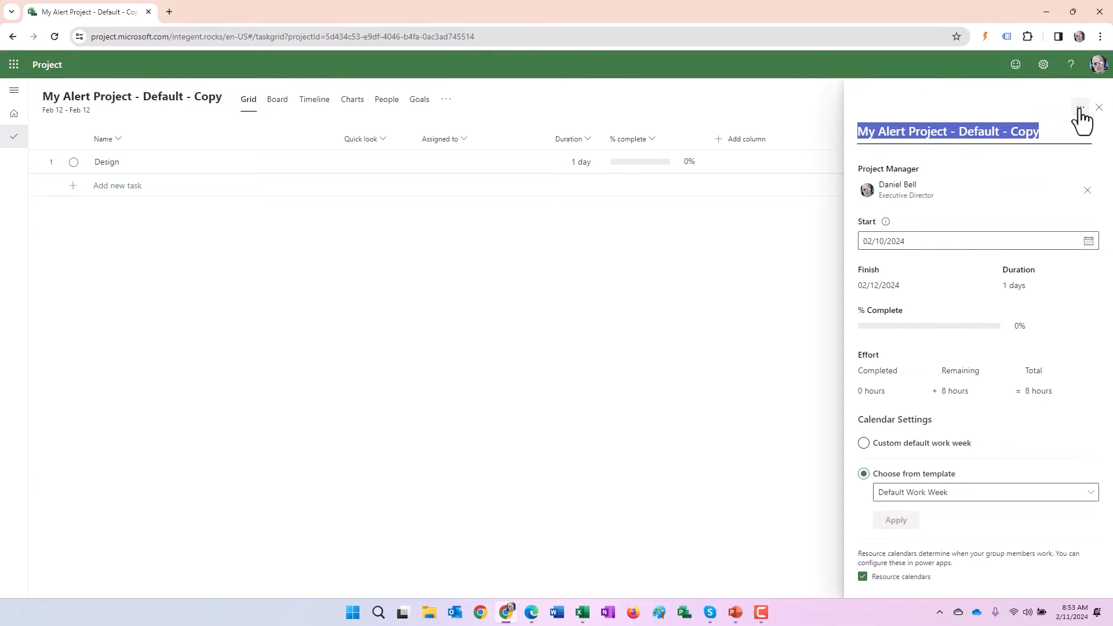
{"action": "left_click", "coordinate": [1080, 108]}
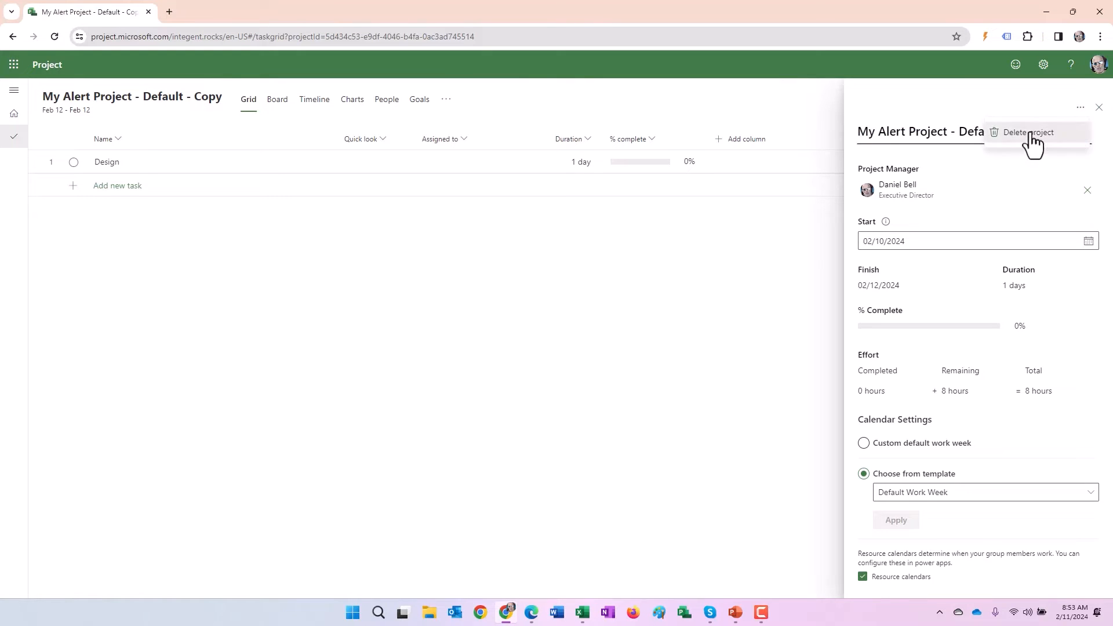
{"action": "left_click", "coordinate": [1025, 132]}
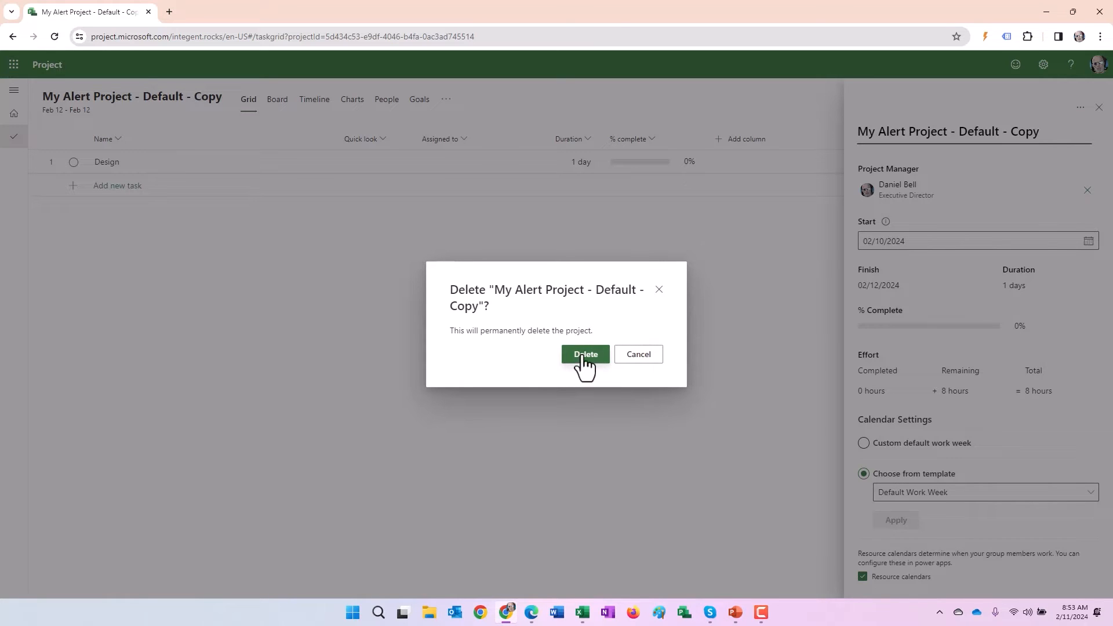
{"action": "left_click", "coordinate": [584, 354]}
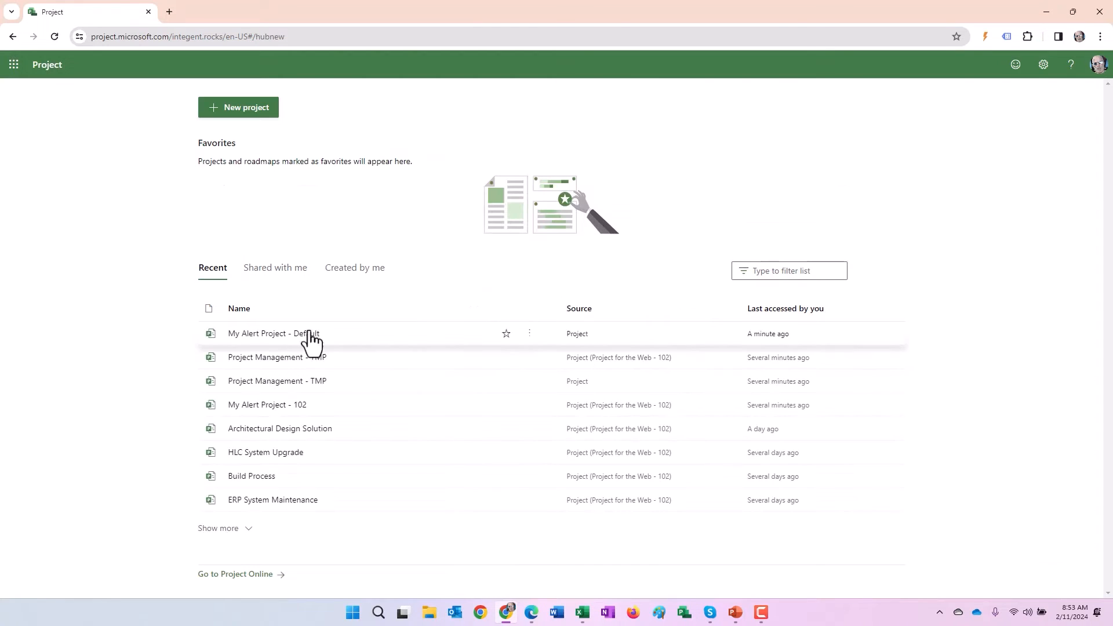
{"action": "mouse_move", "coordinate": [68, 378]}
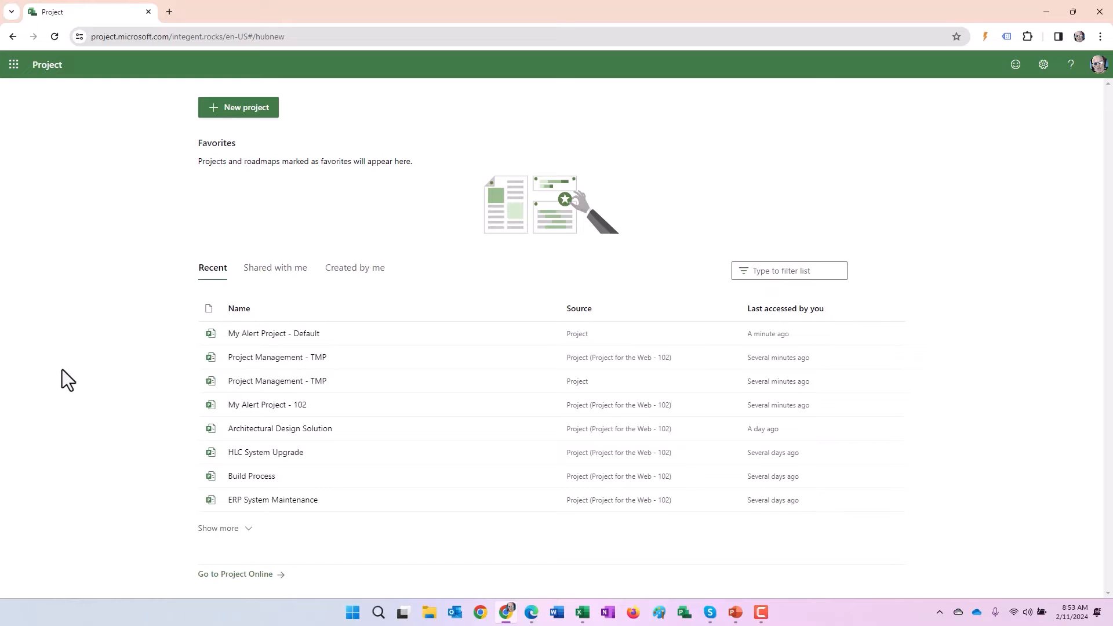
{"action": "mouse_move", "coordinate": [102, 263]}
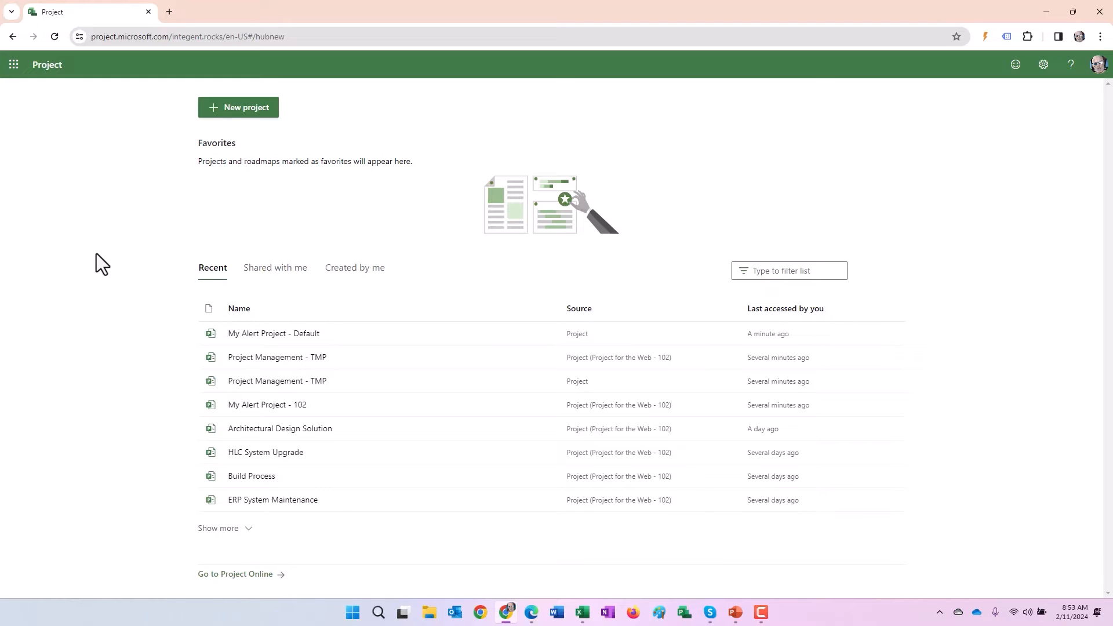
{"action": "mouse_move", "coordinate": [116, 201]}
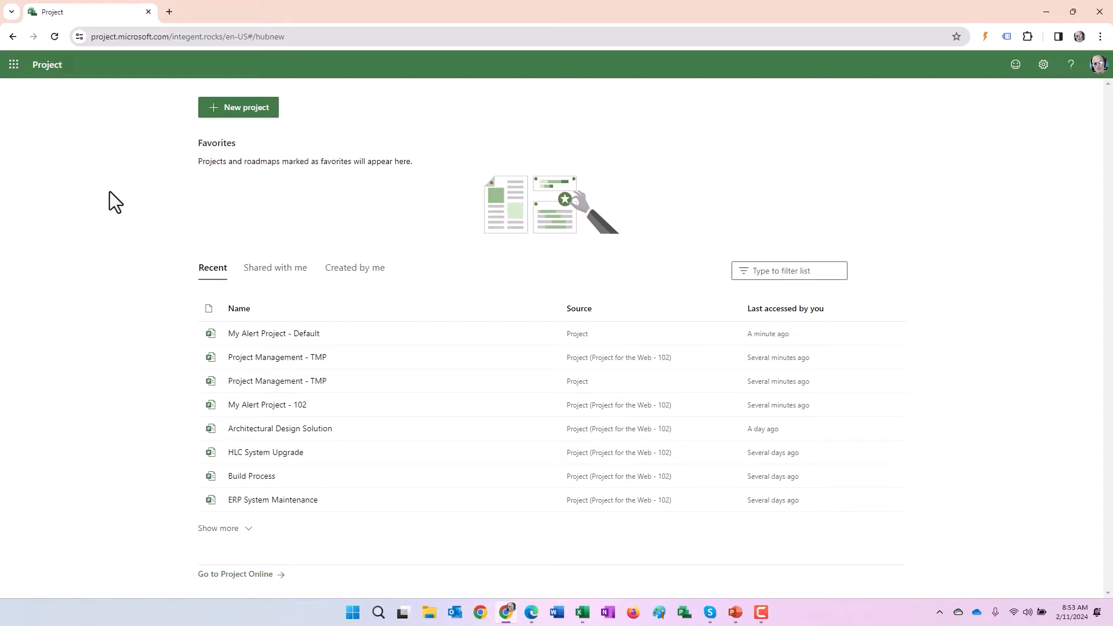
{"action": "mouse_move", "coordinate": [642, 293]}
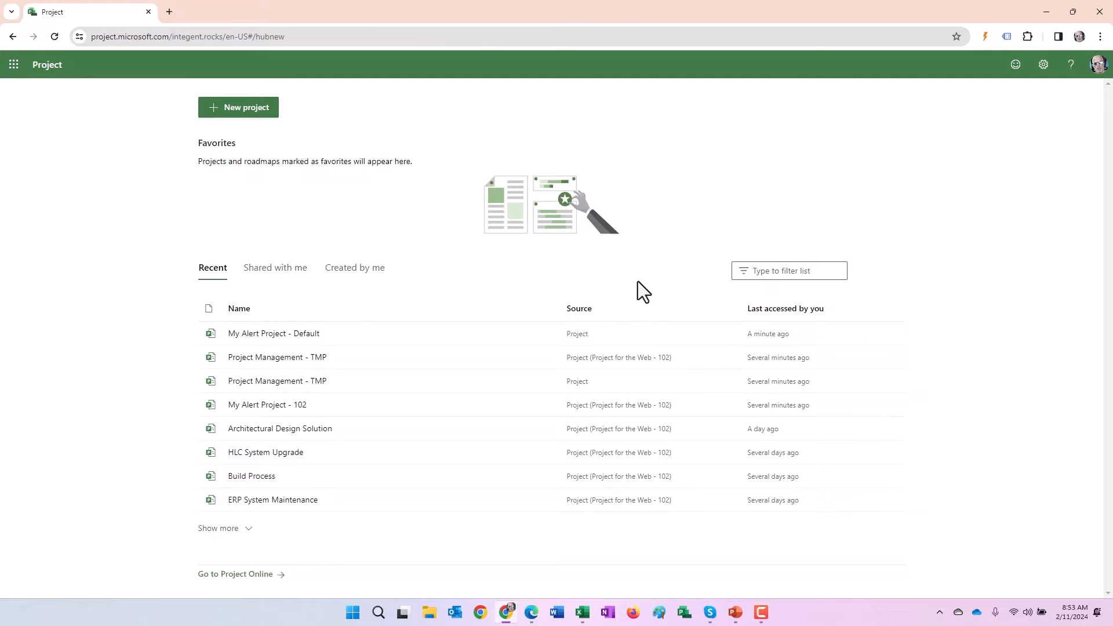
{"action": "mouse_move", "coordinate": [622, 365]}
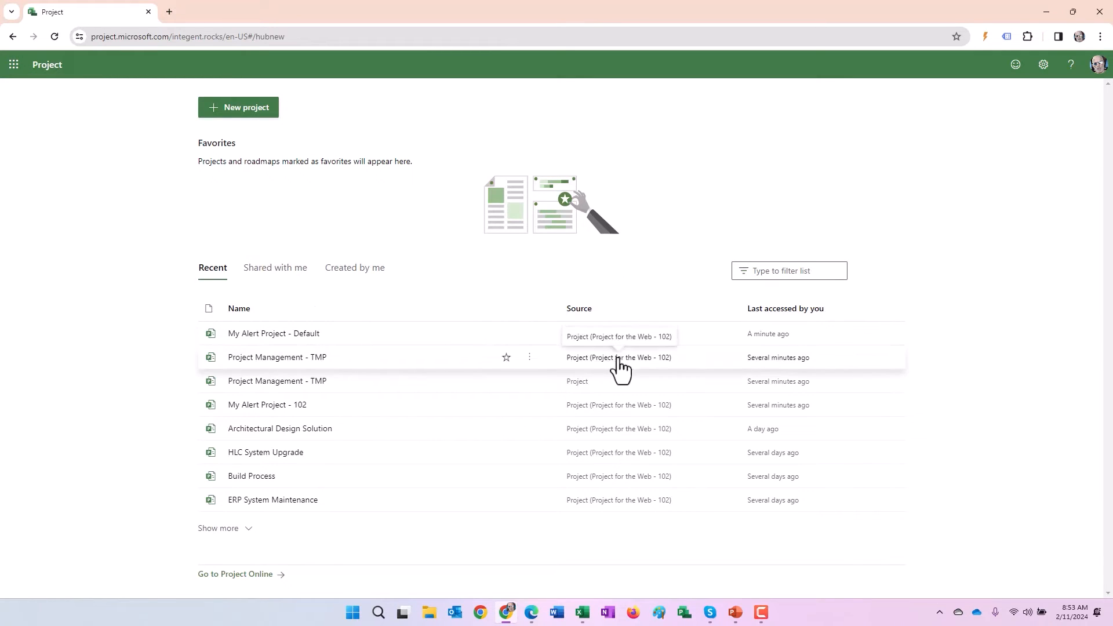
{"action": "mouse_move", "coordinate": [592, 369]}
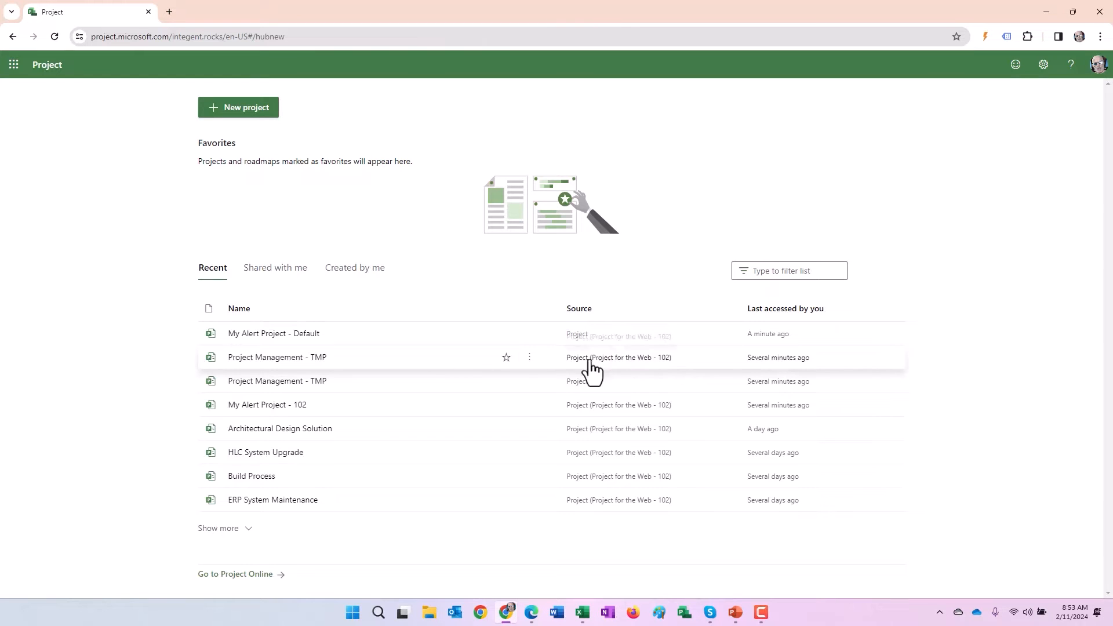
{"action": "mouse_move", "coordinate": [277, 358]}
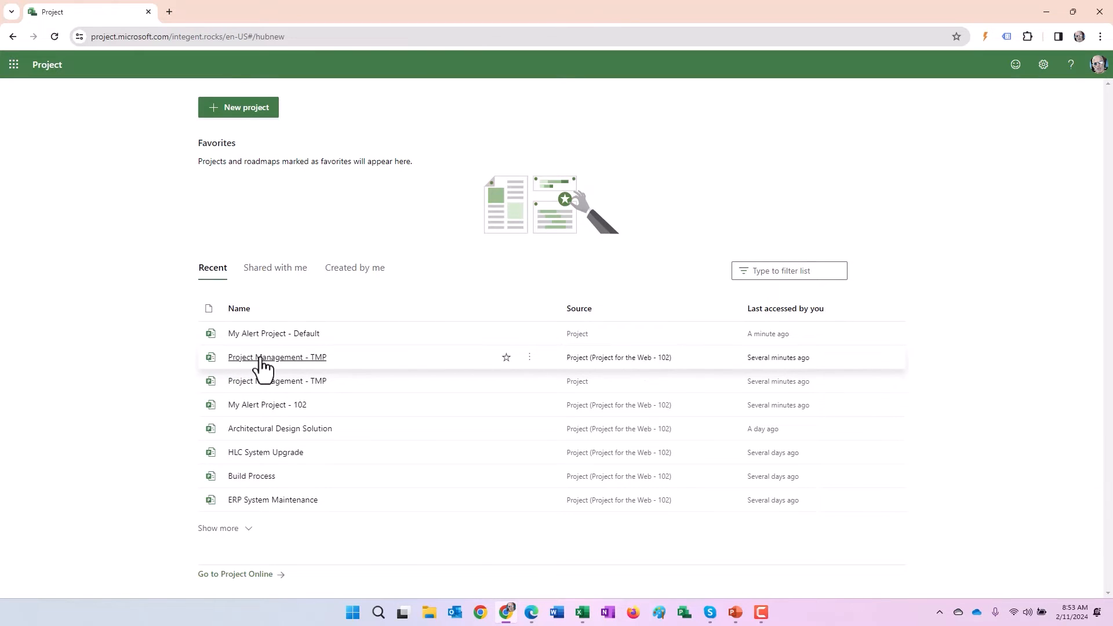
{"action": "mouse_move", "coordinate": [266, 405]}
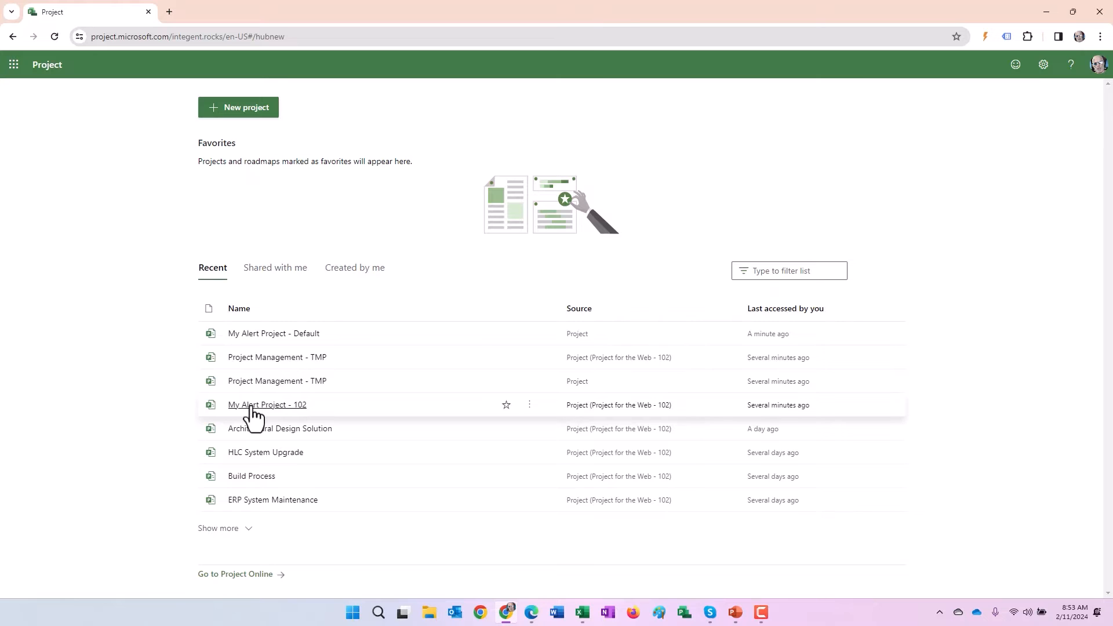
{"action": "left_click", "coordinate": [267, 405]}
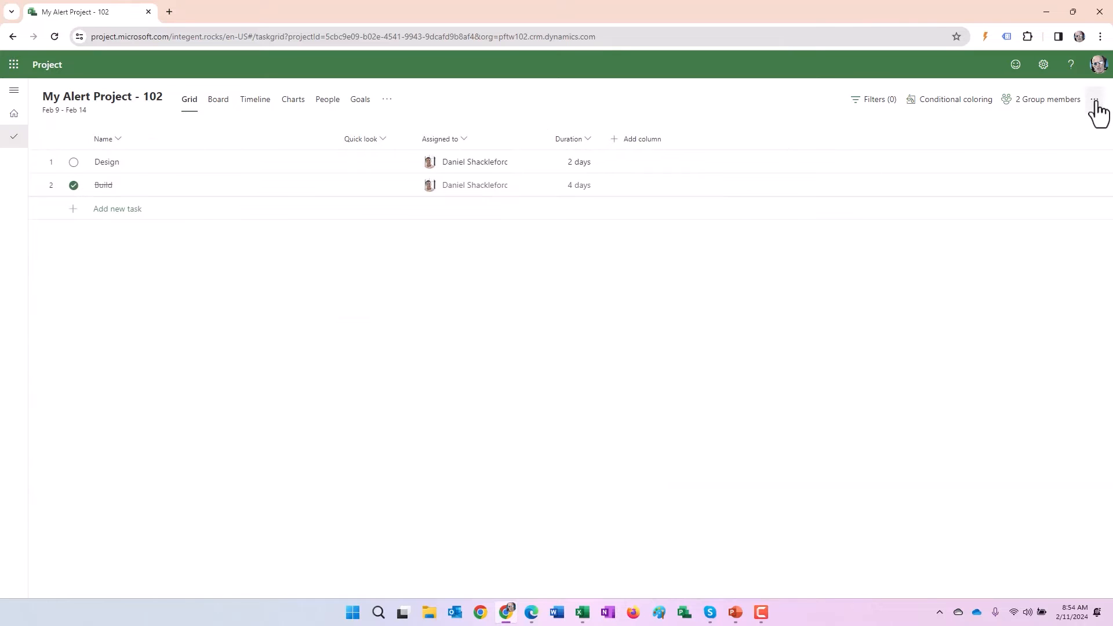
{"action": "left_click", "coordinate": [1096, 99]}
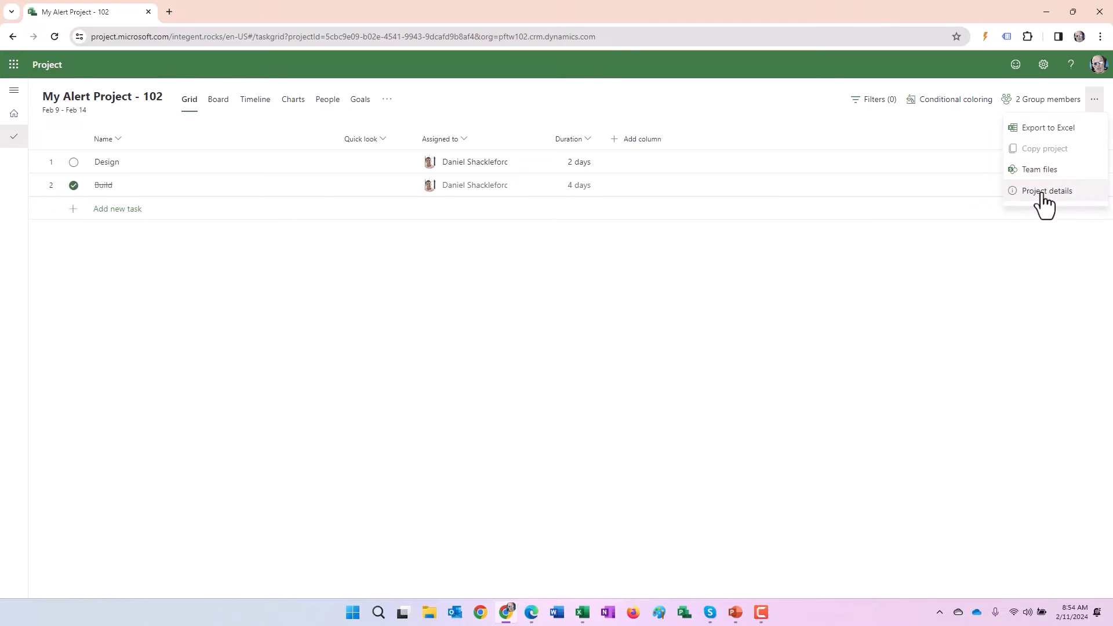
{"action": "left_click", "coordinate": [1046, 190]}
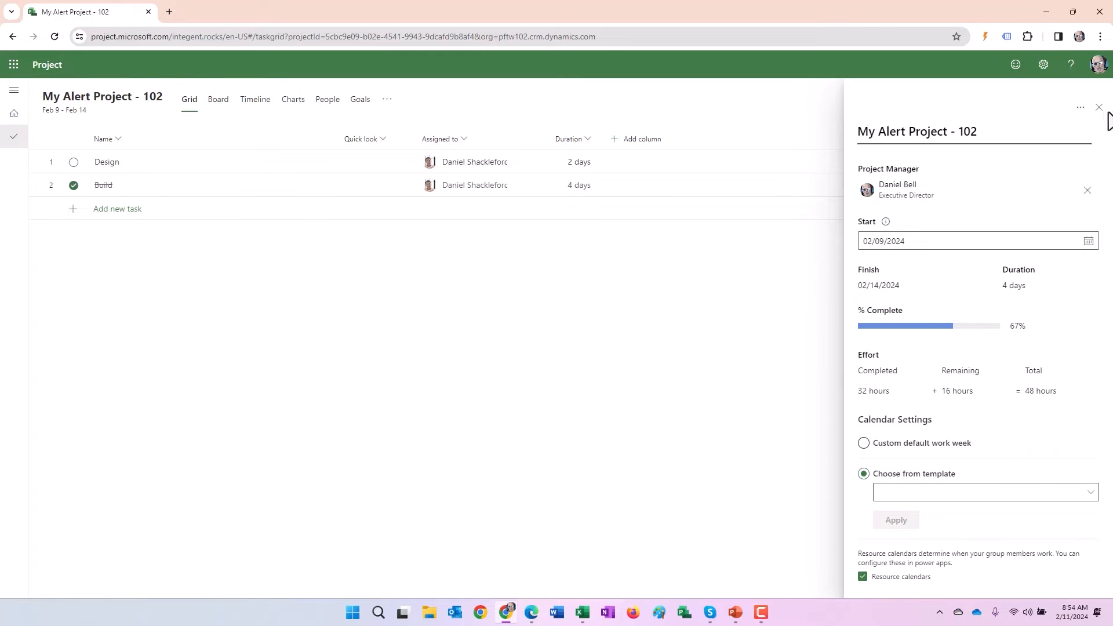
{"action": "left_click", "coordinate": [1098, 106]}
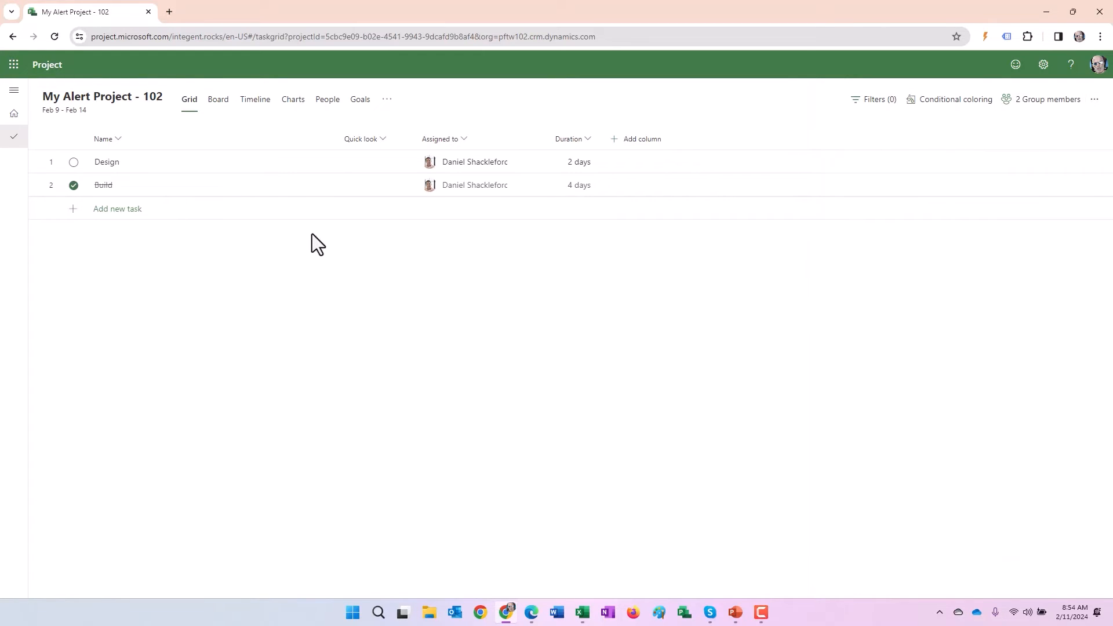
{"action": "mouse_move", "coordinate": [120, 100]}
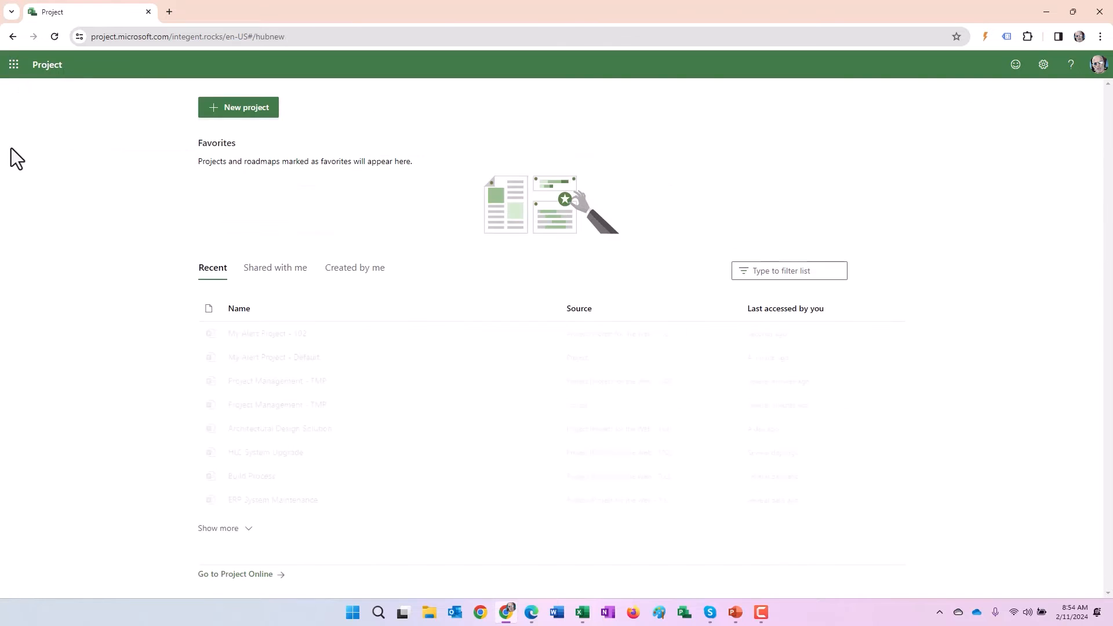
Step: Launch the Power Apps PPM app in a new tab and show My Active Projects
{"action": "left_click", "coordinate": [169, 11]}
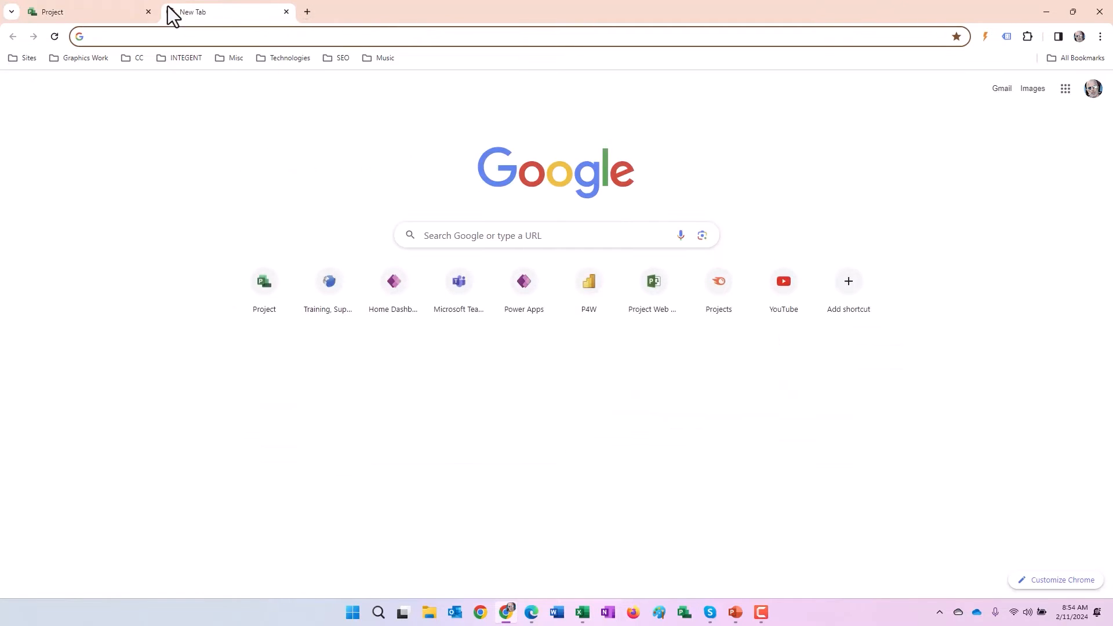
{"action": "left_click", "coordinate": [523, 281]}
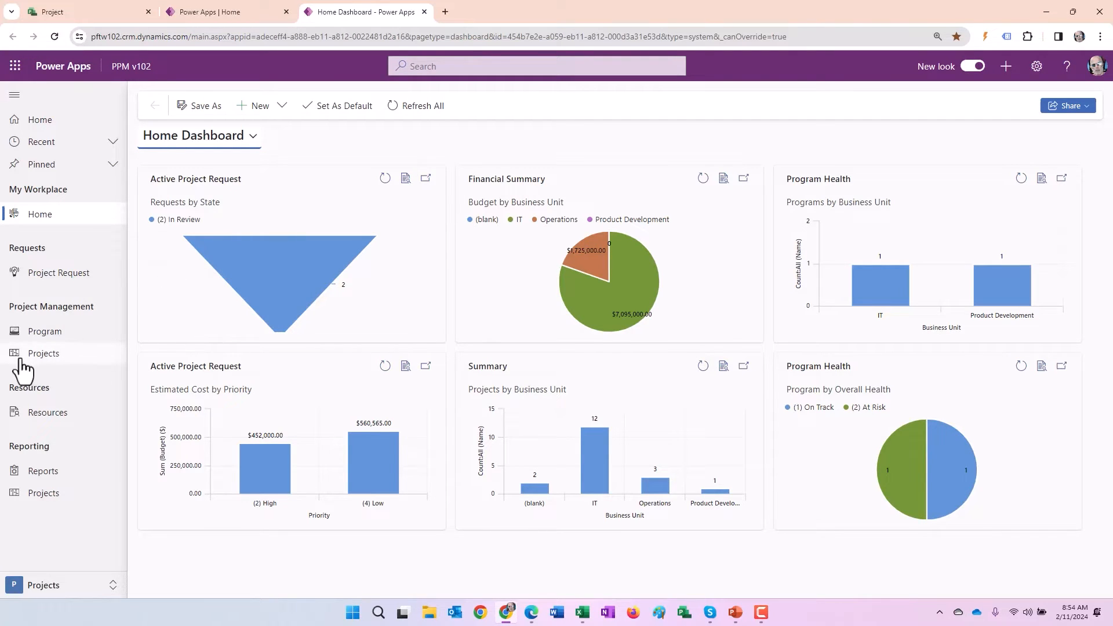
{"action": "left_click", "coordinate": [43, 352]}
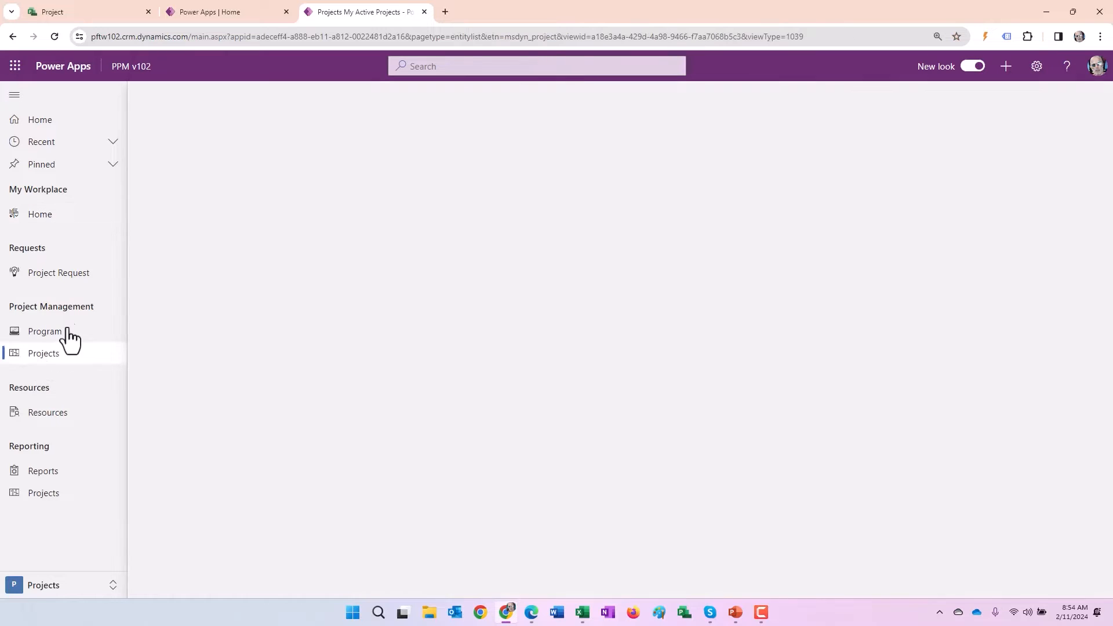
{"action": "left_click", "coordinate": [43, 352]}
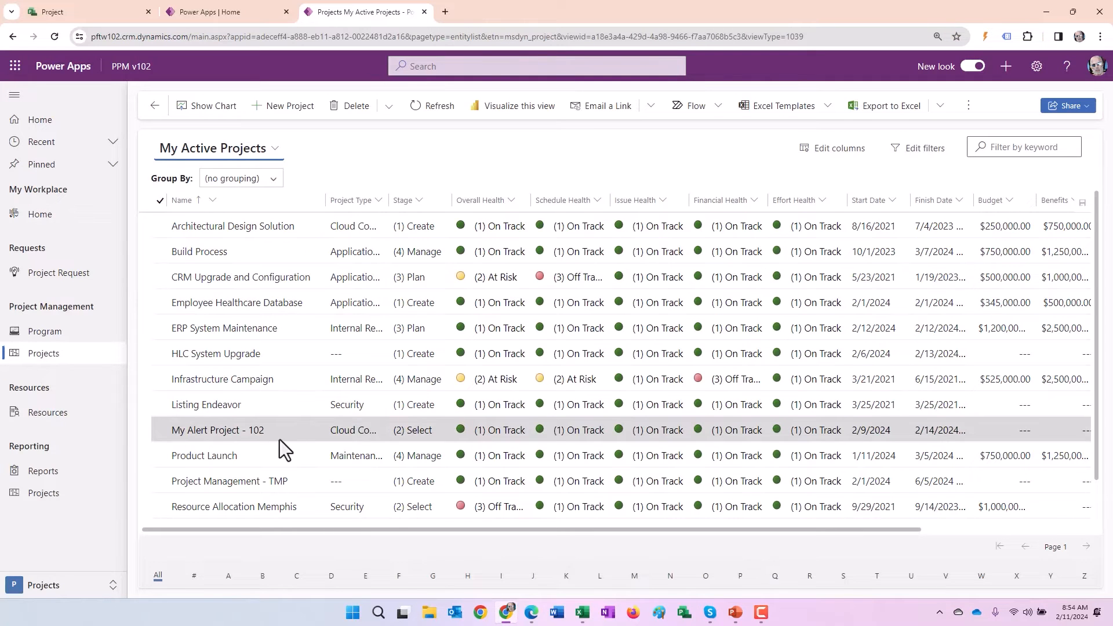
{"action": "mouse_move", "coordinate": [341, 437]}
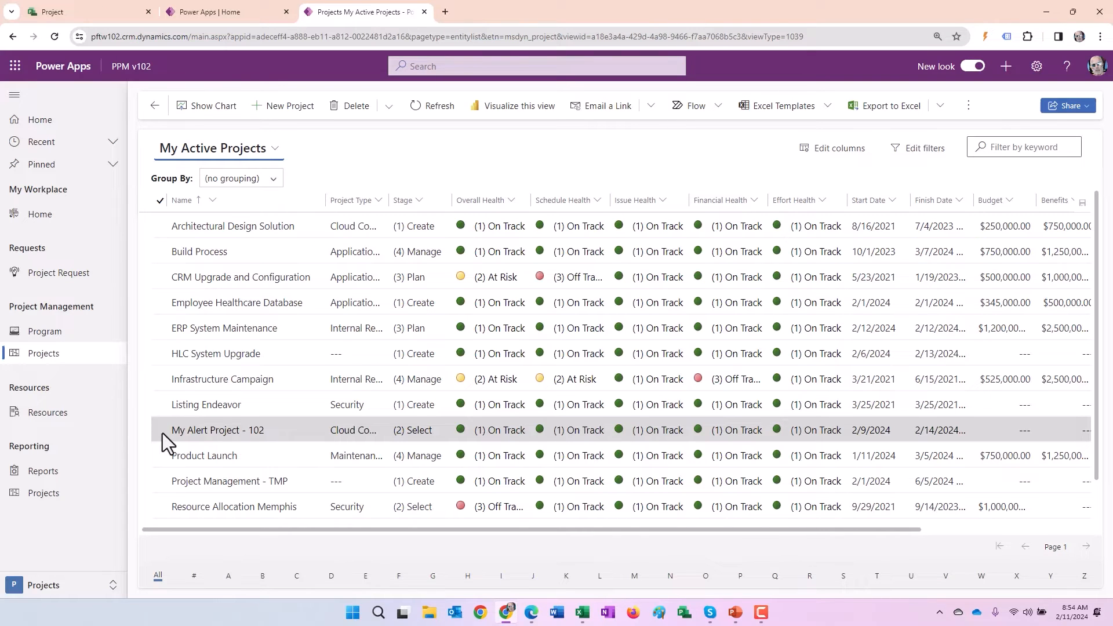
{"action": "left_click", "coordinate": [160, 430]}
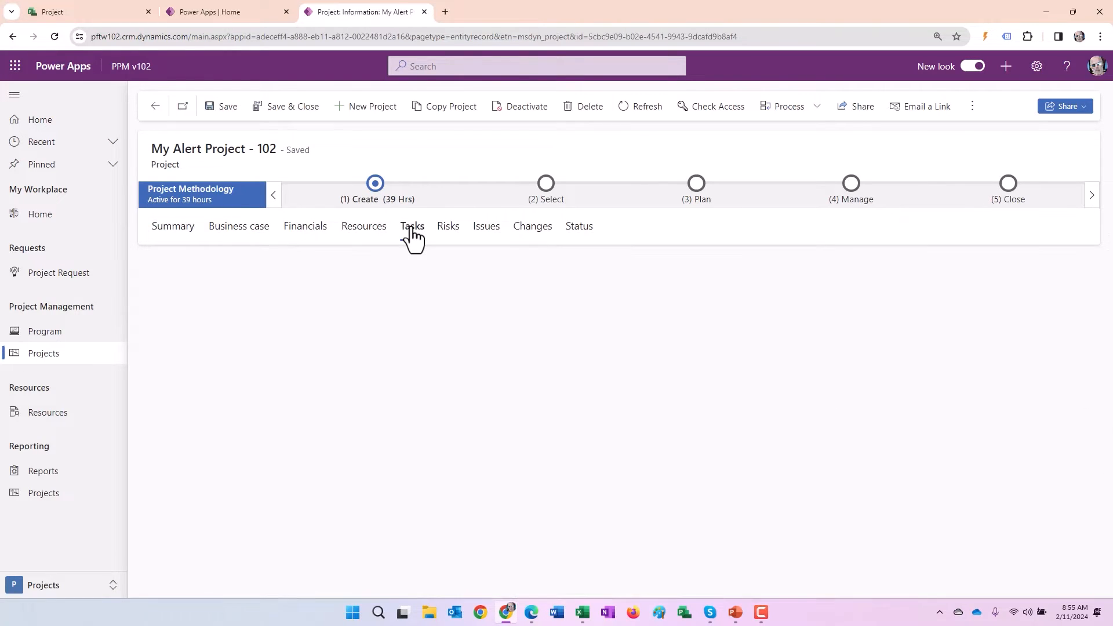
{"action": "left_click", "coordinate": [412, 226]}
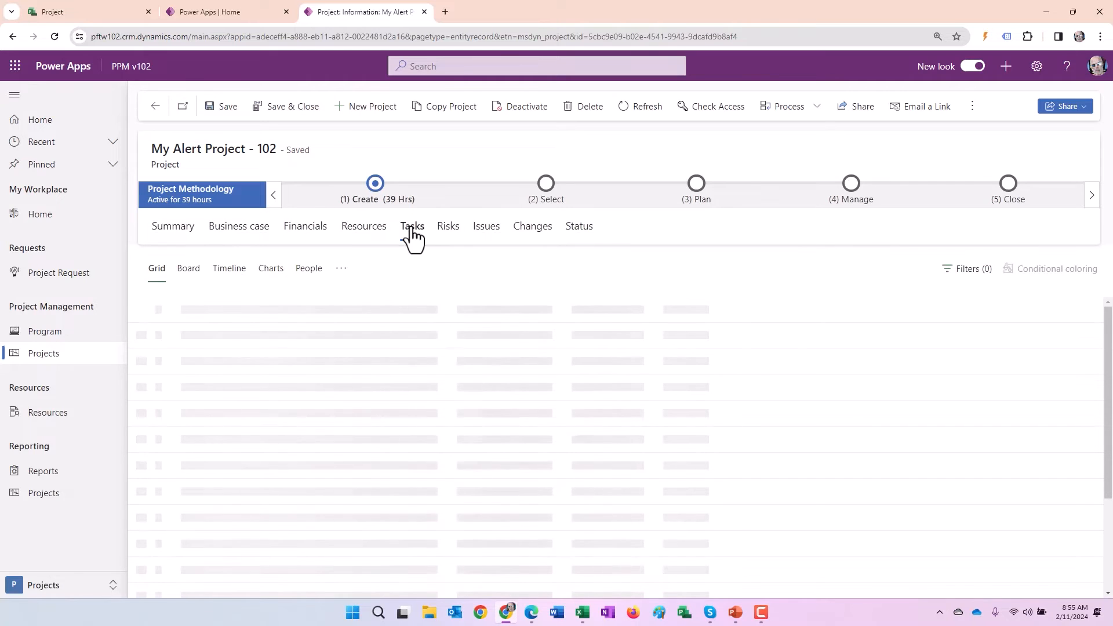
{"action": "left_click", "coordinate": [411, 226]}
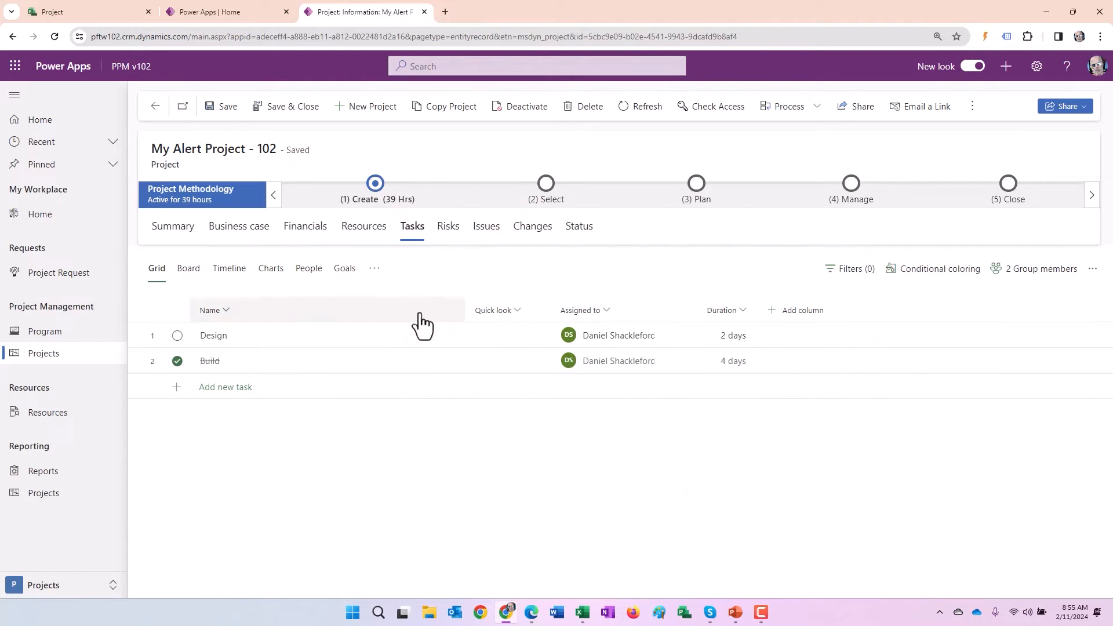
{"action": "mouse_move", "coordinate": [700, 291]}
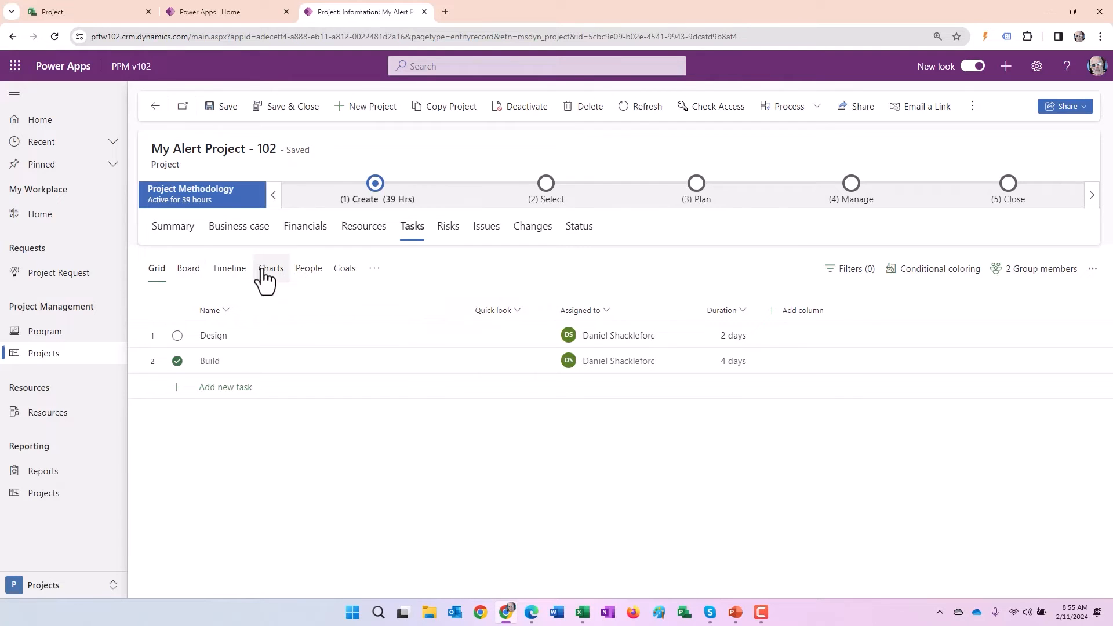
{"action": "mouse_move", "coordinate": [960, 325]}
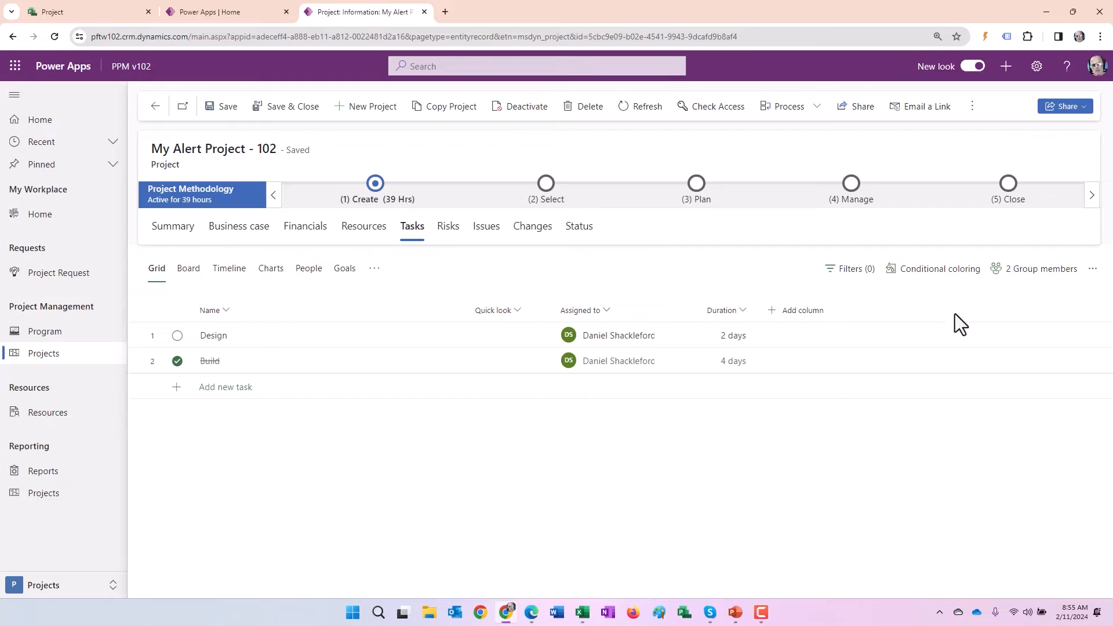
{"action": "left_click", "coordinate": [1093, 268]}
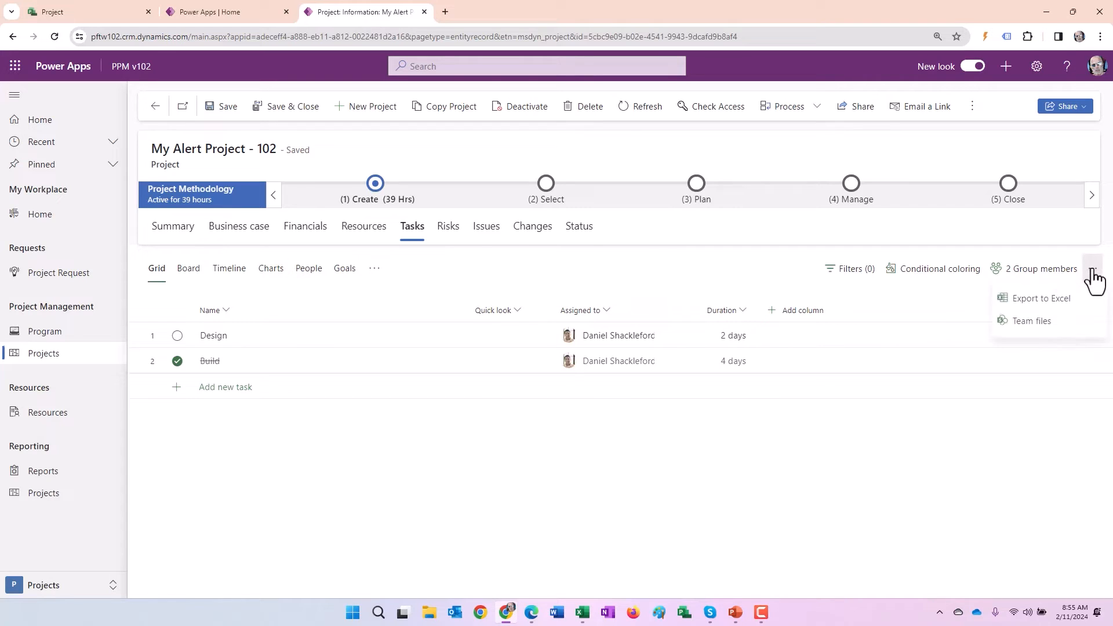
{"action": "mouse_move", "coordinate": [1040, 299]}
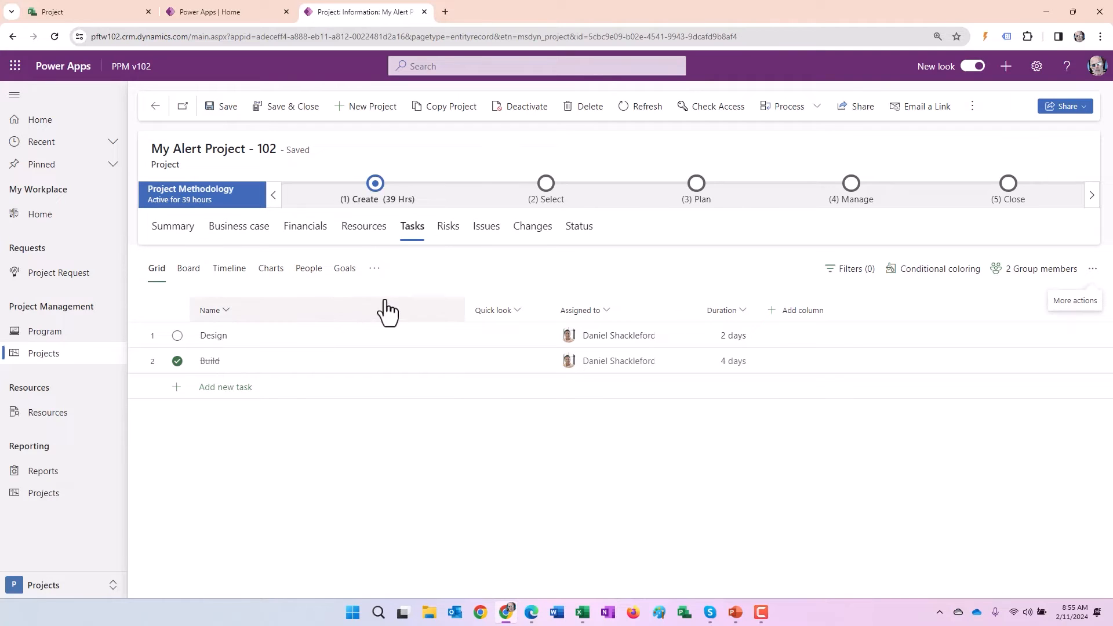
{"action": "mouse_move", "coordinate": [630, 114]}
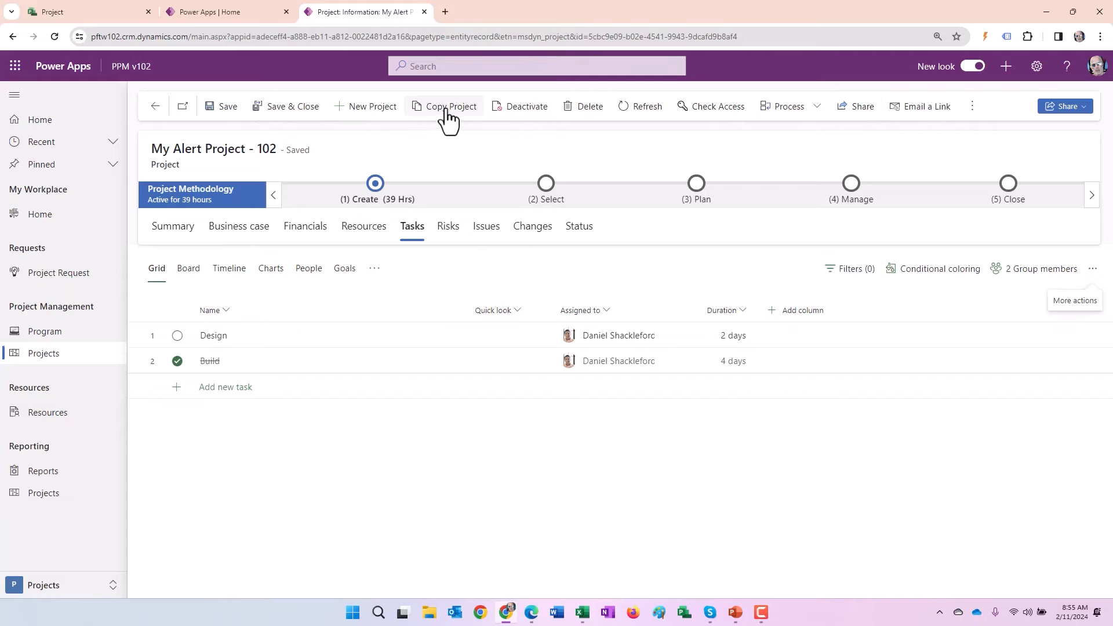
{"action": "mouse_move", "coordinate": [449, 106]}
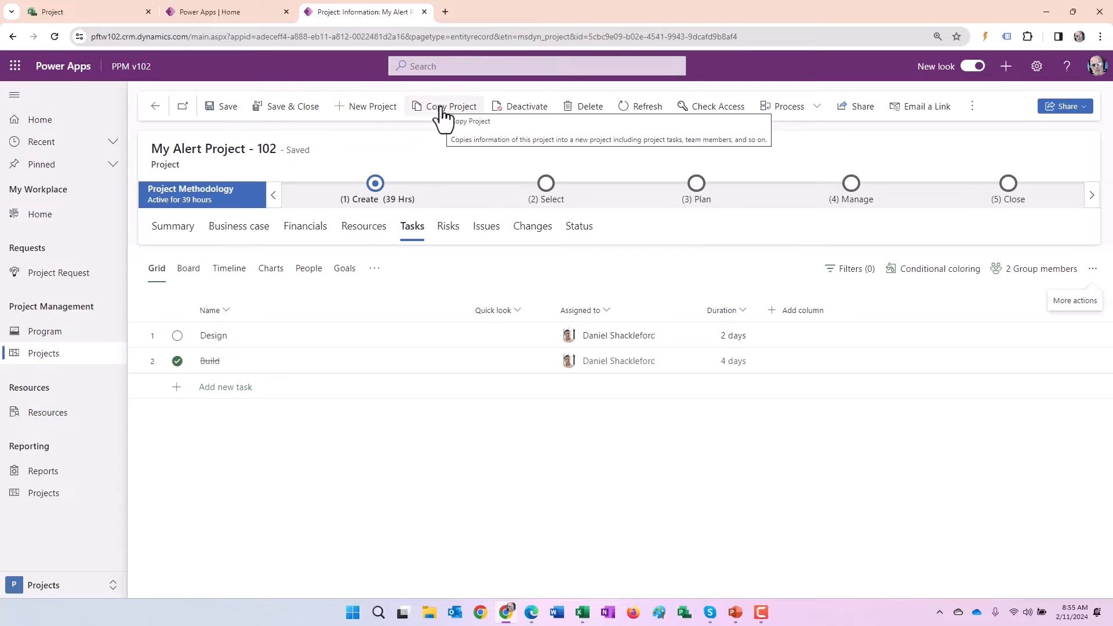
Step: Copy My Alert Project - 102 with tasks and team, then review the copy's unassigned Design task
{"action": "left_click", "coordinate": [447, 106]}
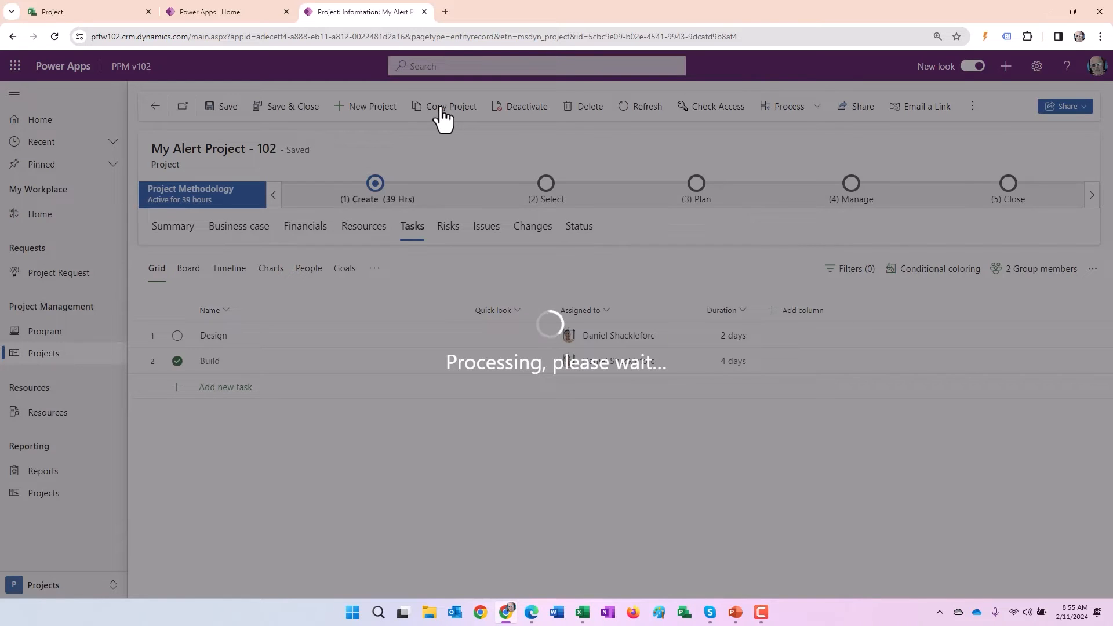
{"action": "mouse_move", "coordinate": [432, 137]}
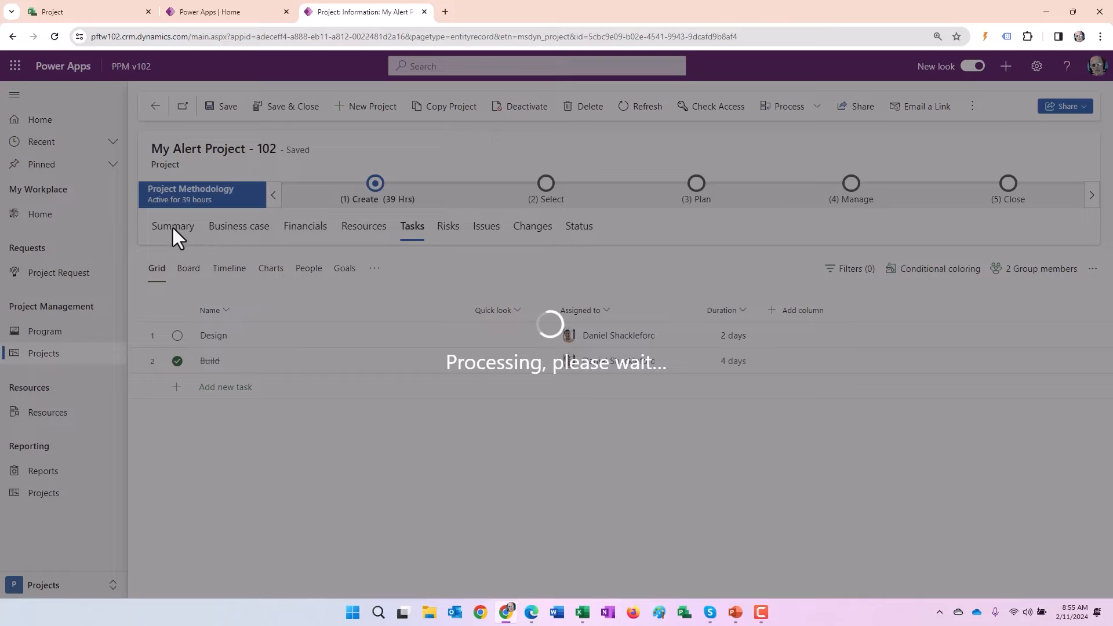
{"action": "left_click", "coordinate": [450, 106]}
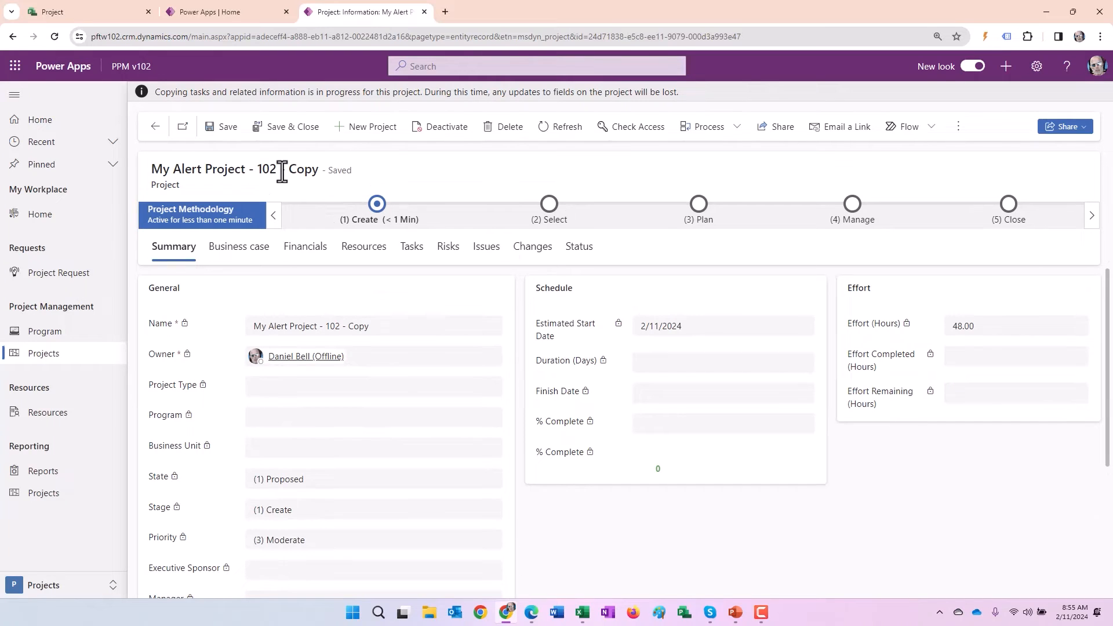
{"action": "mouse_move", "coordinate": [327, 173]}
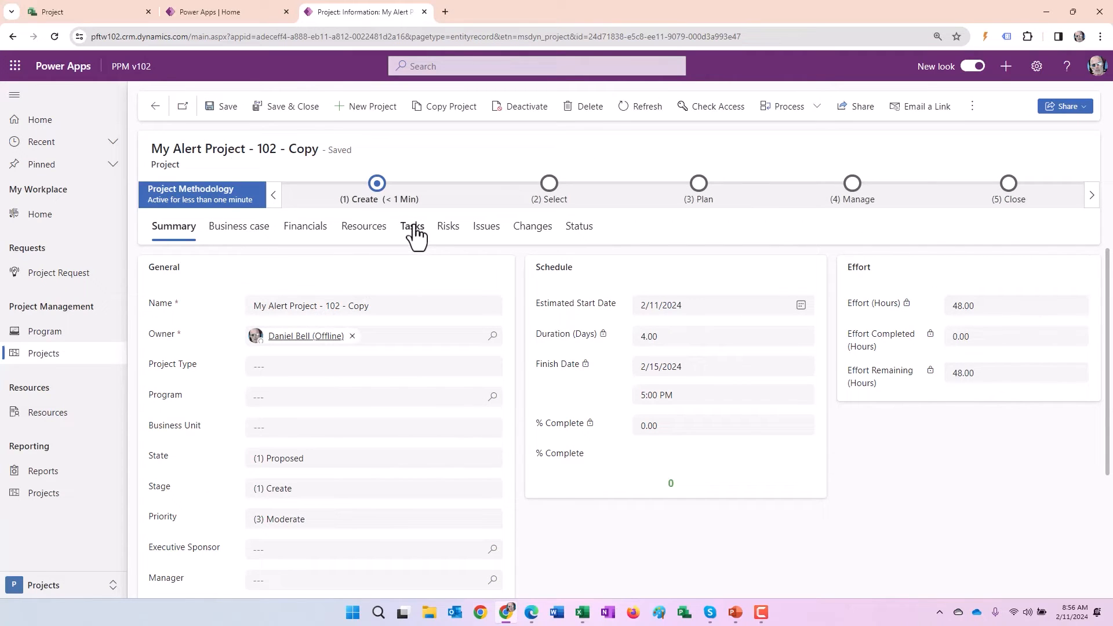
{"action": "left_click", "coordinate": [412, 226]}
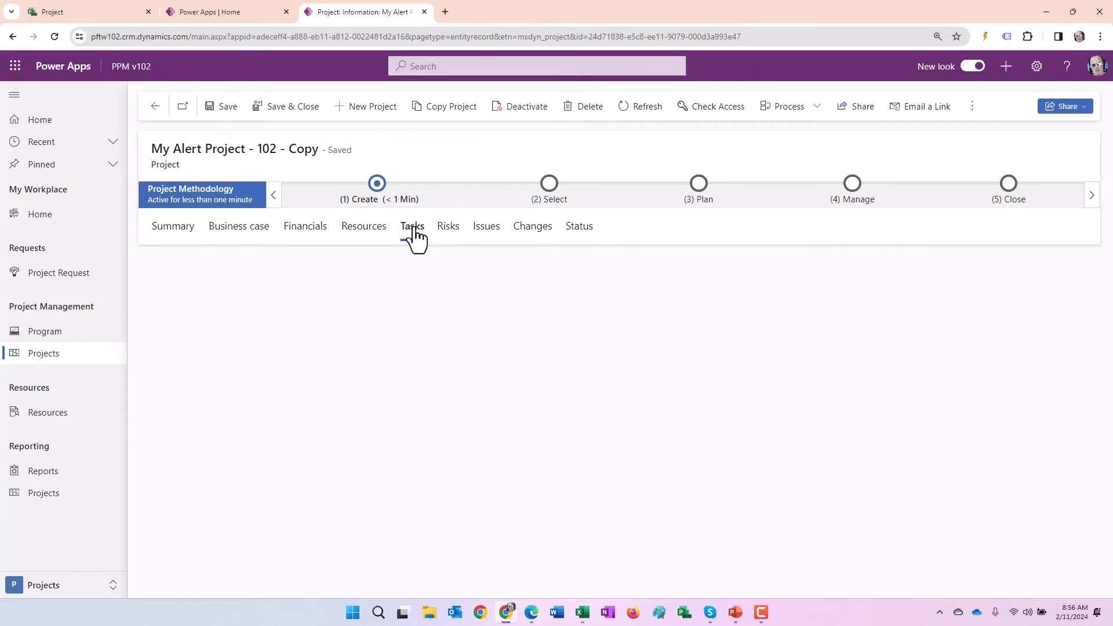
{"action": "left_click", "coordinate": [412, 226]}
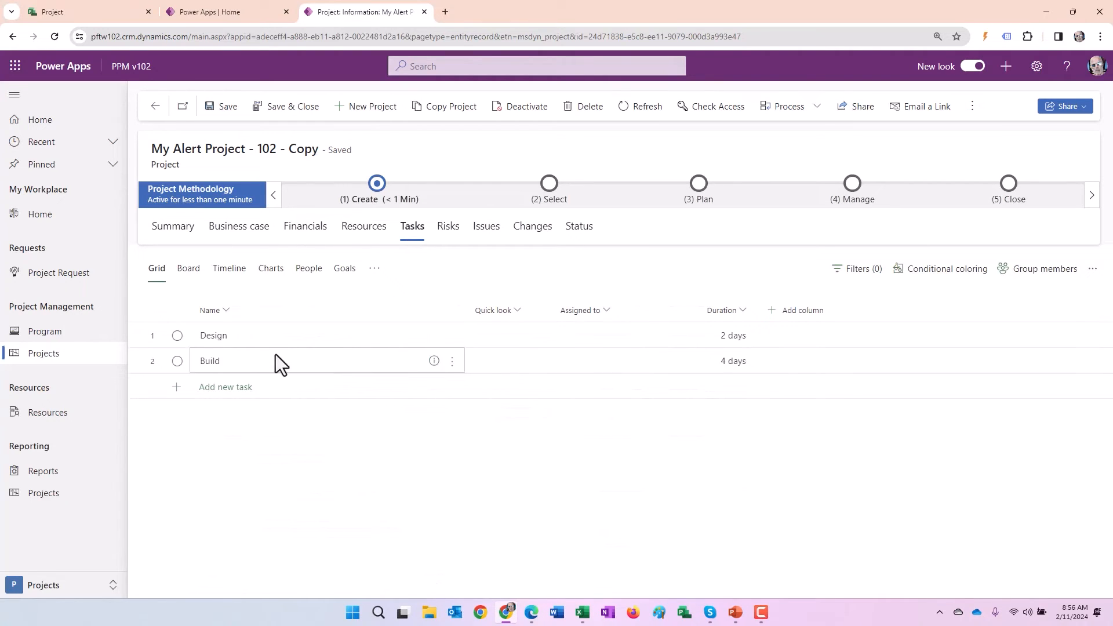
{"action": "left_click", "coordinate": [603, 361]}
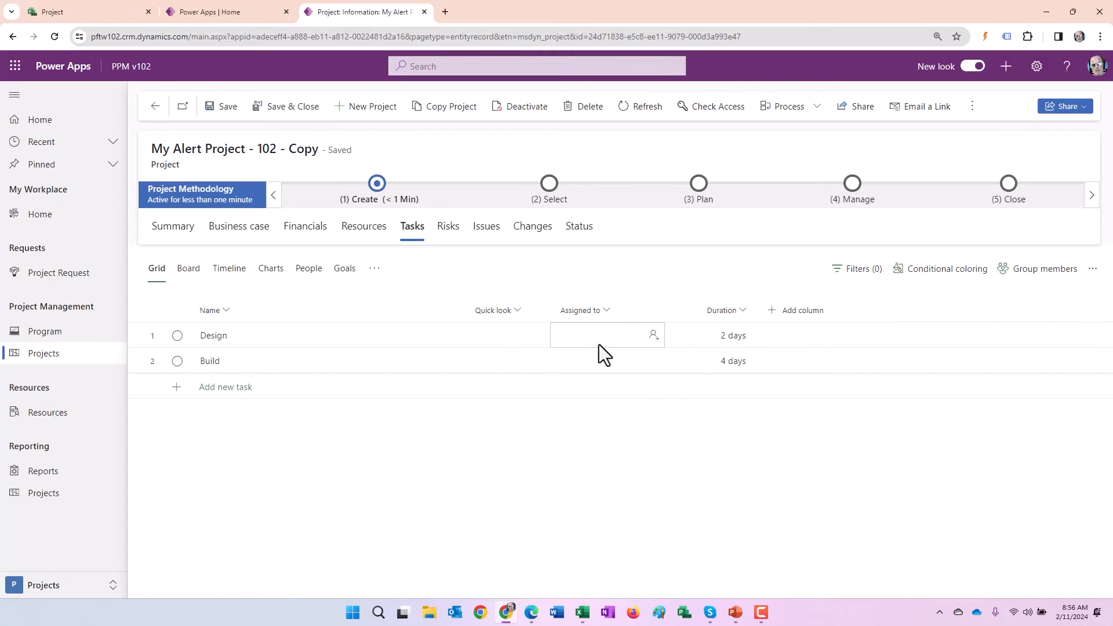
{"action": "mouse_move", "coordinate": [254, 334]}
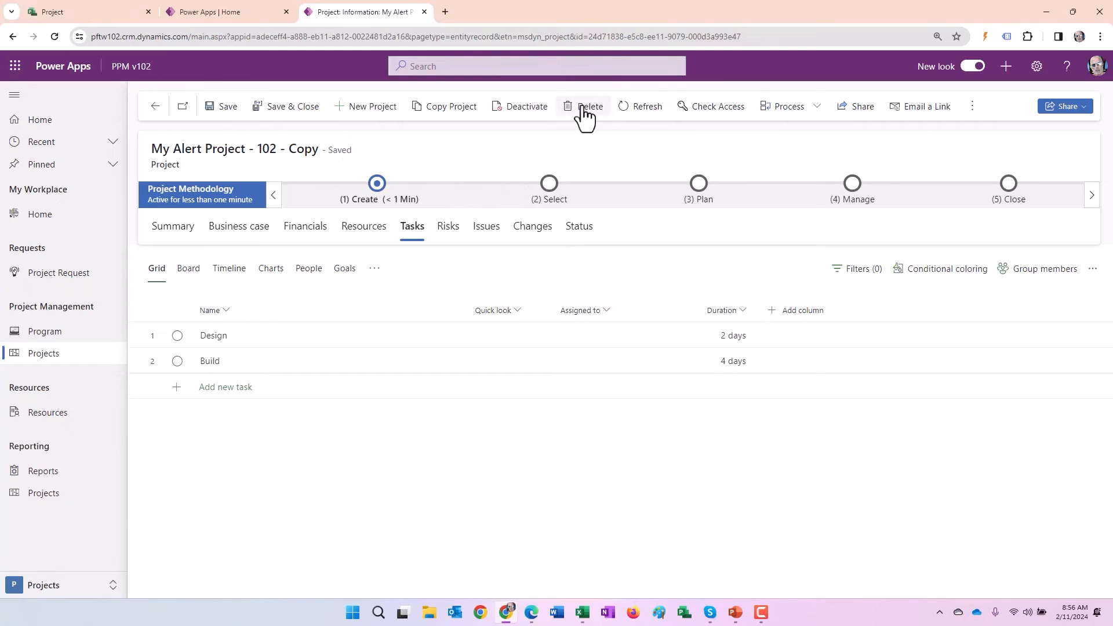
{"action": "mouse_move", "coordinate": [590, 106]}
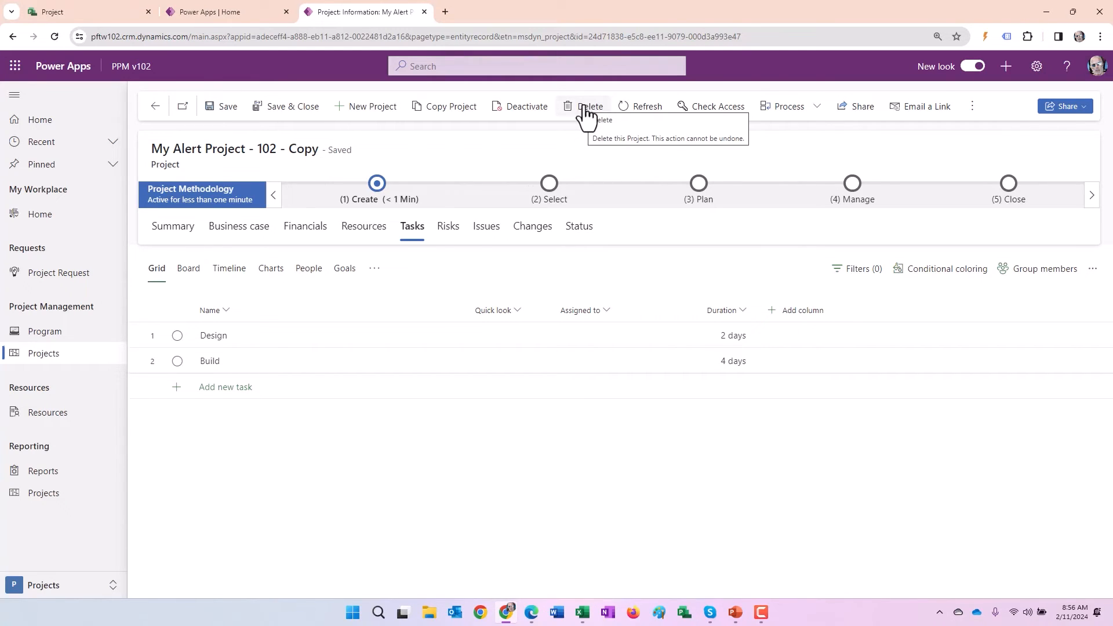
Step: Delete My Alert Project - 102 - Copy and confirm, returning to My Active Projects
{"action": "left_click", "coordinate": [591, 106]}
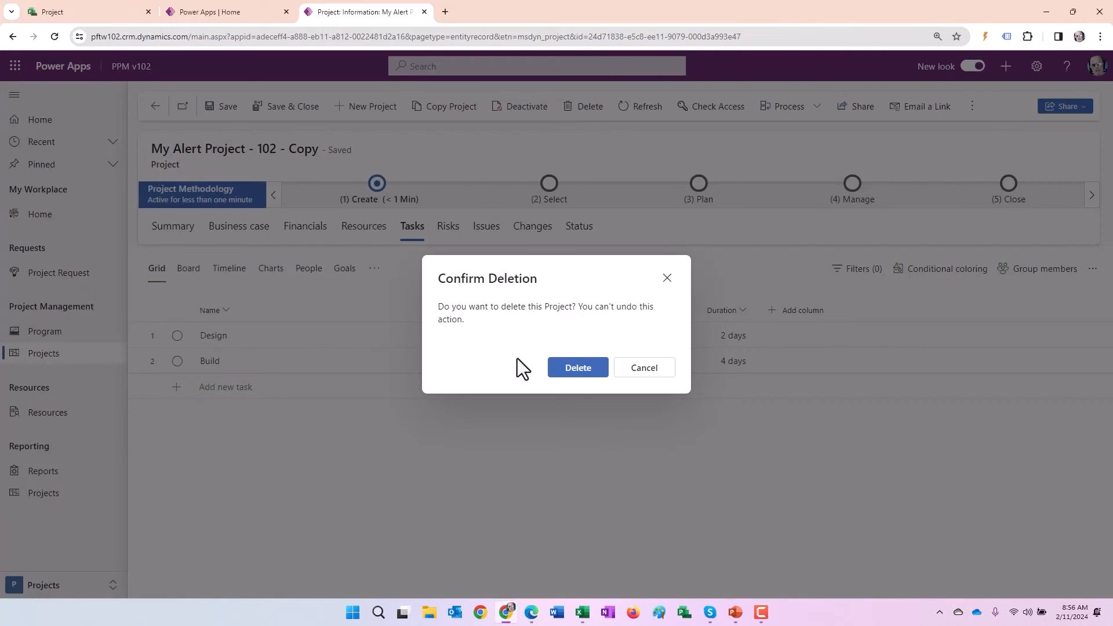
{"action": "mouse_move", "coordinate": [578, 367]}
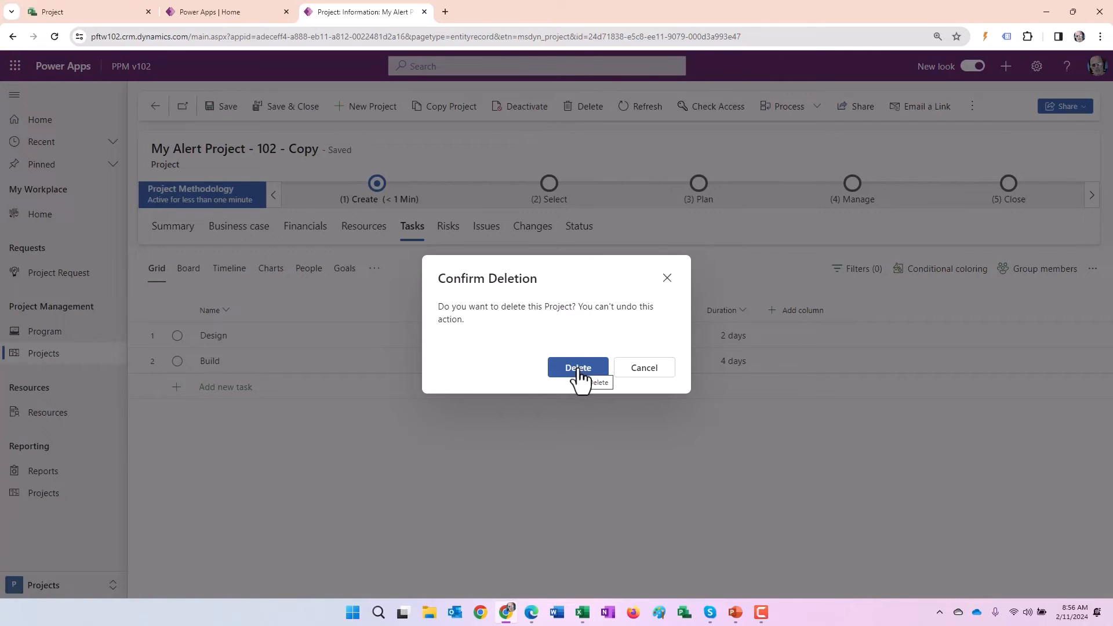
{"action": "left_click", "coordinate": [577, 368]}
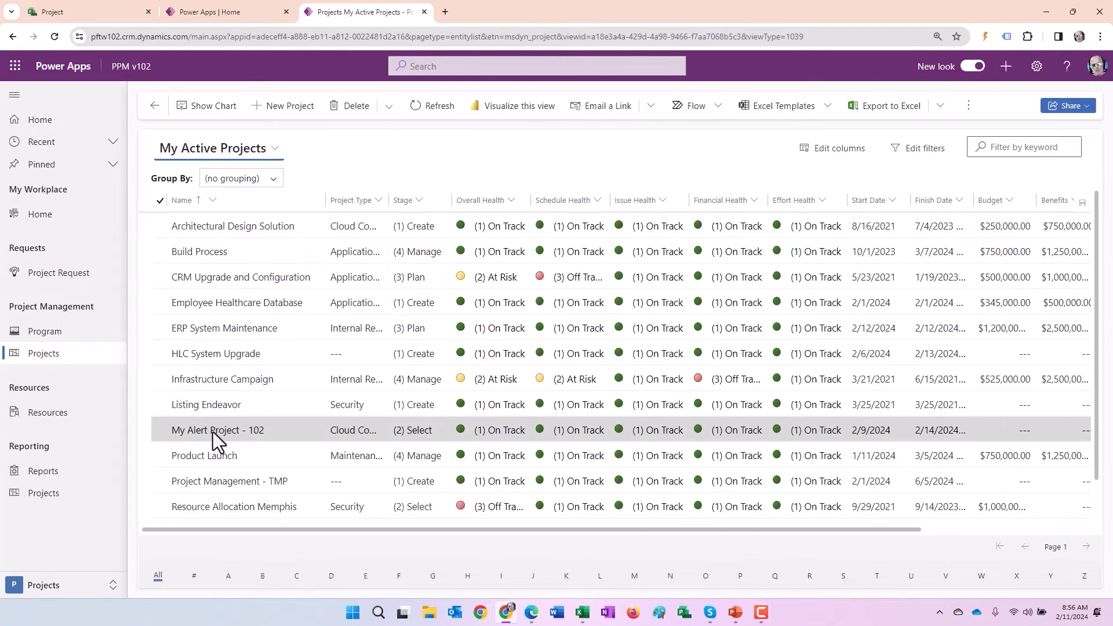
{"action": "scroll", "scroll_direction": "down", "scroll_amount": 3}
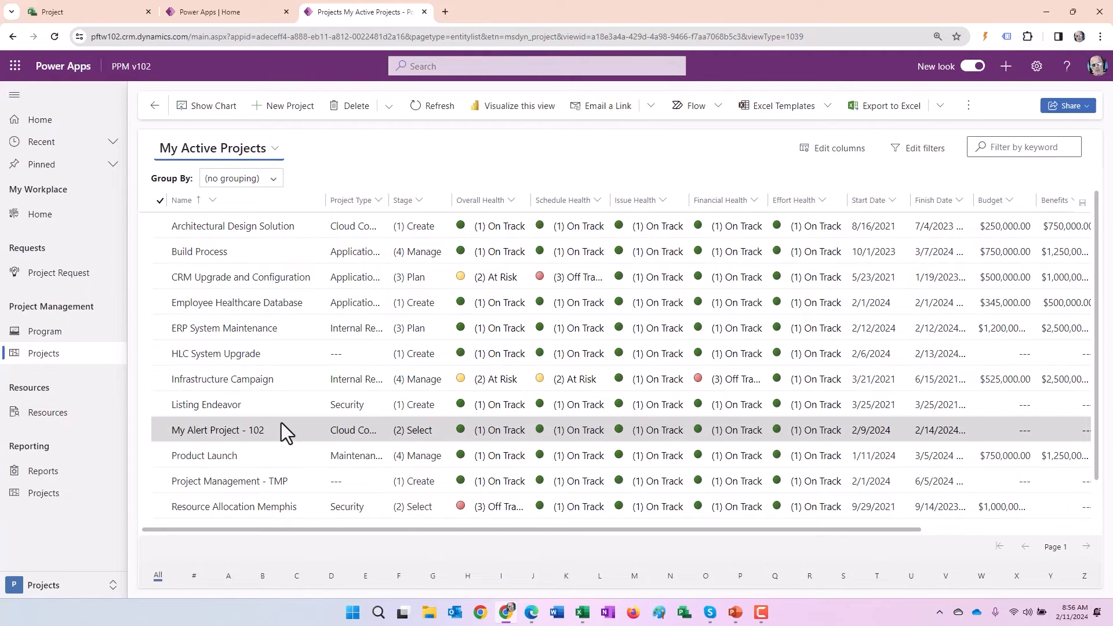
{"action": "mouse_move", "coordinate": [284, 432]}
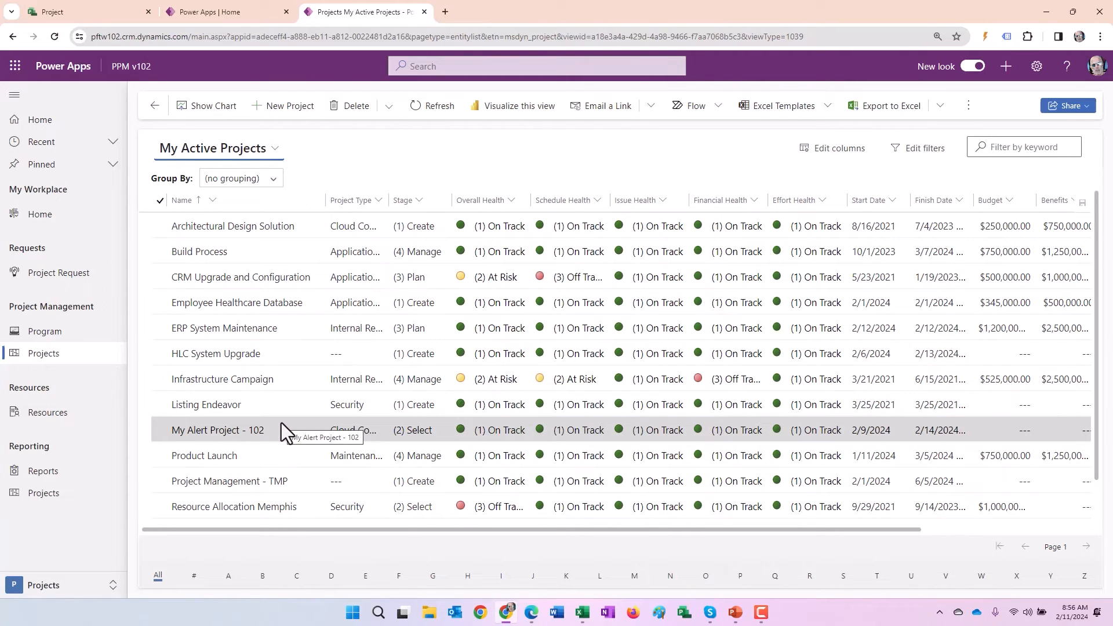
{"action": "mouse_move", "coordinate": [317, 575]}
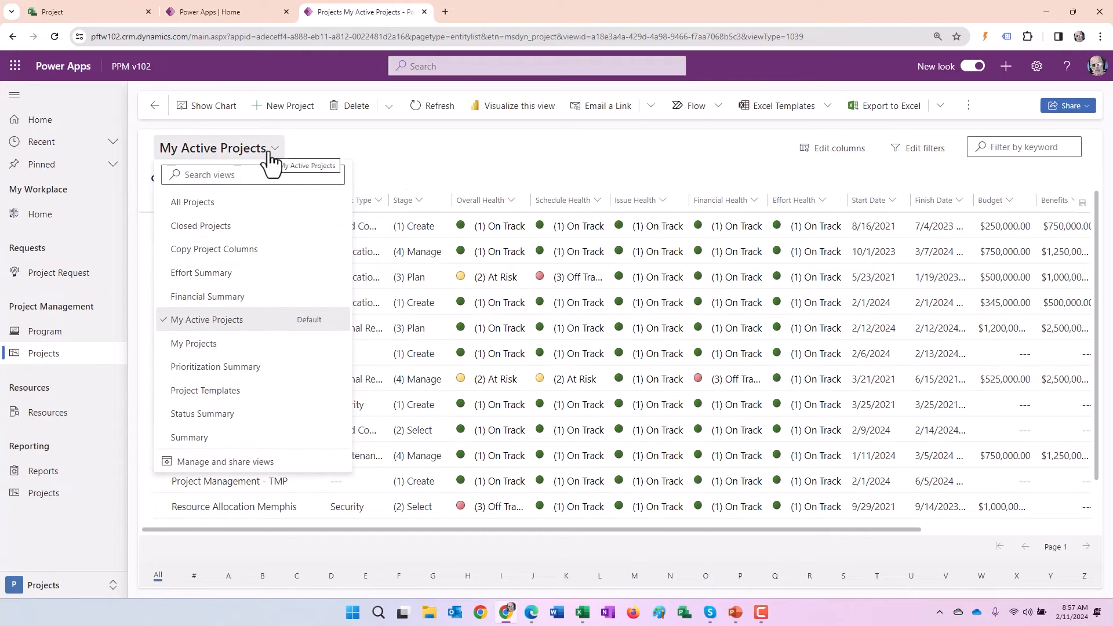
Step: Switch to the Project Templates view and open Project Management - TMP
{"action": "left_click", "coordinate": [205, 389]}
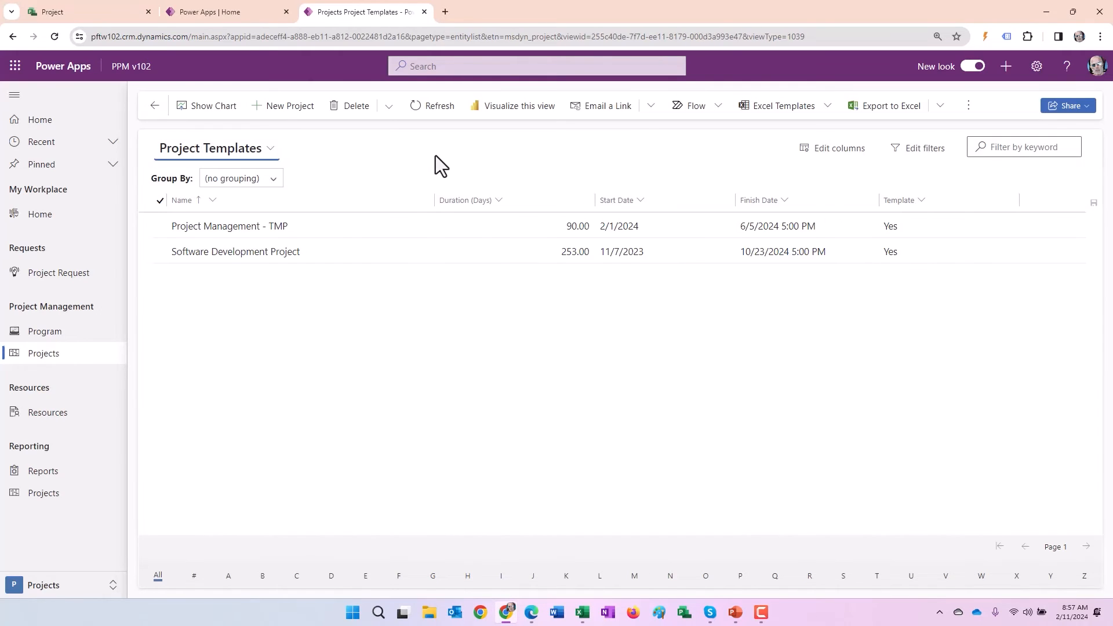
{"action": "mouse_move", "coordinate": [255, 344]}
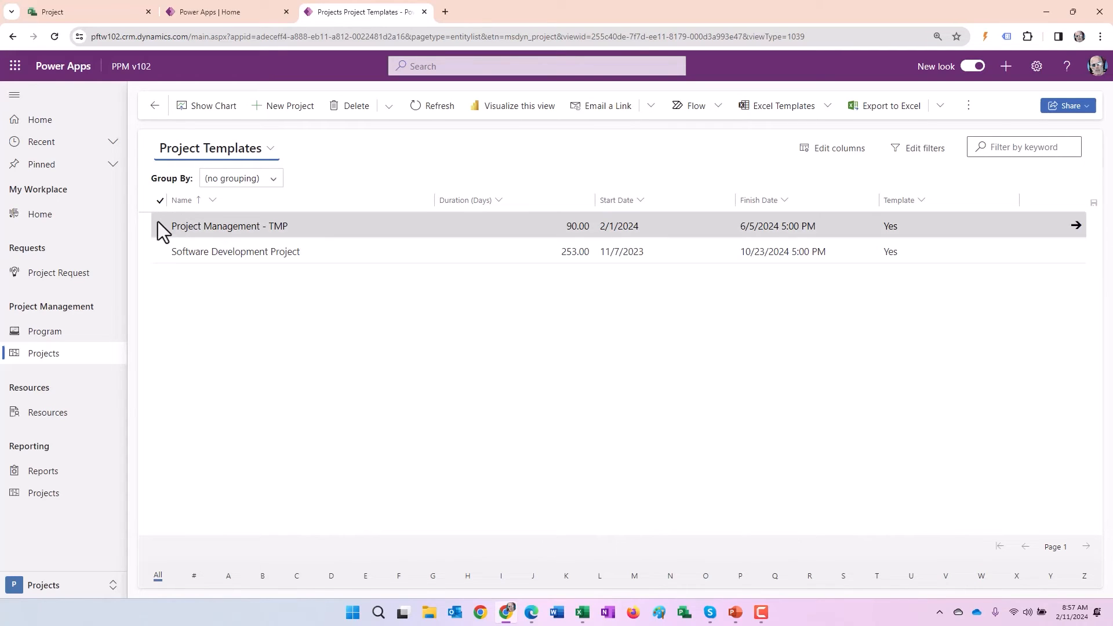
{"action": "left_click", "coordinate": [160, 226]}
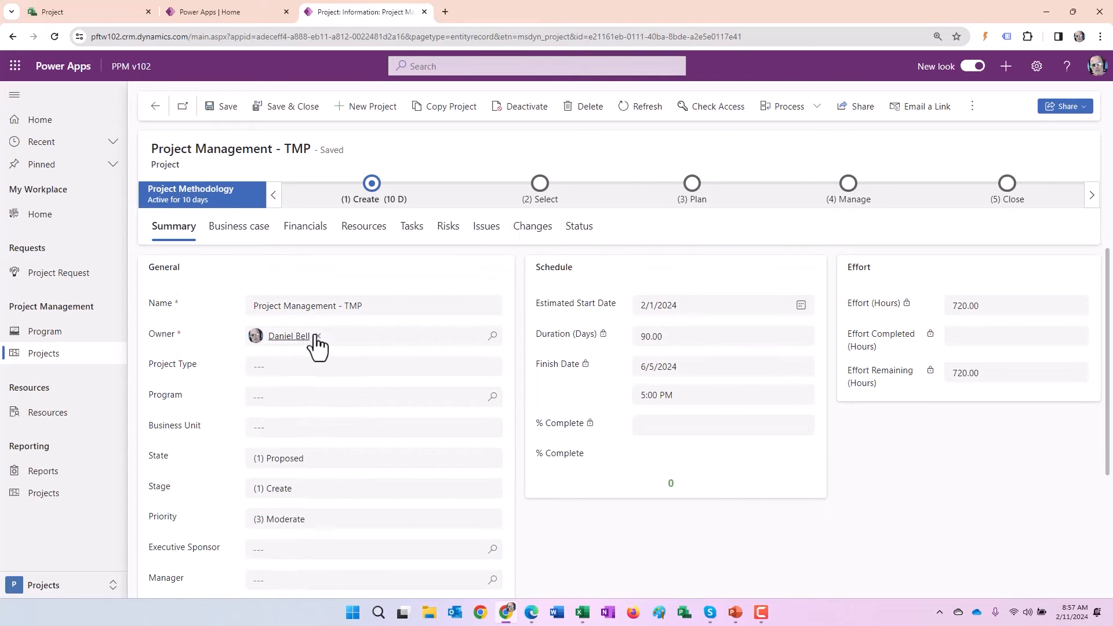
Step: View the template's tasks and switch them from Grid to Timeline
{"action": "left_click", "coordinate": [412, 226]}
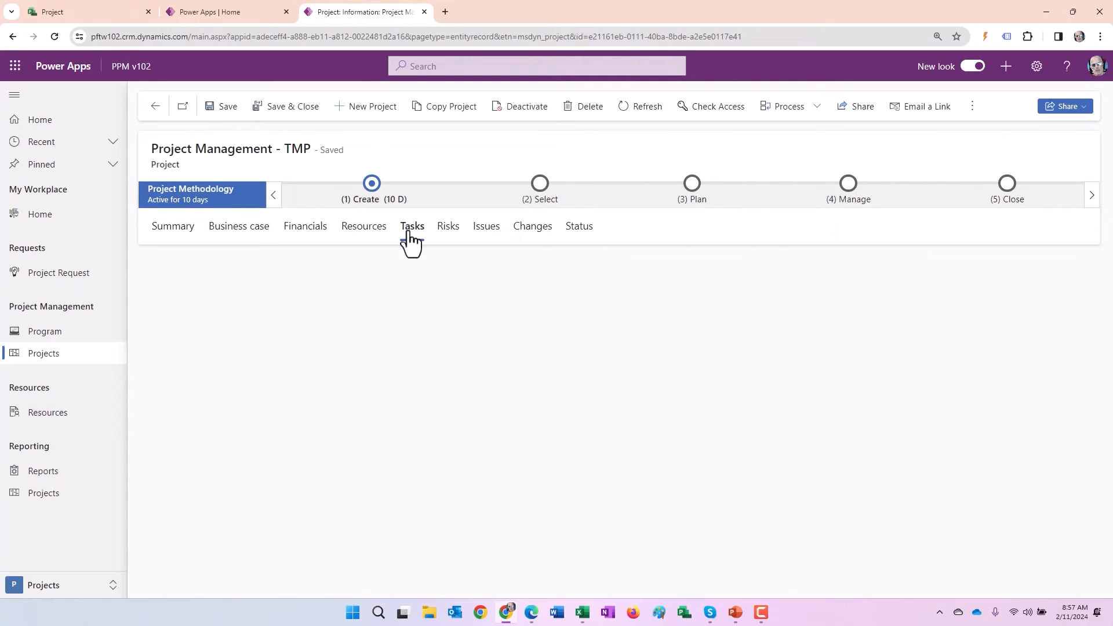
{"action": "left_click", "coordinate": [412, 227]}
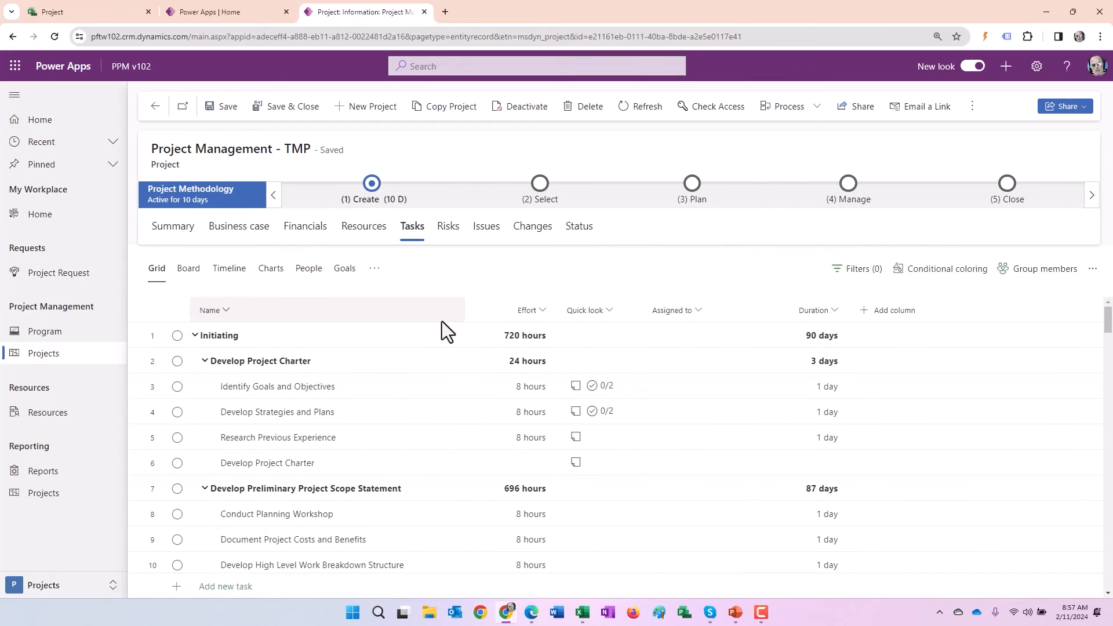
{"action": "scroll", "scroll_direction": "down", "scroll_amount": 3}
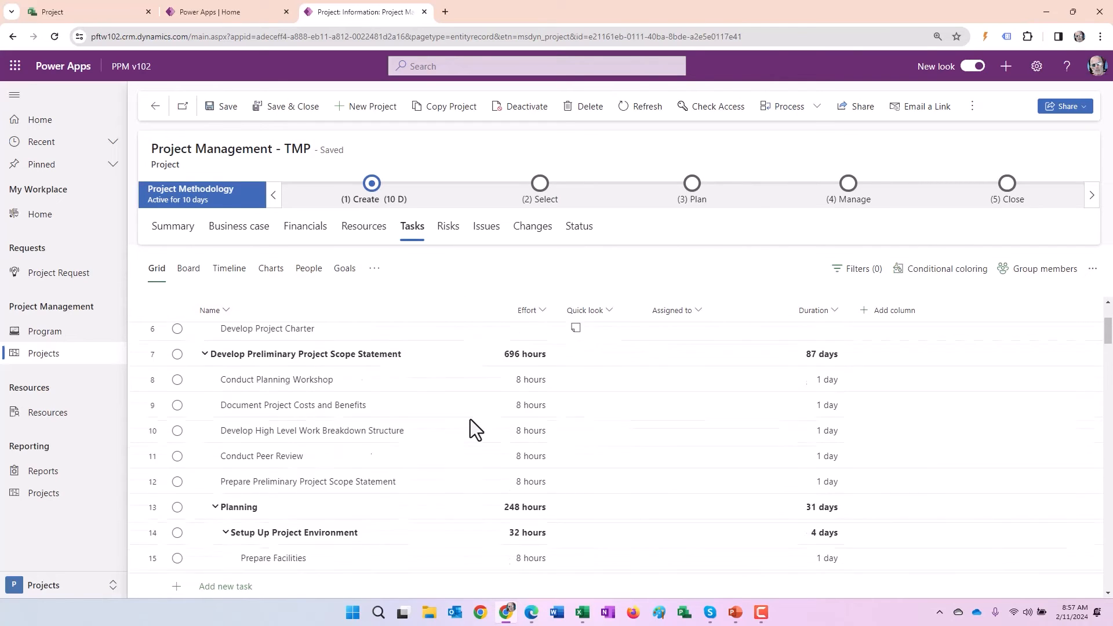
{"action": "scroll", "scroll_direction": "down", "scroll_amount": 3}
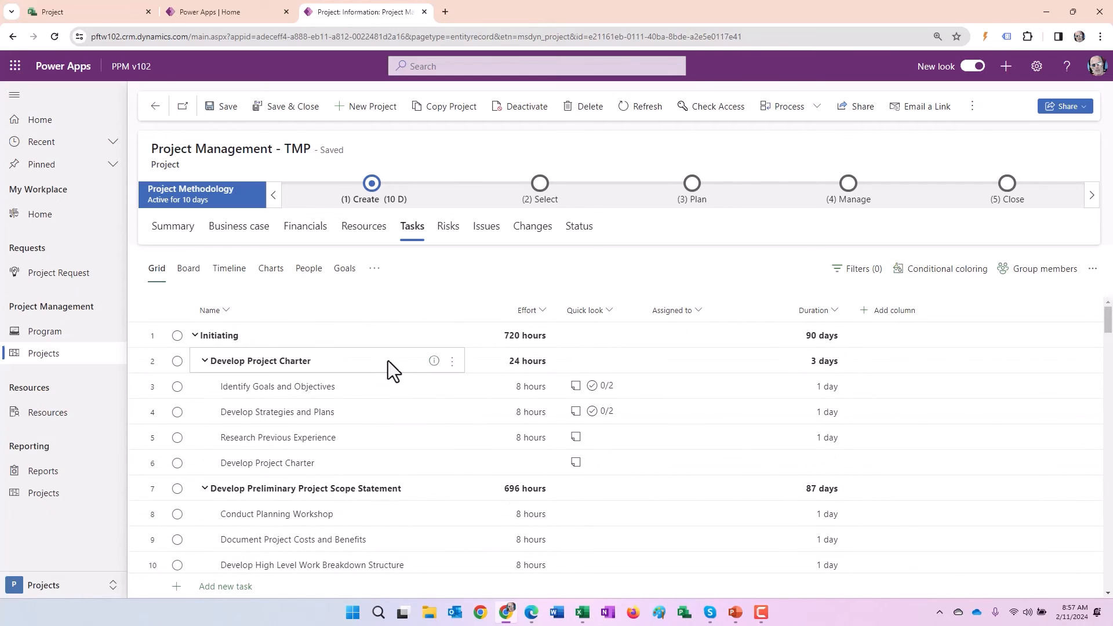
{"action": "left_click", "coordinate": [228, 268]}
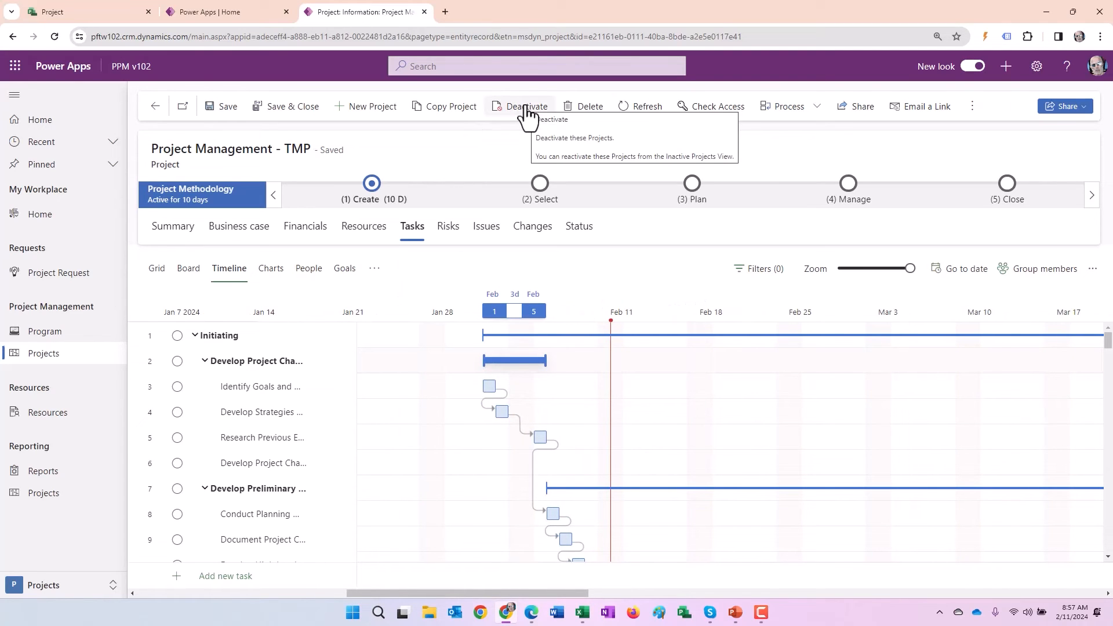
Step: Deactivate Project Management - TMP with status reason 'Inactive - Sets project to read only'
{"action": "left_click", "coordinate": [526, 105]}
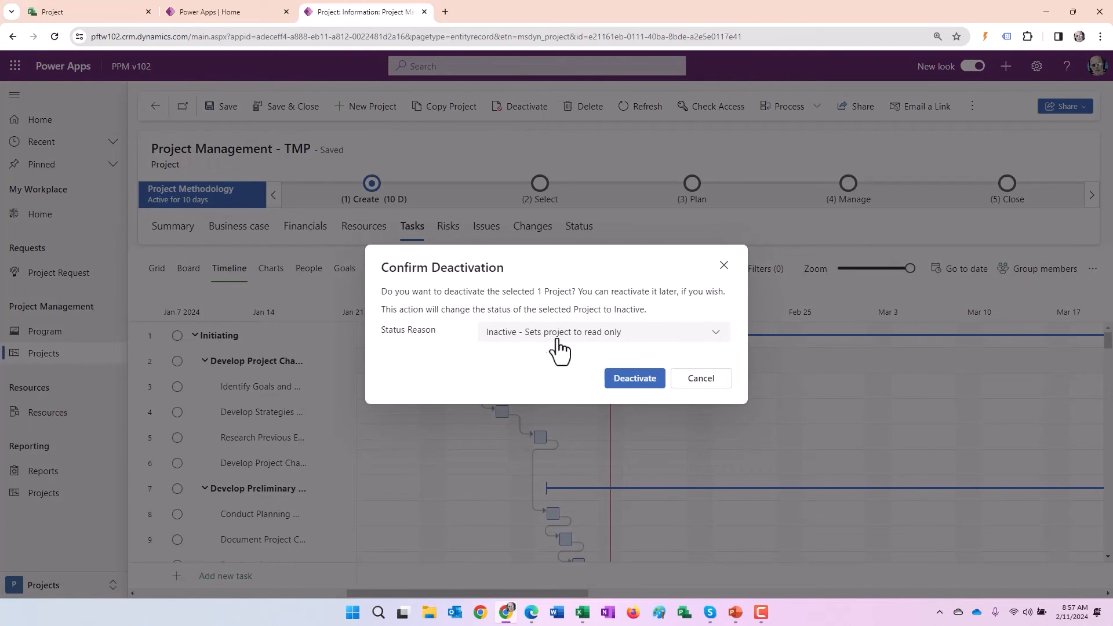
{"action": "left_click", "coordinate": [635, 378]}
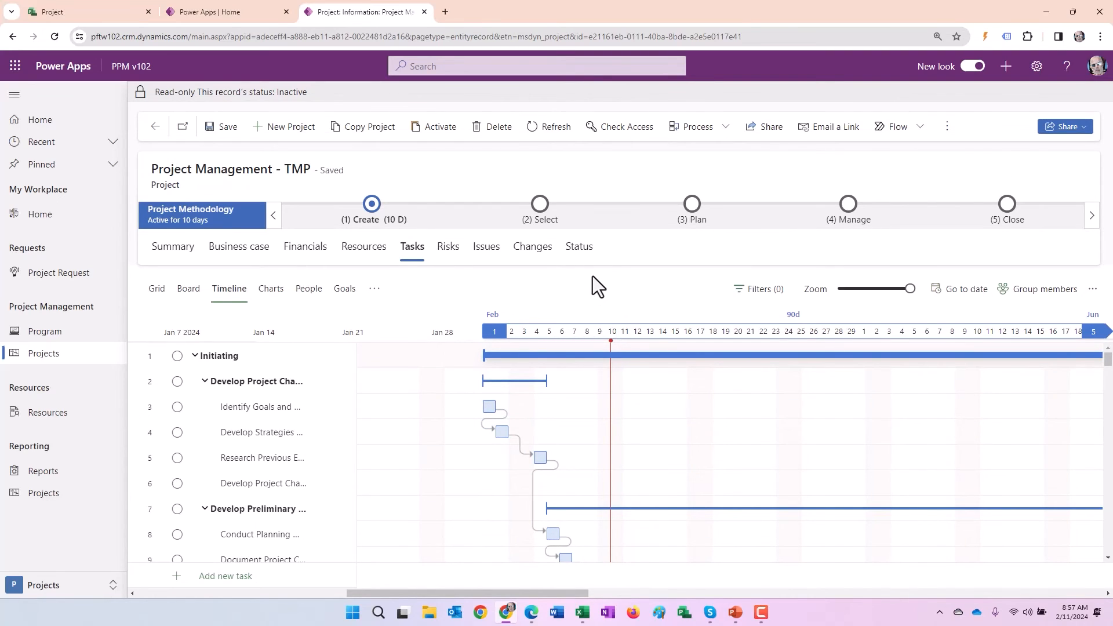
{"action": "mouse_move", "coordinate": [511, 294]}
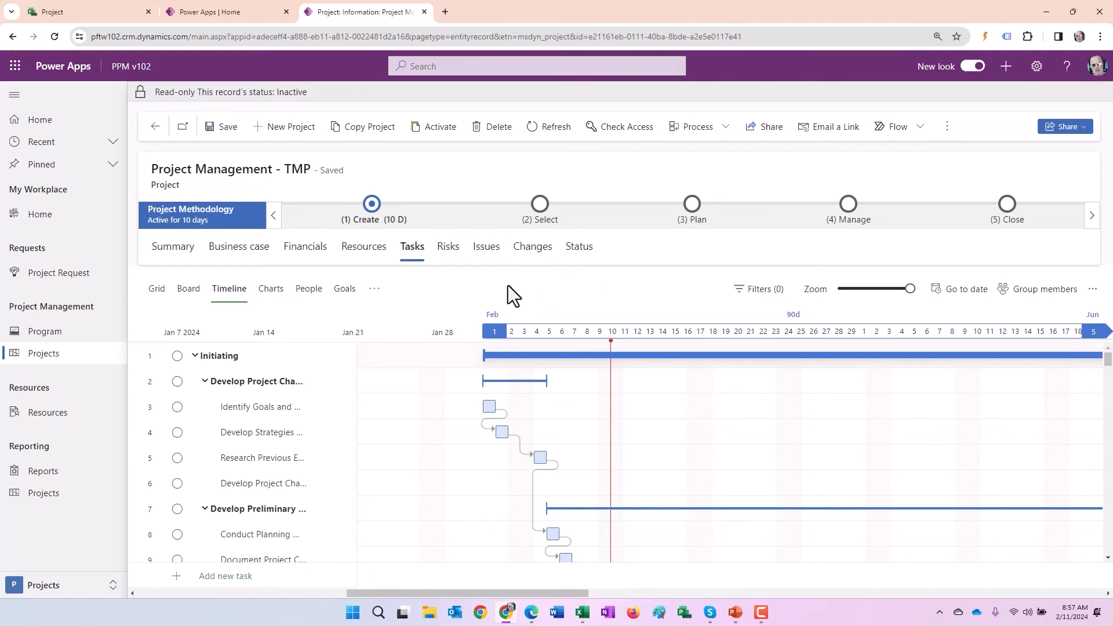
{"action": "mouse_move", "coordinate": [181, 186]}
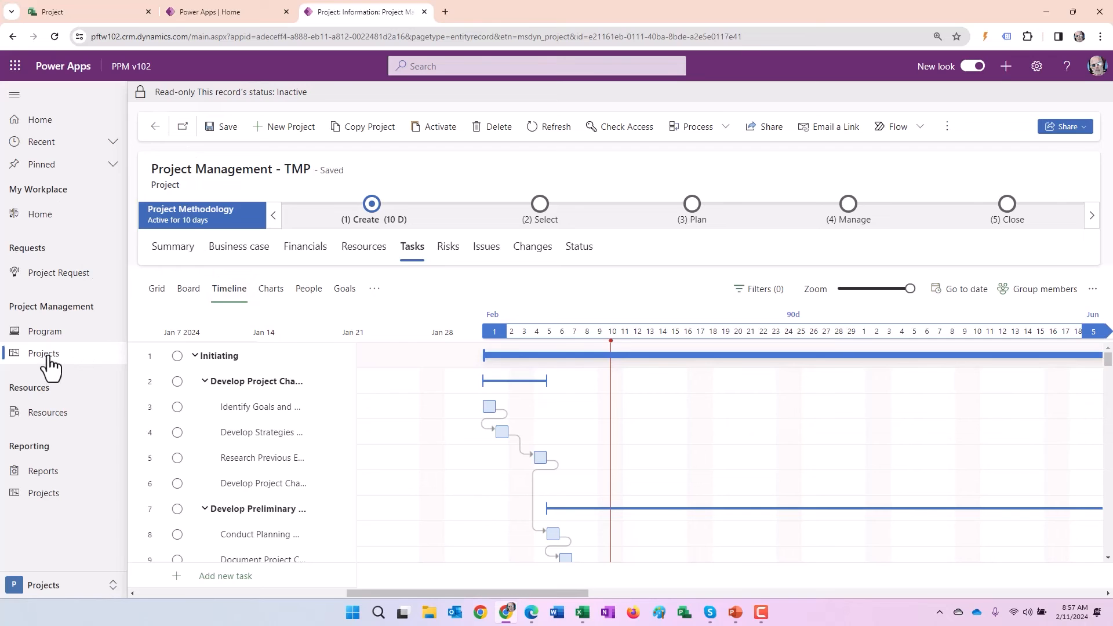
Step: Reopen Project Management - TMP from the templates view and copy it as Project Management - TMP - Copy
{"action": "left_click", "coordinate": [43, 353]}
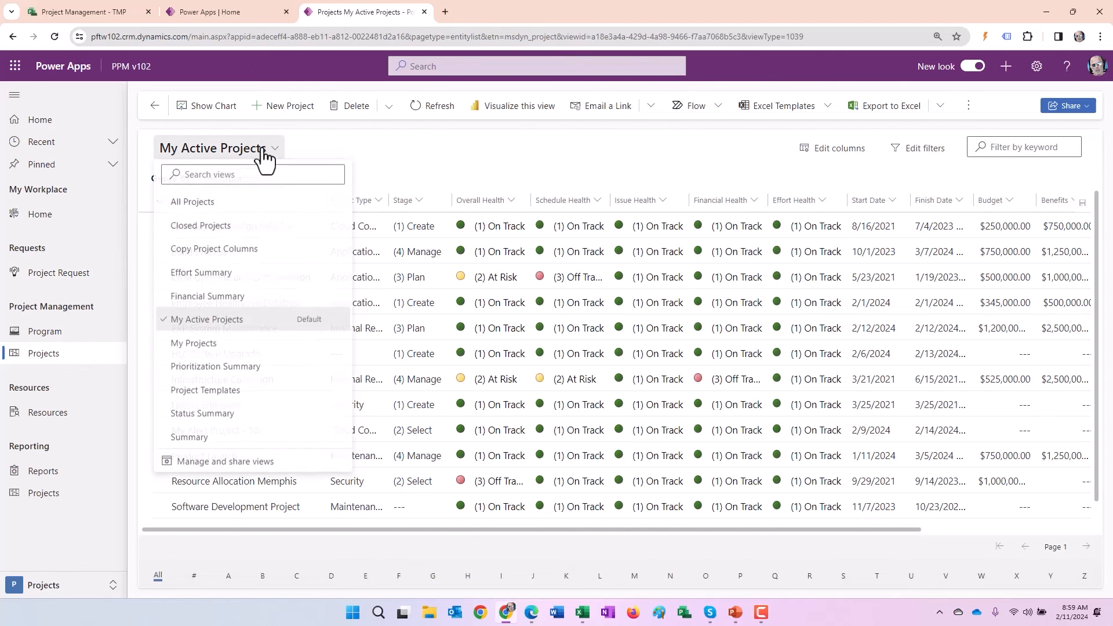
{"action": "mouse_move", "coordinate": [210, 398]}
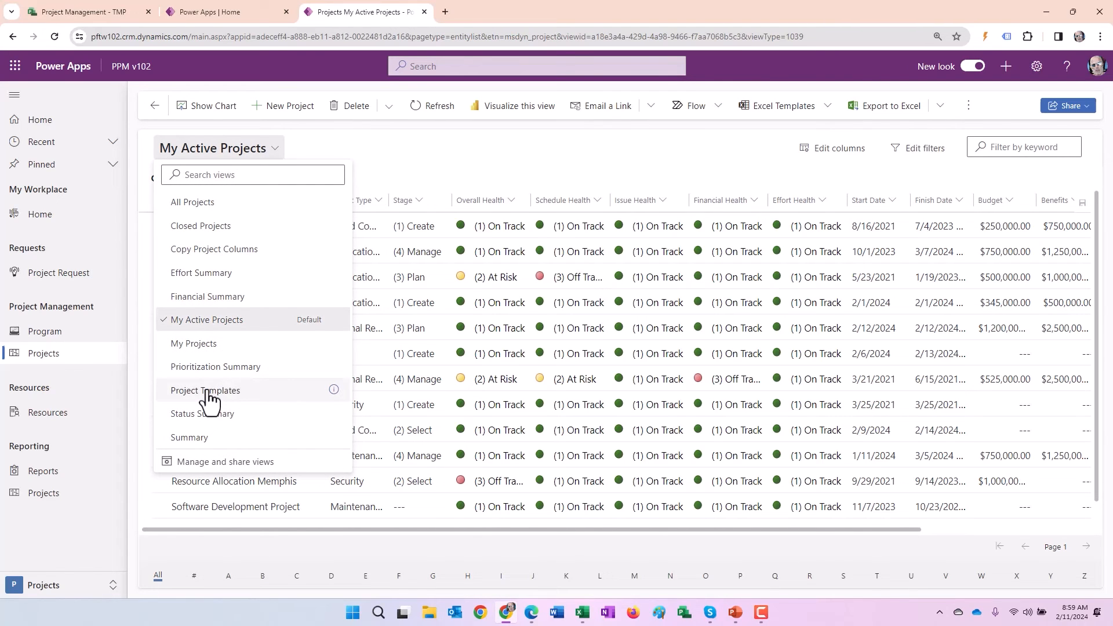
{"action": "mouse_move", "coordinate": [228, 398]}
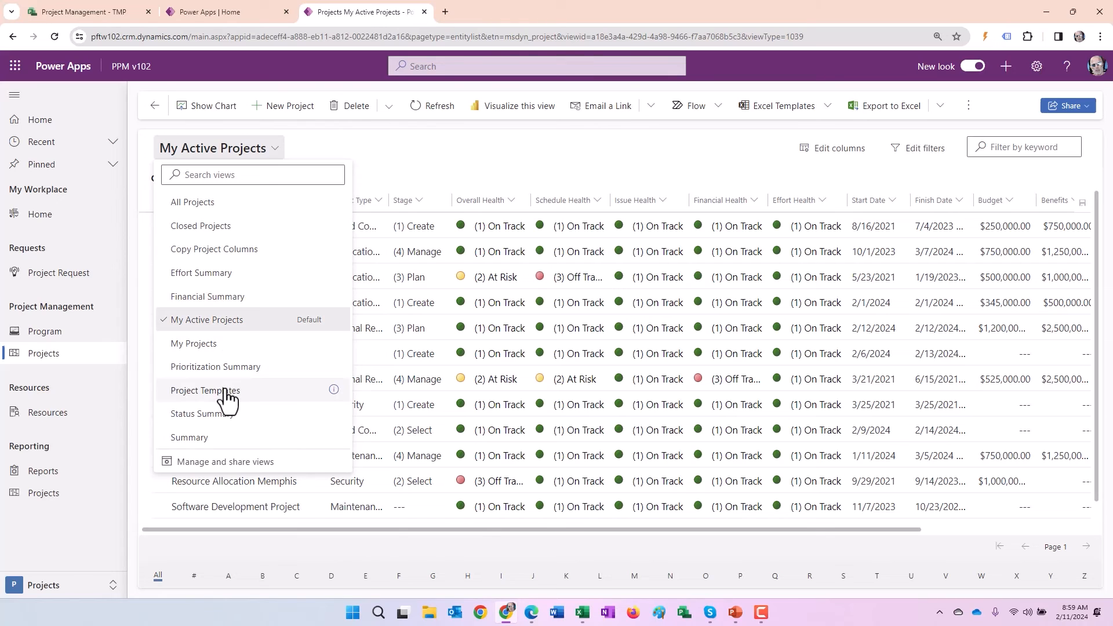
{"action": "left_click", "coordinate": [205, 389]}
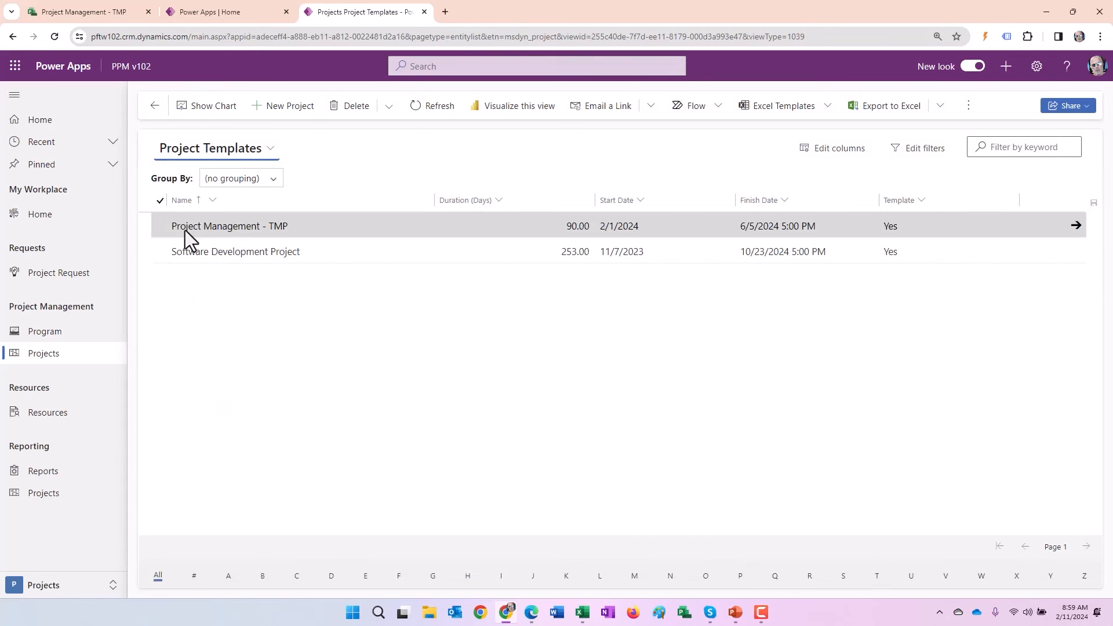
{"action": "left_click", "coordinate": [160, 226]}
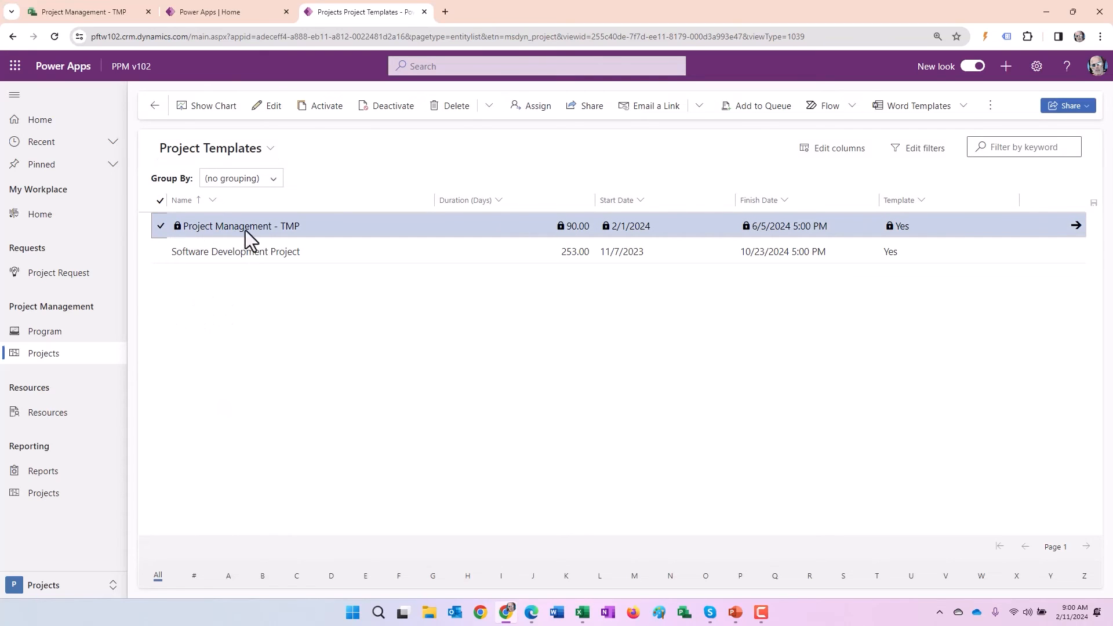
{"action": "mouse_move", "coordinate": [333, 177]}
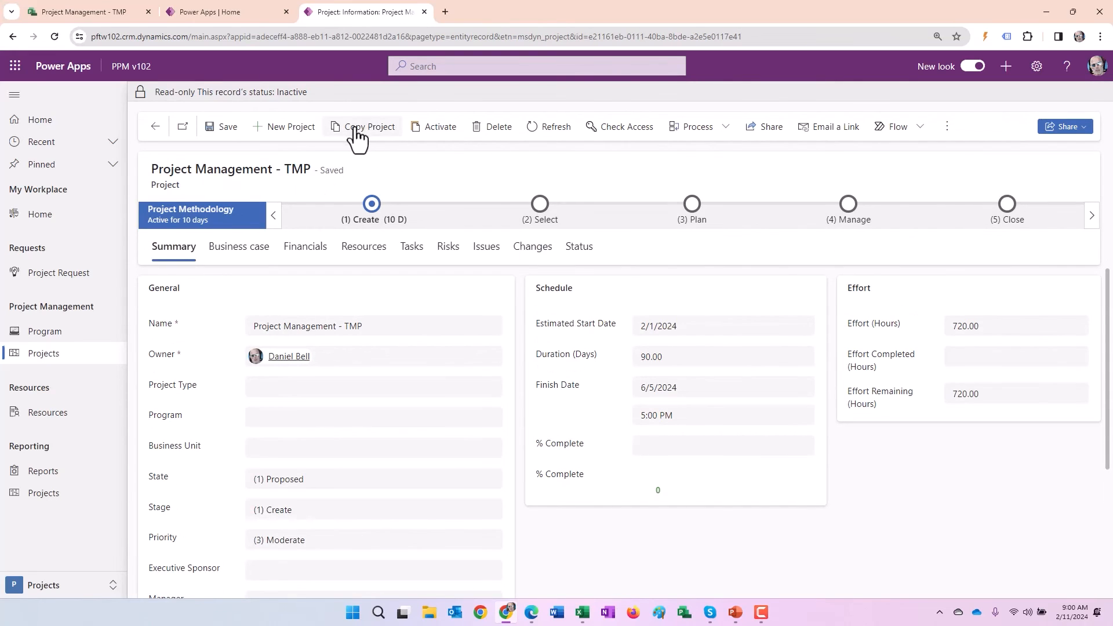
{"action": "left_click", "coordinate": [369, 126]}
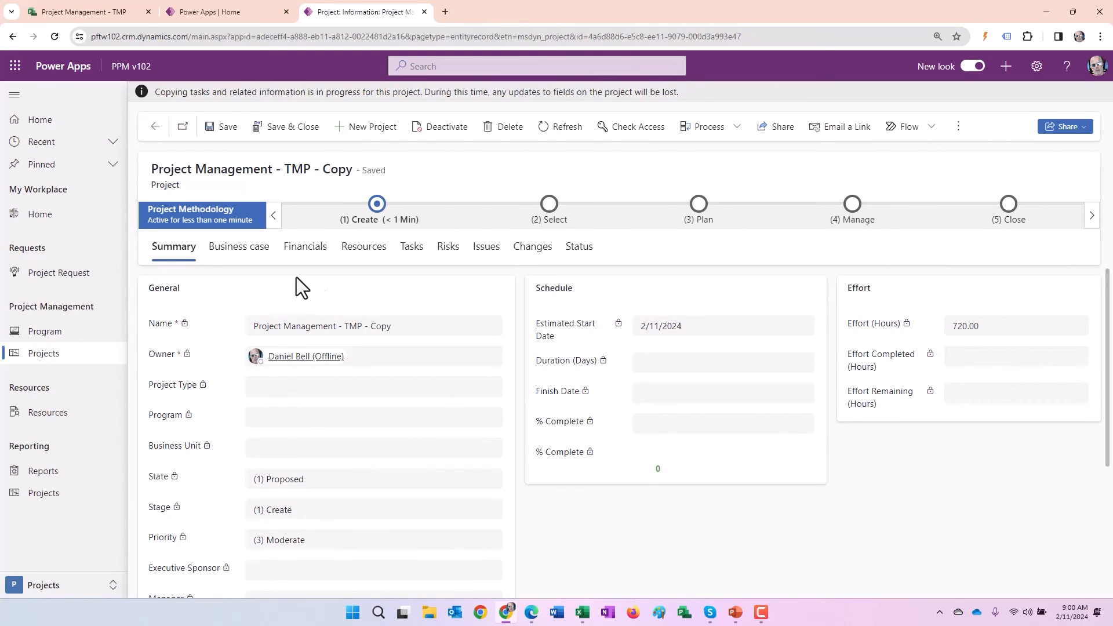
Step: View the copied project's tasks, then show them as a timeline starting with the Initiating phase
{"action": "left_click", "coordinate": [412, 246]}
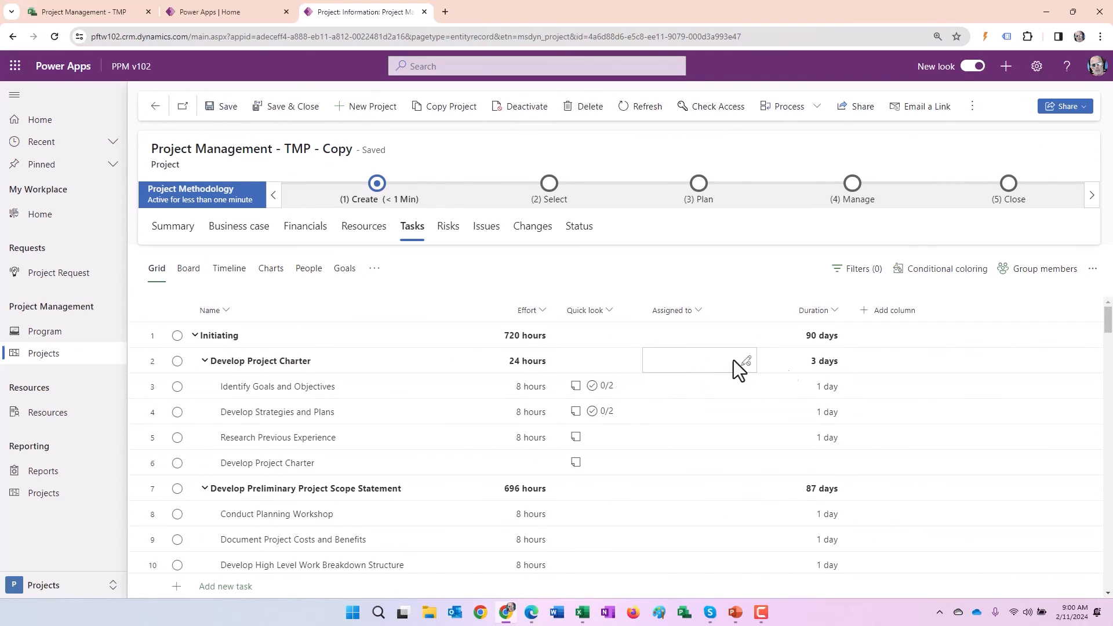
{"action": "scroll", "scroll_direction": "down", "scroll_amount": 3}
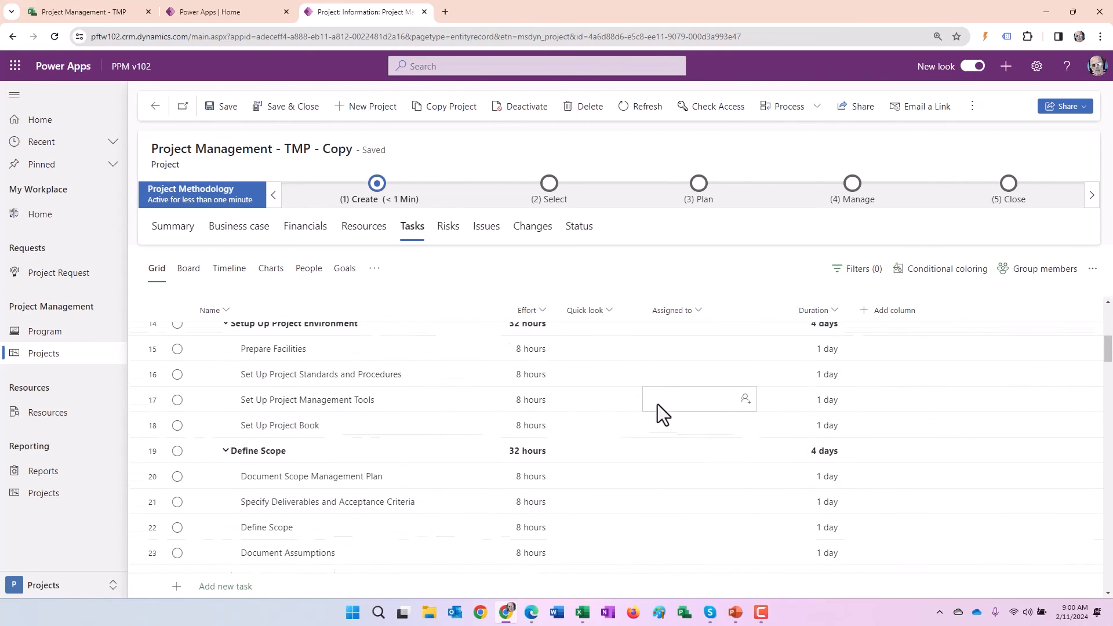
{"action": "left_click", "coordinate": [228, 267]}
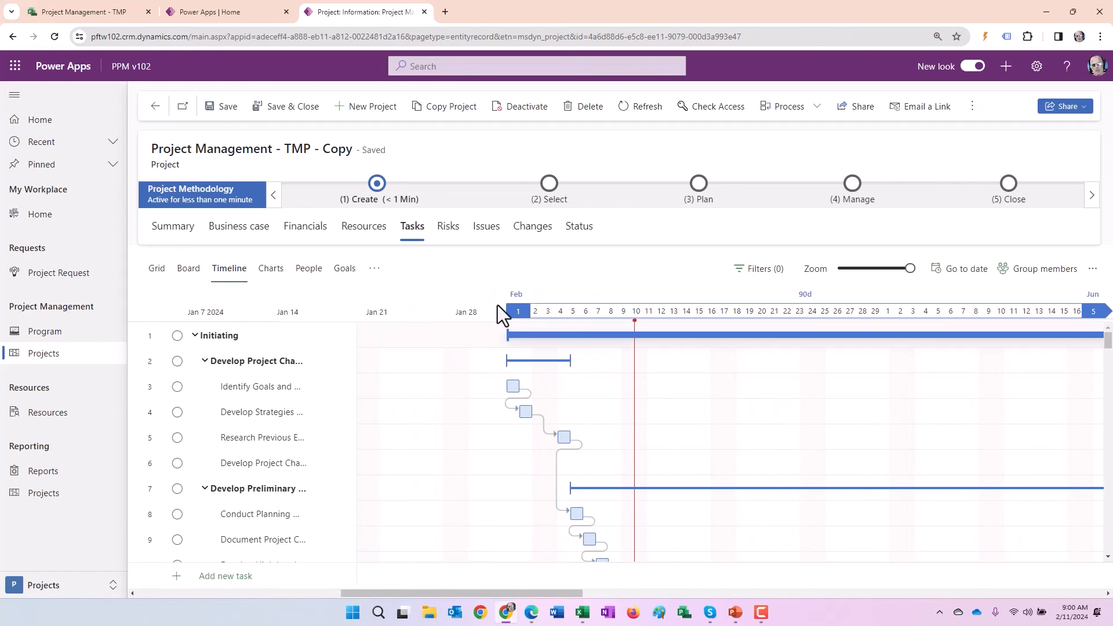
{"action": "mouse_move", "coordinate": [414, 278]}
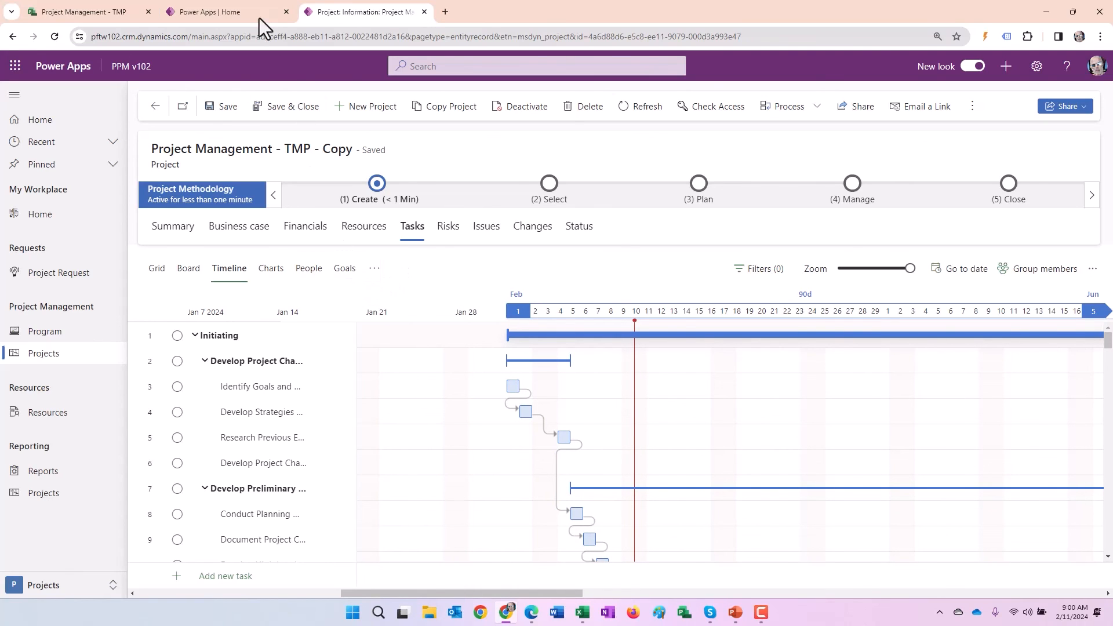
Step: From the Power Apps home, select the INTEGENT LLC (Upgrade) environment in the environment picker
{"action": "left_click", "coordinate": [207, 11]}
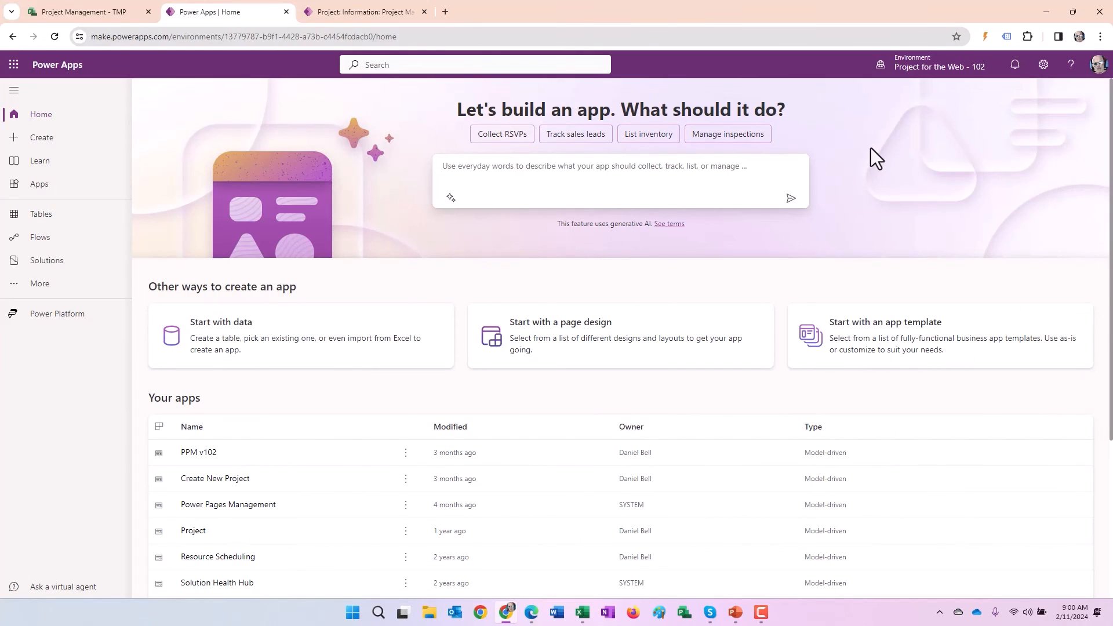
{"action": "mouse_move", "coordinate": [115, 68]}
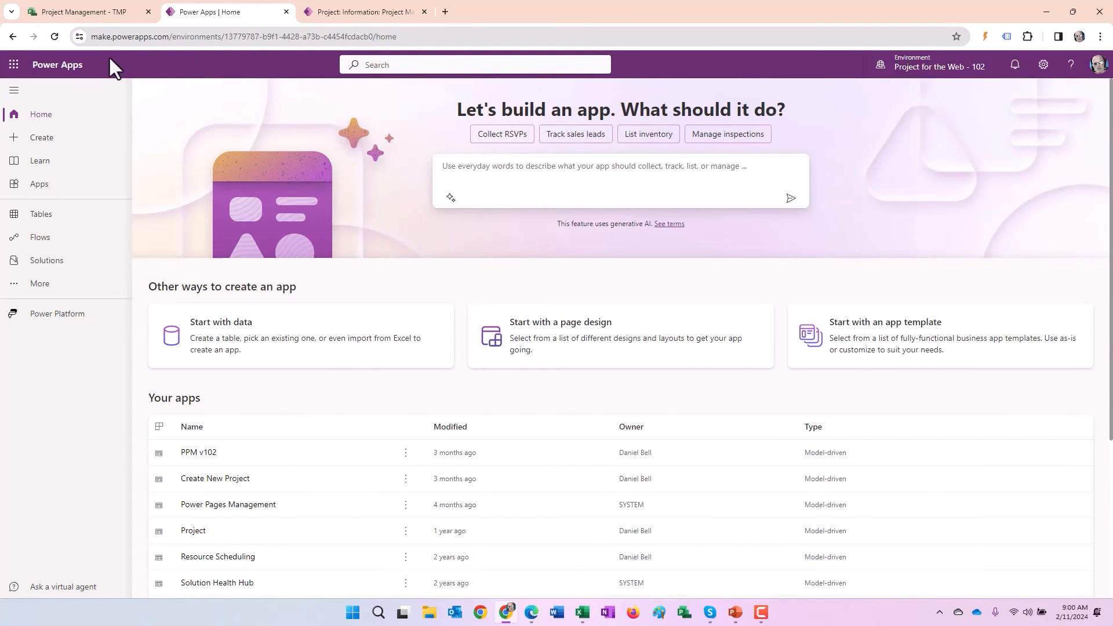
{"action": "left_click", "coordinate": [938, 66]}
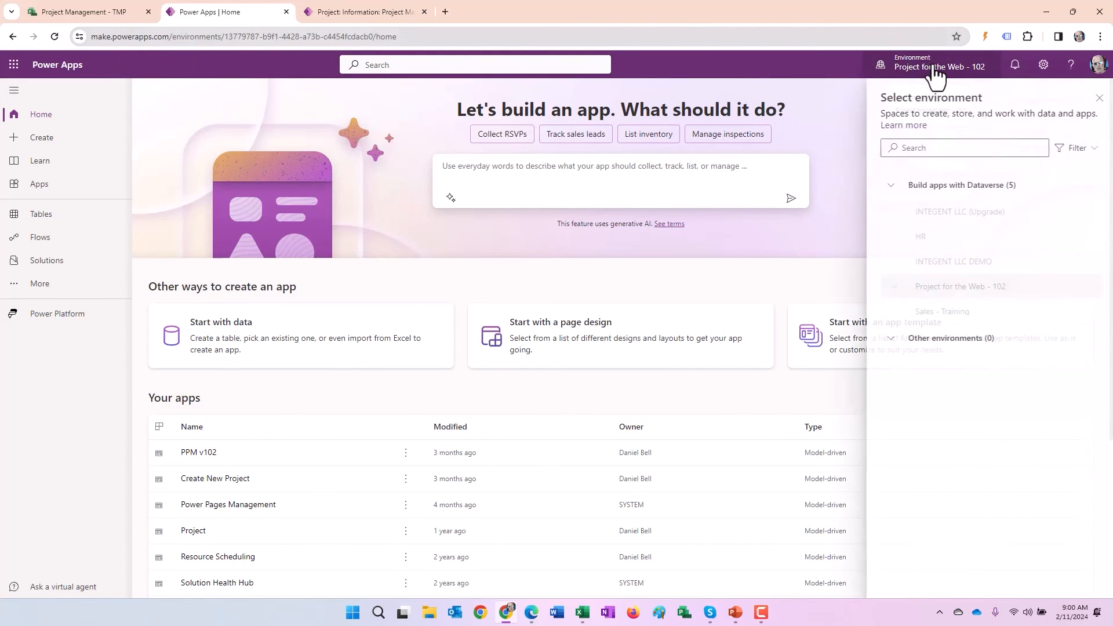
{"action": "mouse_move", "coordinate": [954, 211]}
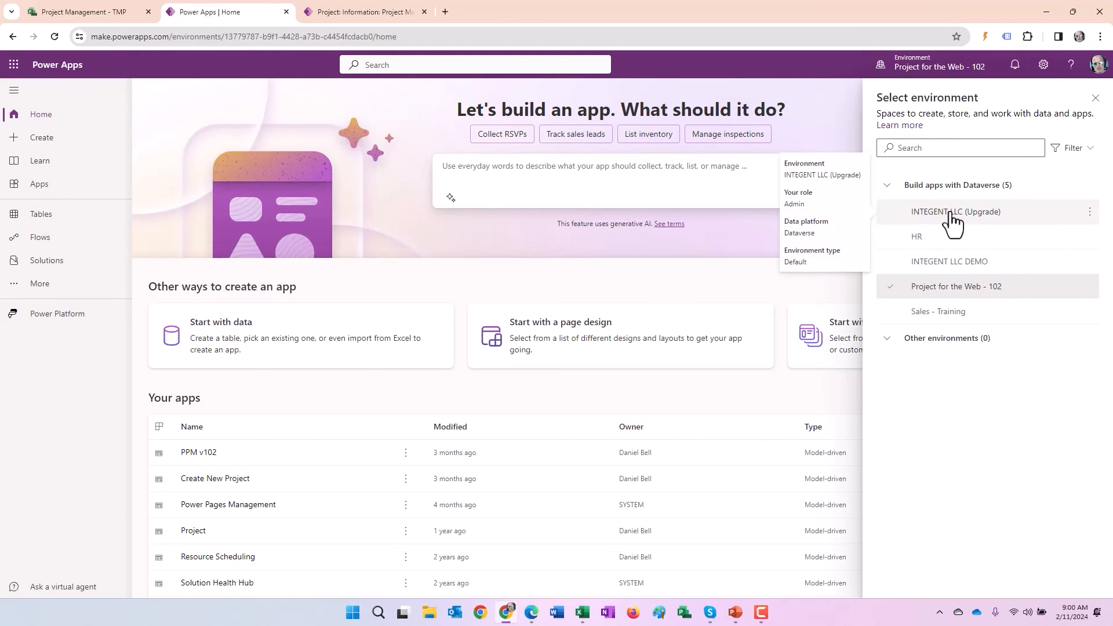
{"action": "left_click", "coordinate": [955, 211]}
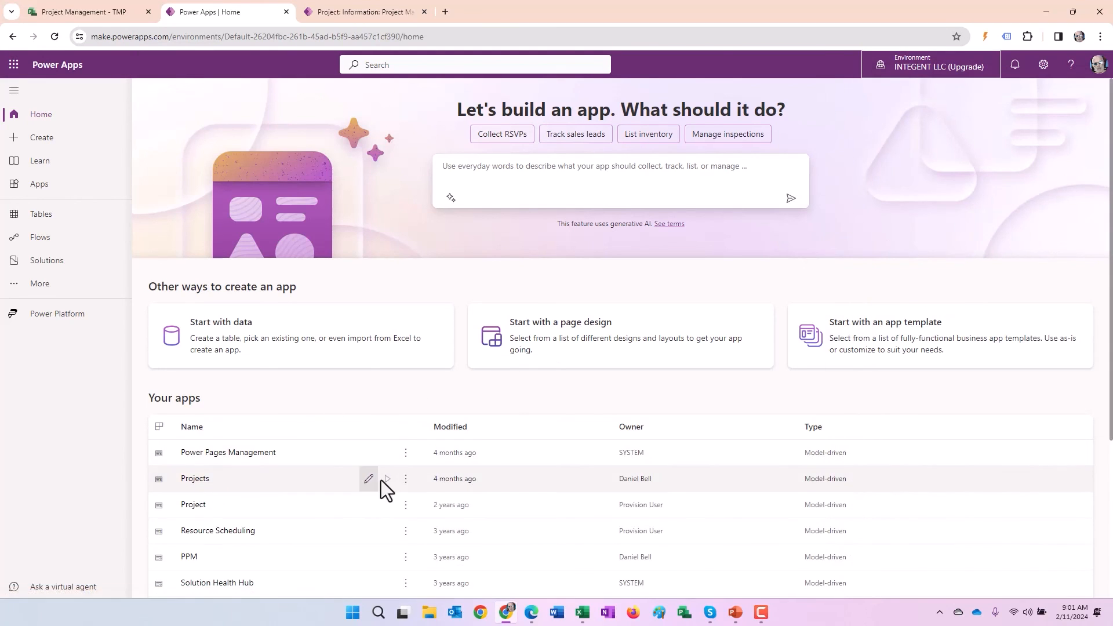
{"action": "mouse_move", "coordinate": [336, 298]}
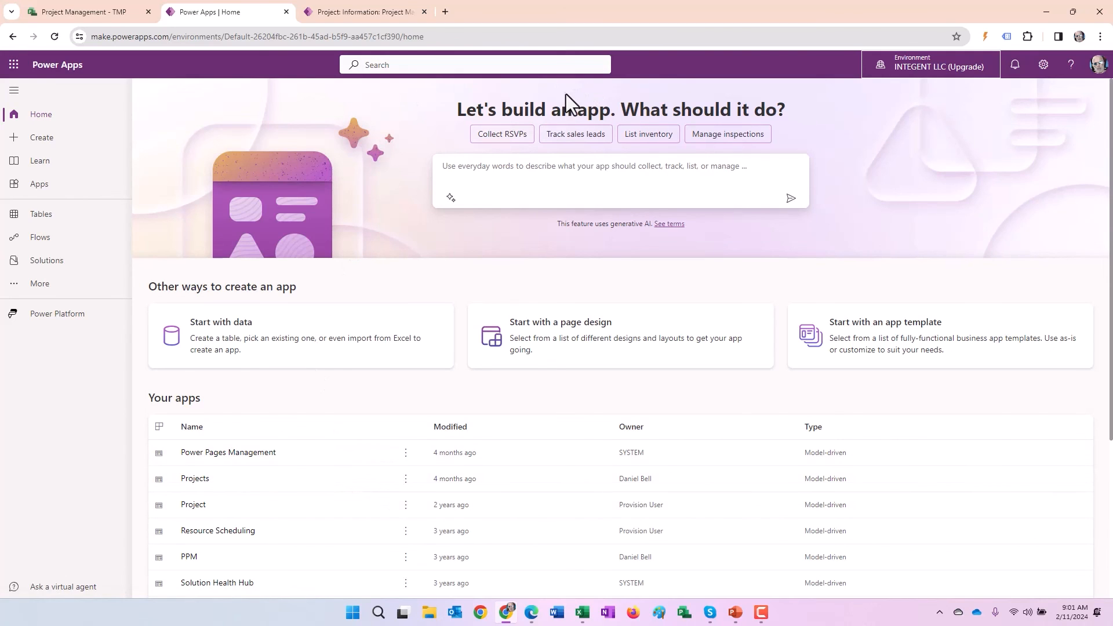
{"action": "mouse_move", "coordinate": [572, 17]}
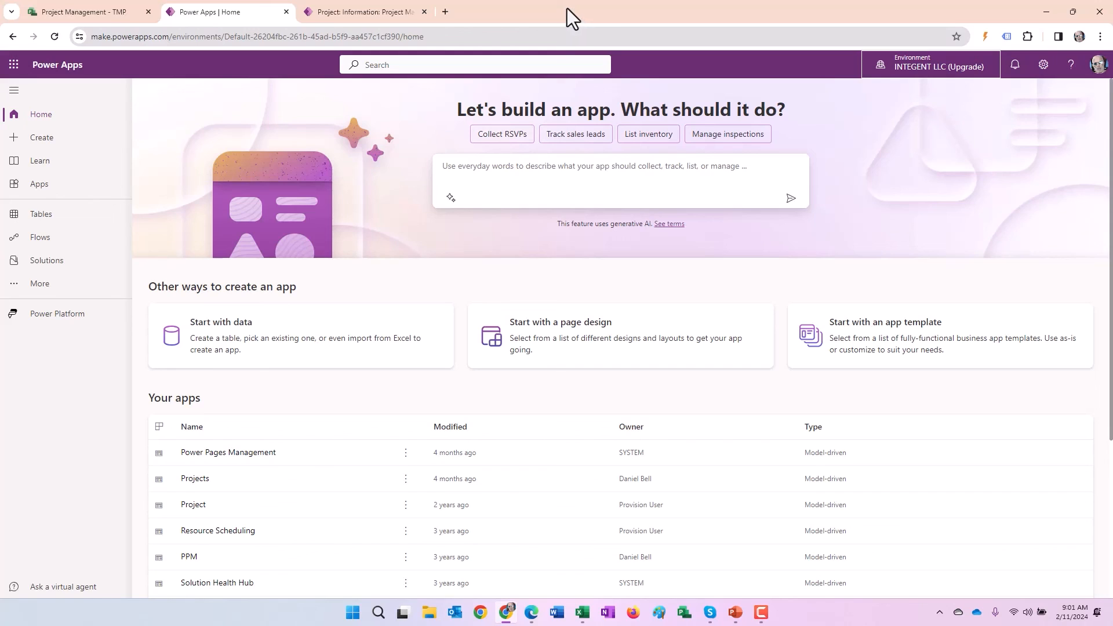